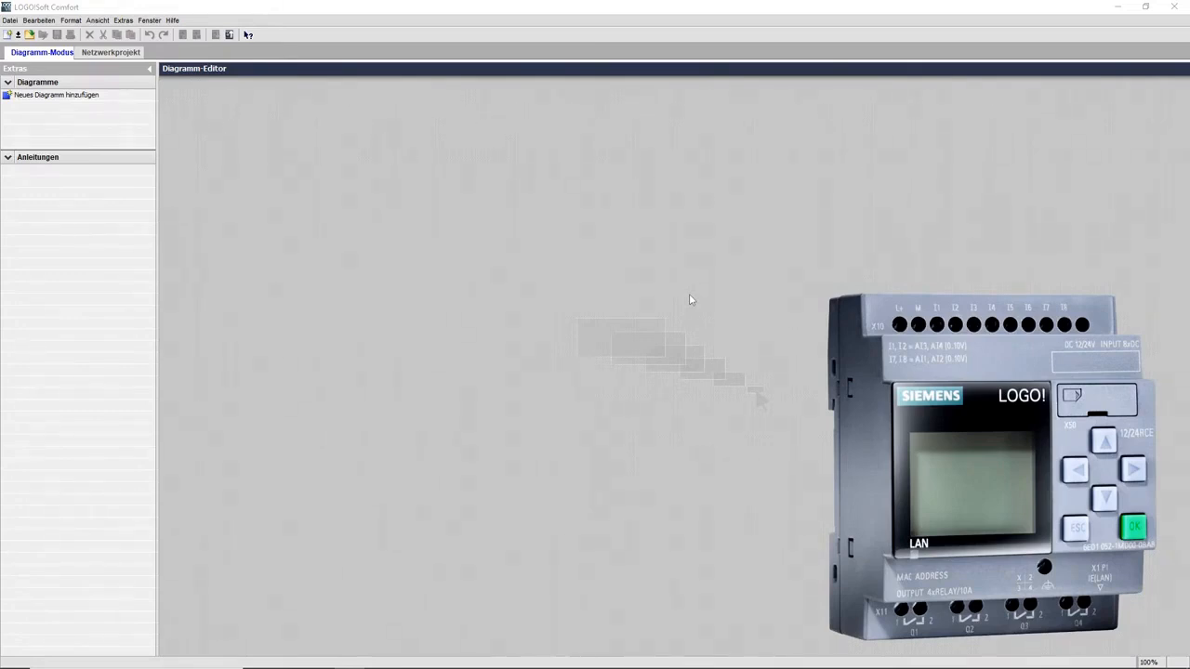
pyautogui.moveTo(601, 364)
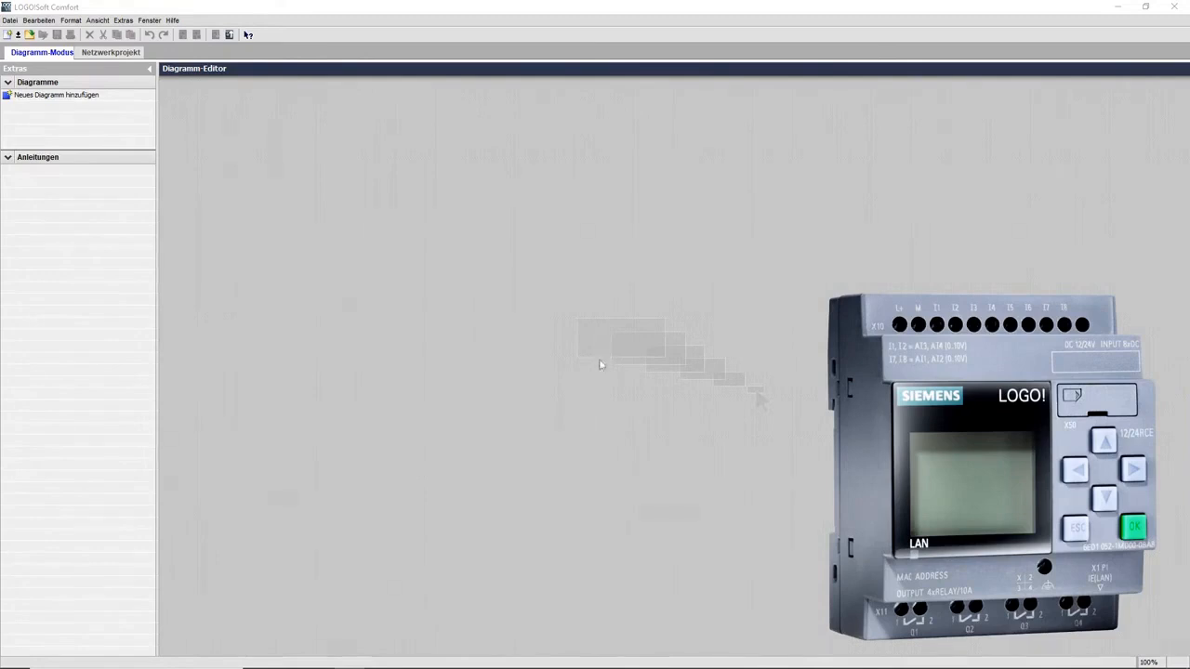
pyautogui.moveTo(532, 275)
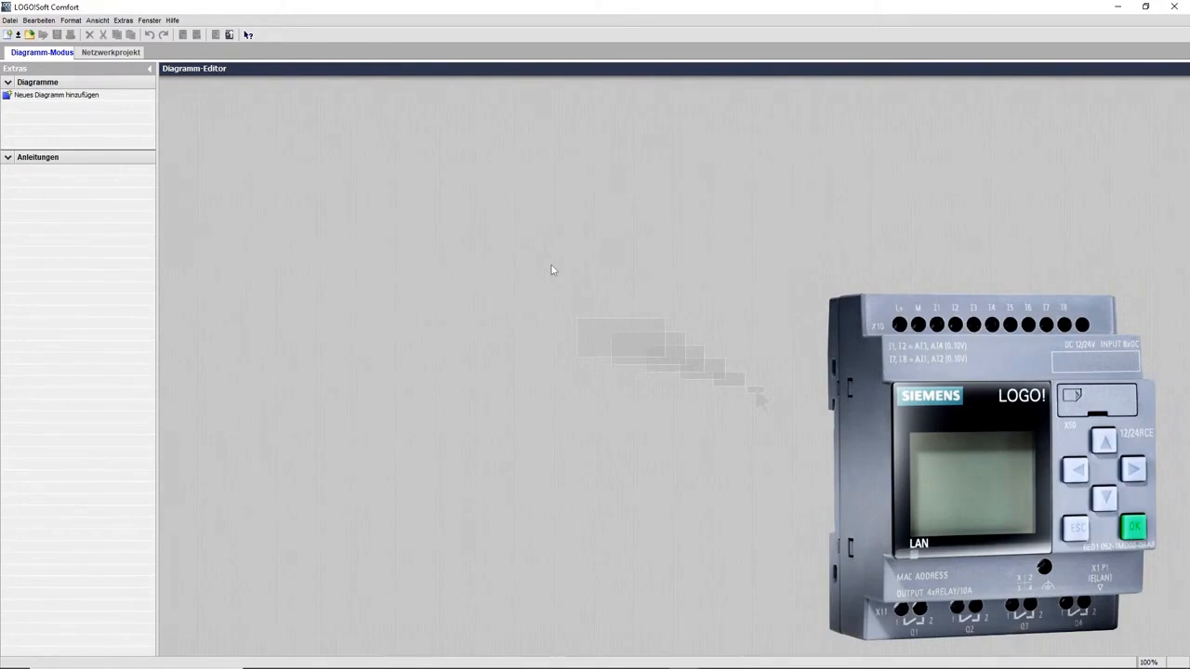
pyautogui.moveTo(404, 257)
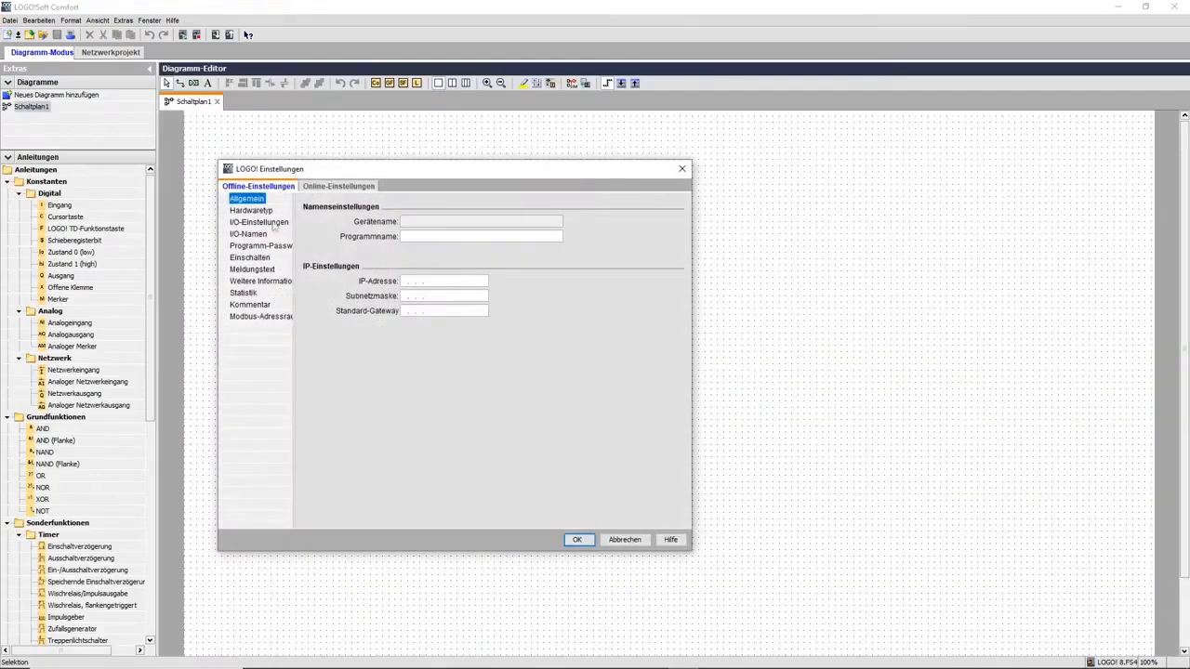
pyautogui.moveTo(681, 169)
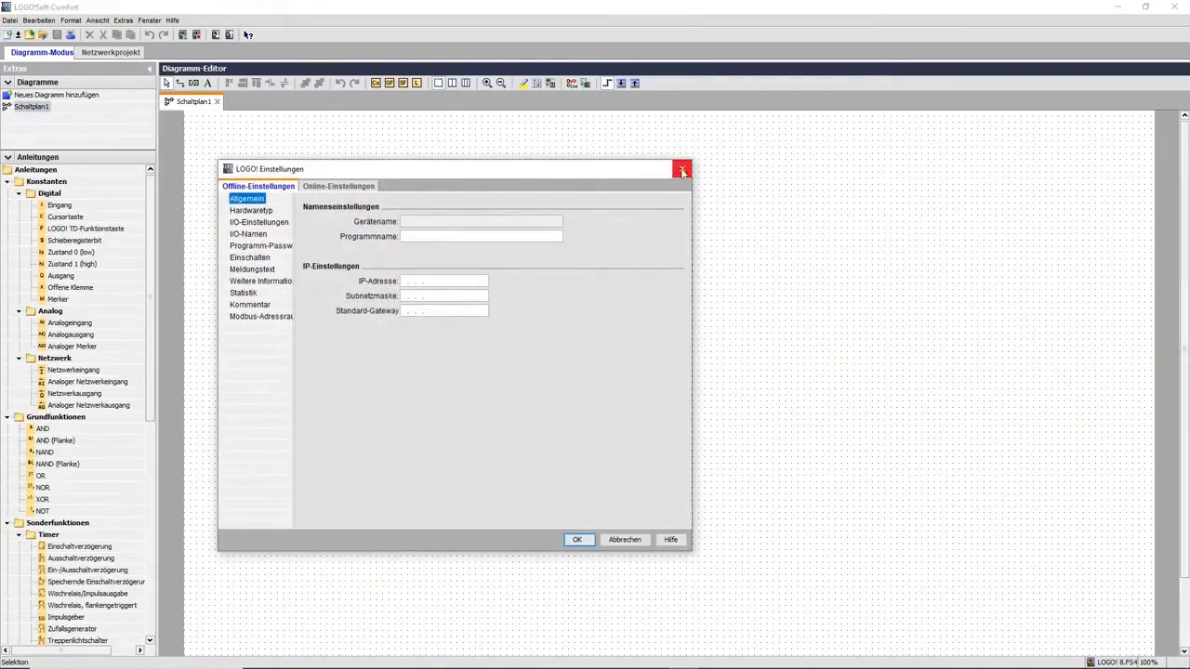
# Step: Dismiss the LOGO!-Einstellungen device settings dialog, leaving Schaltplan1 blank
pyautogui.click(683, 169)
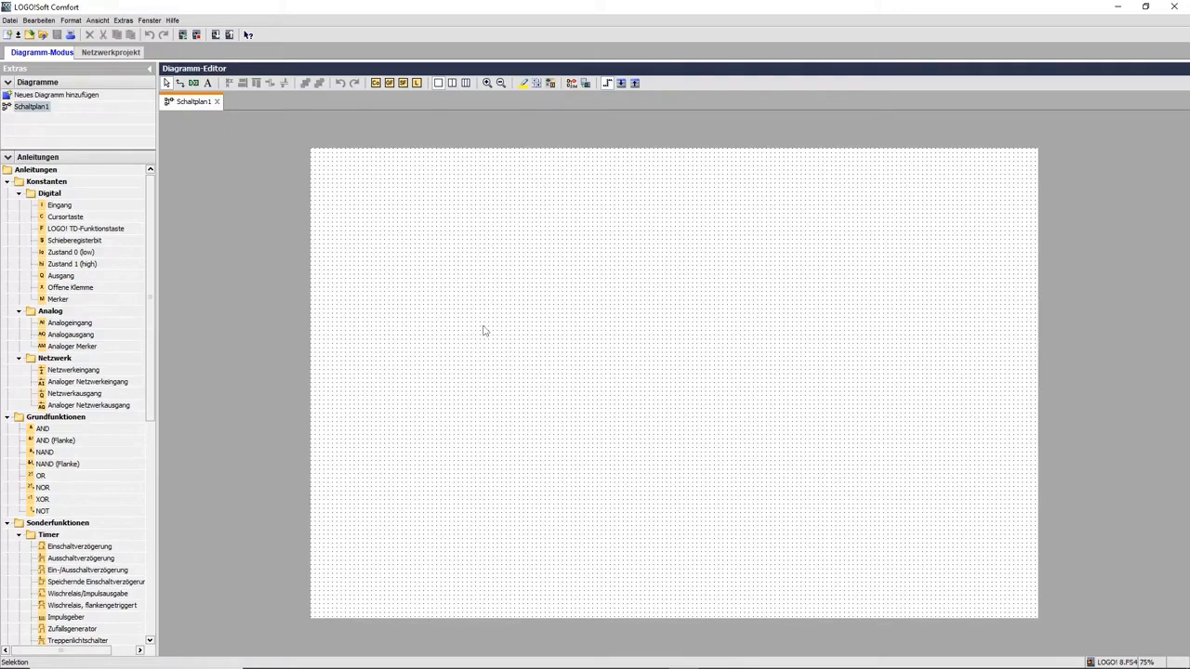
pyautogui.moveTo(313, 151)
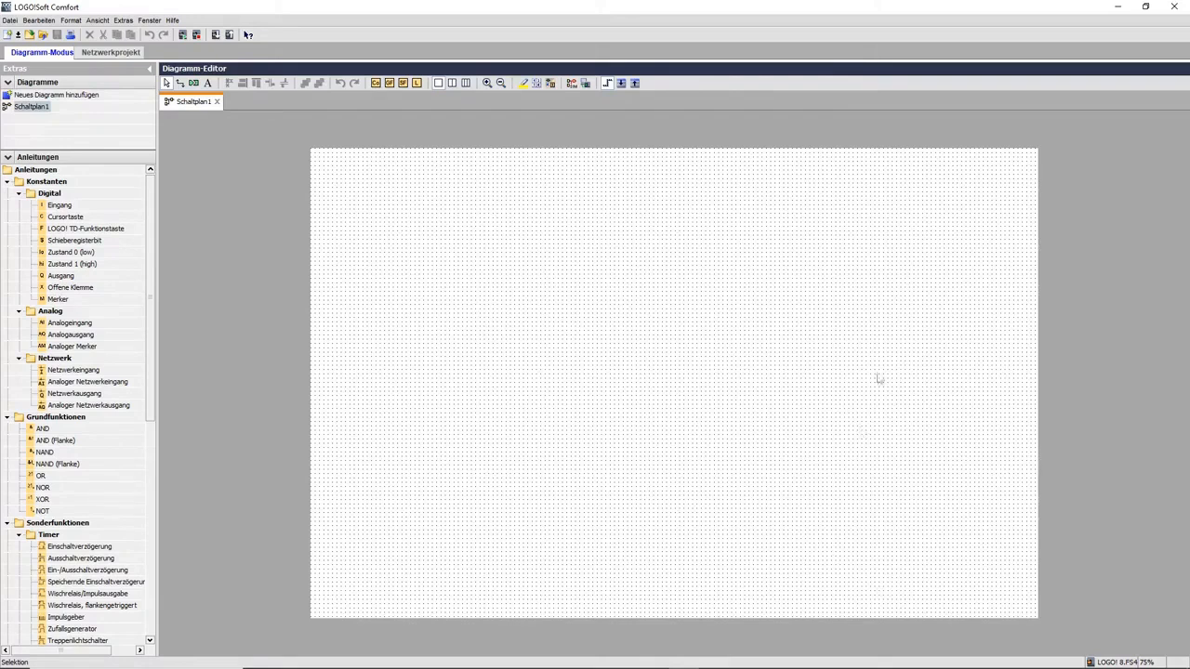
pyautogui.moveTo(273, 621)
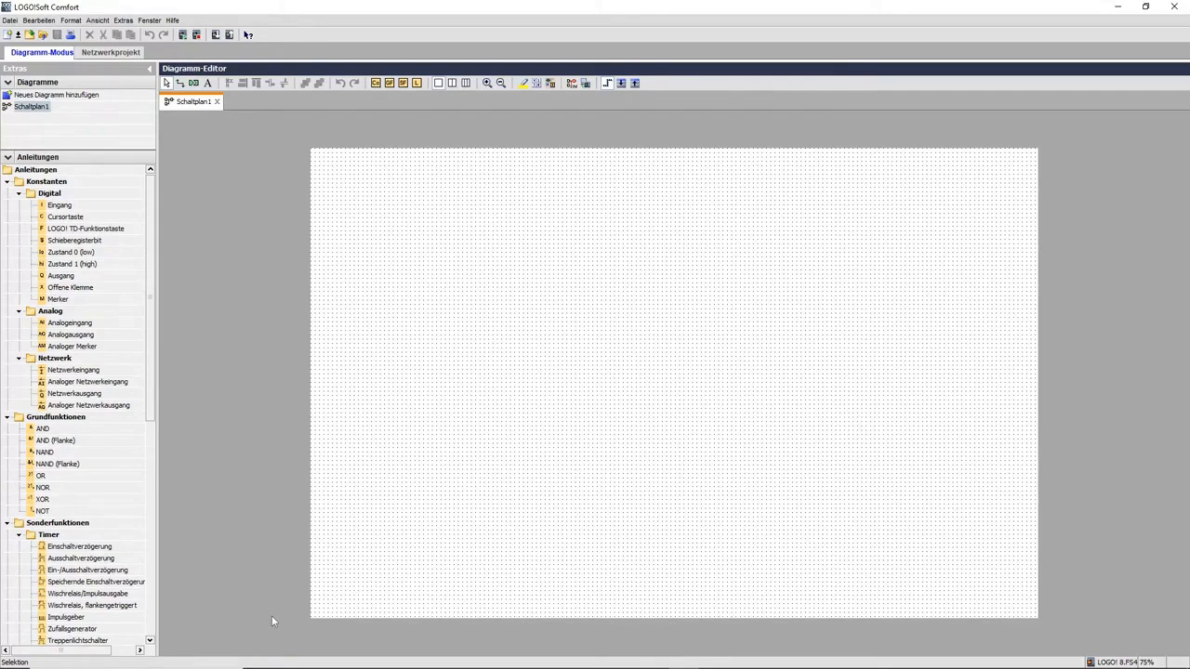
pyautogui.moveTo(275, 618)
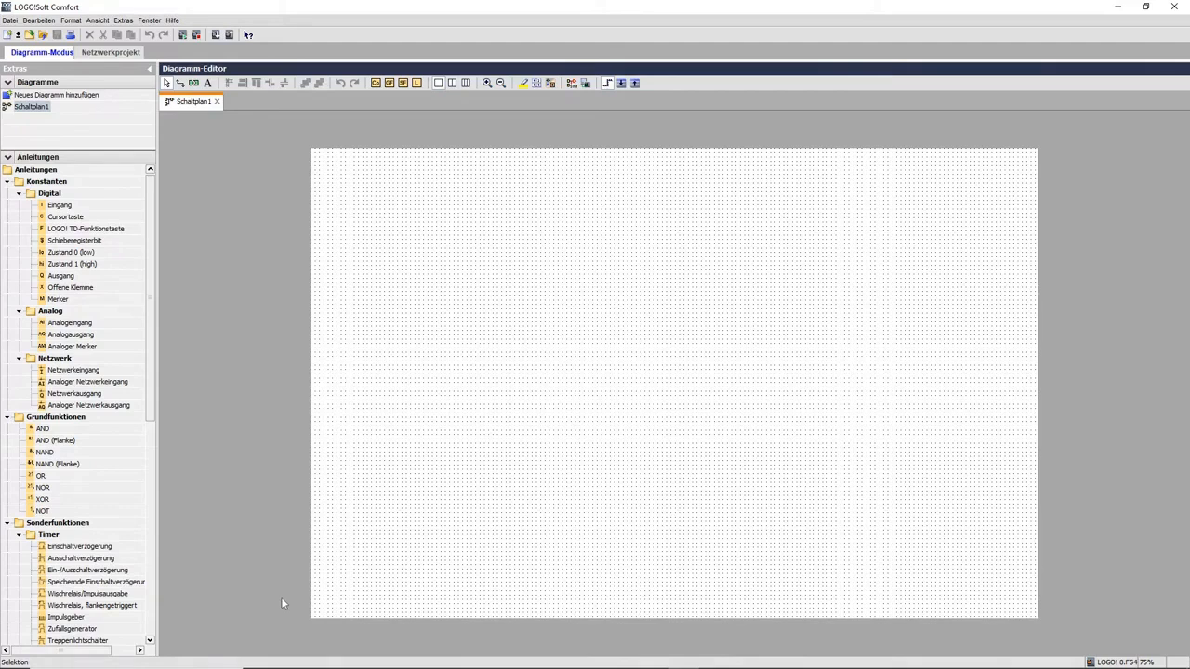
pyautogui.moveTo(1068, 168)
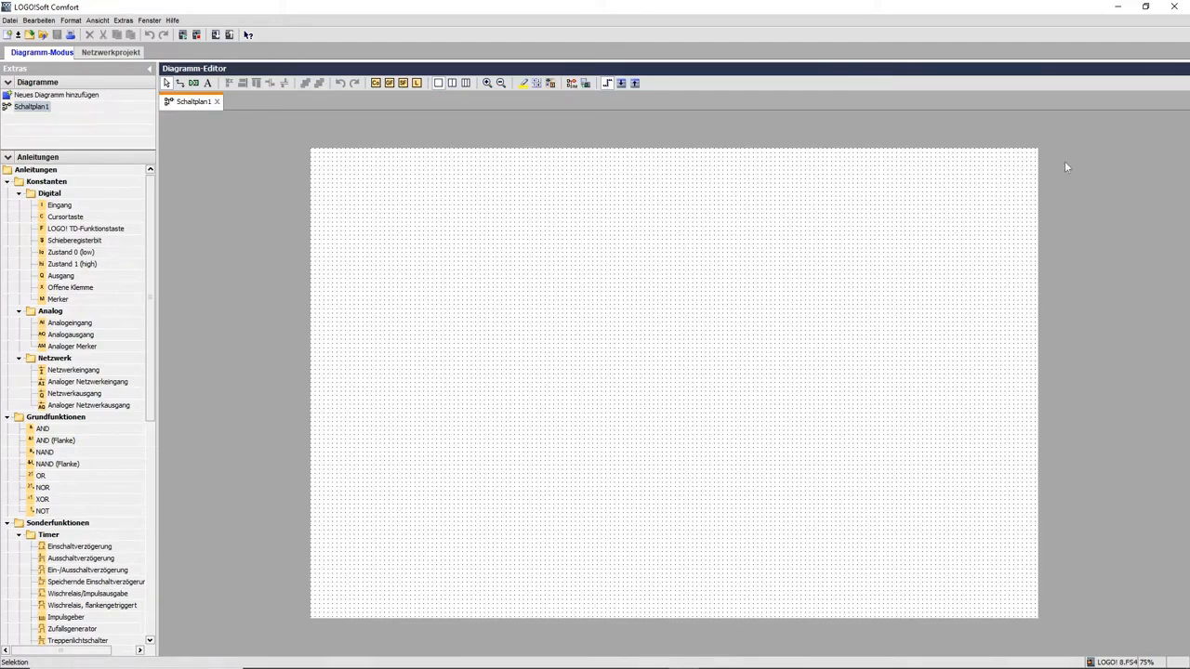
pyautogui.moveTo(428, 554)
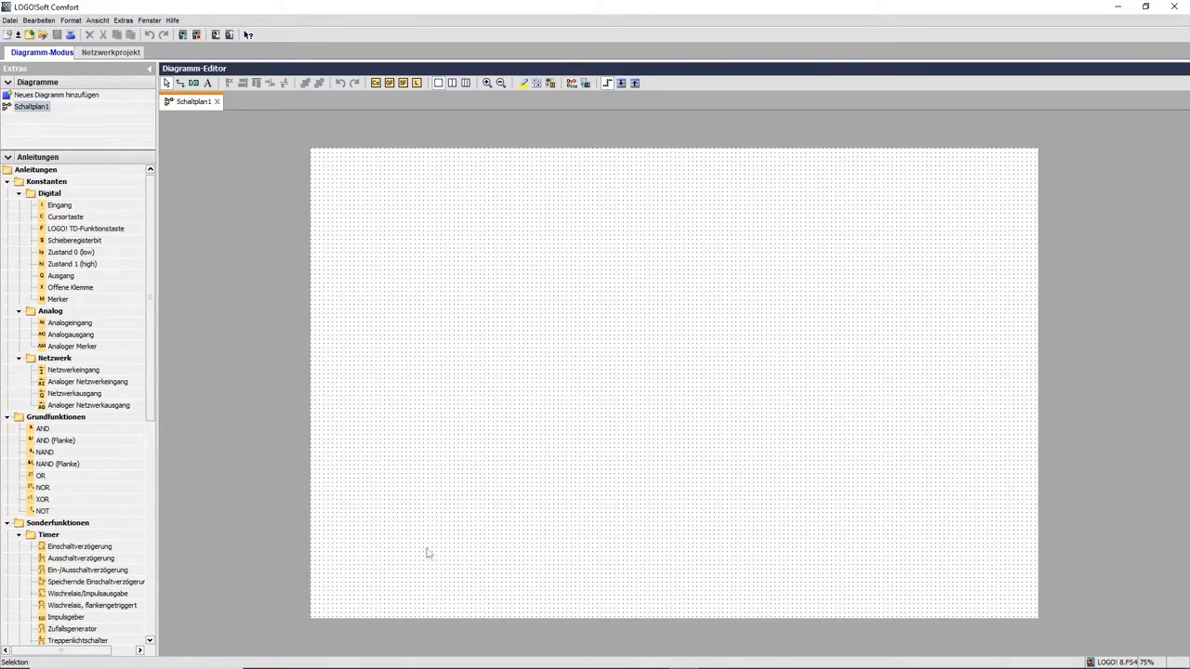
pyautogui.moveTo(439, 532)
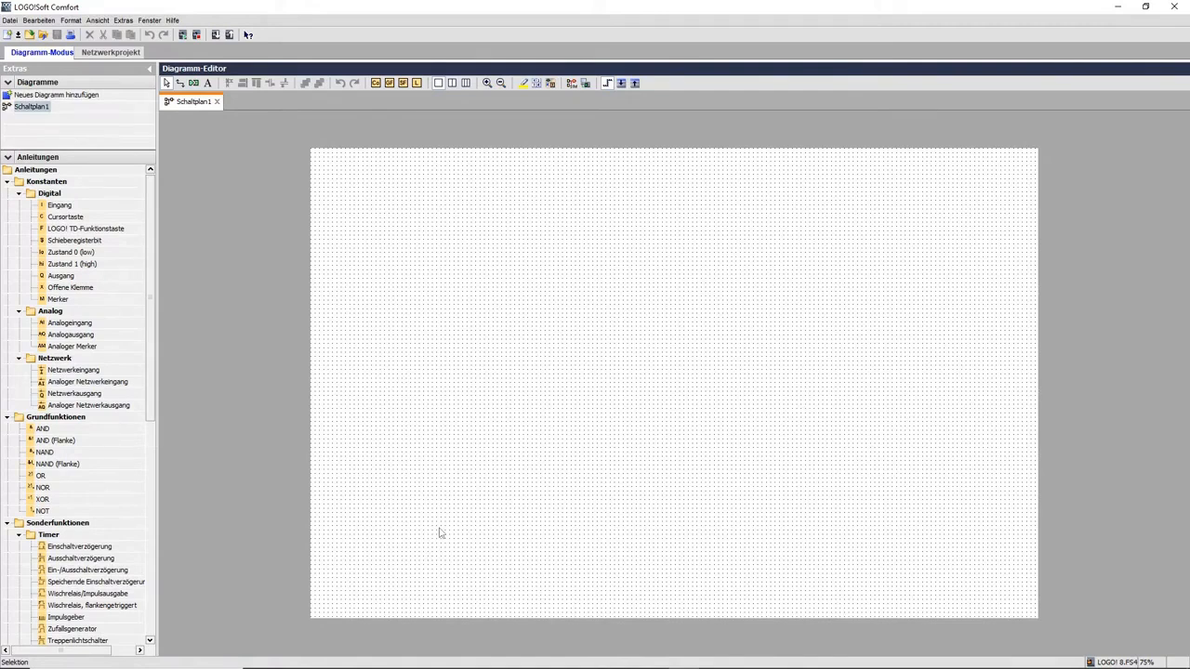
pyautogui.moveTo(535, 82)
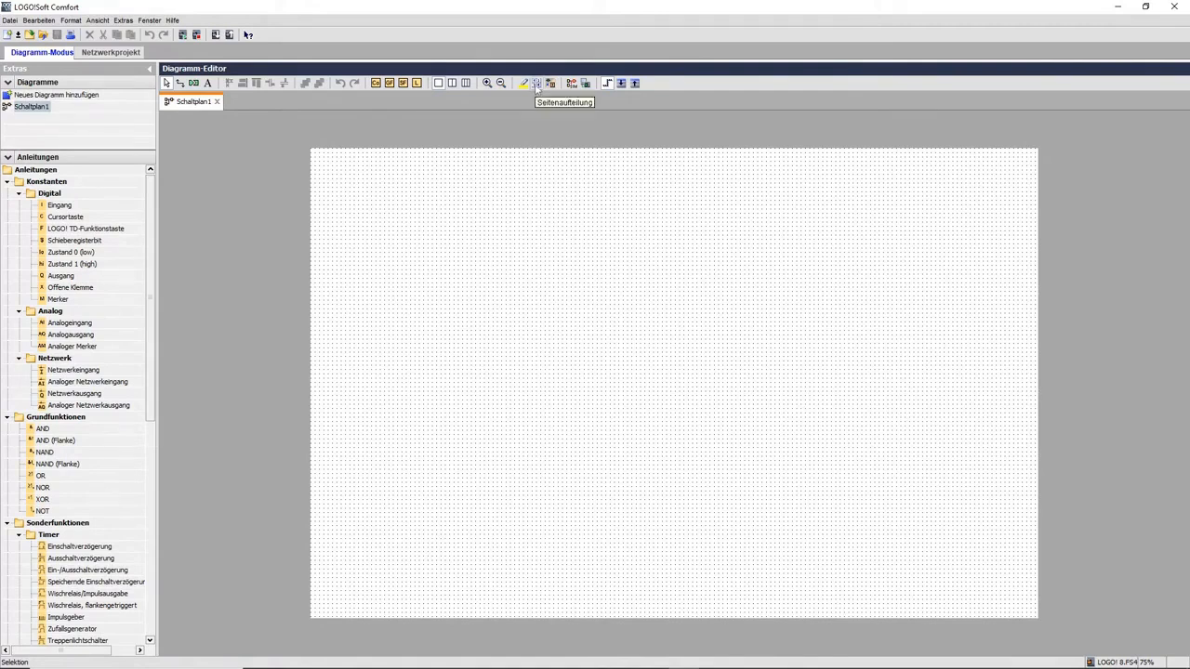
# Step: Set Seitenaufteilung to a 2×2 page grid, then reset it to two pages side by side
pyautogui.click(550, 82)
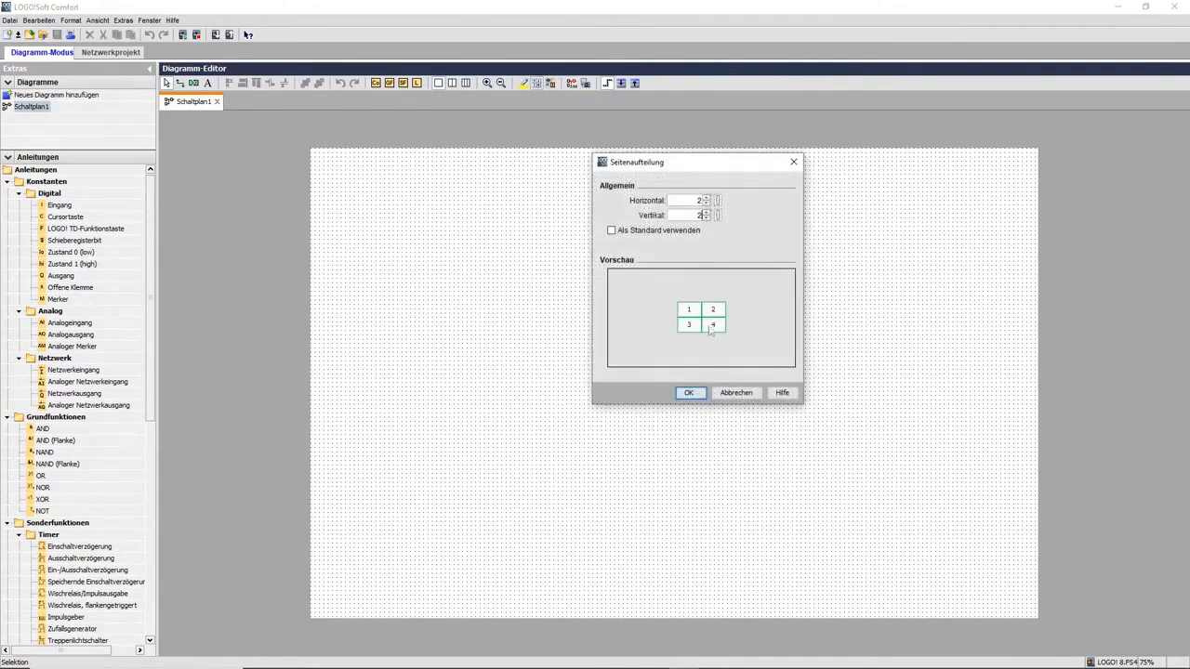
pyautogui.click(688, 392)
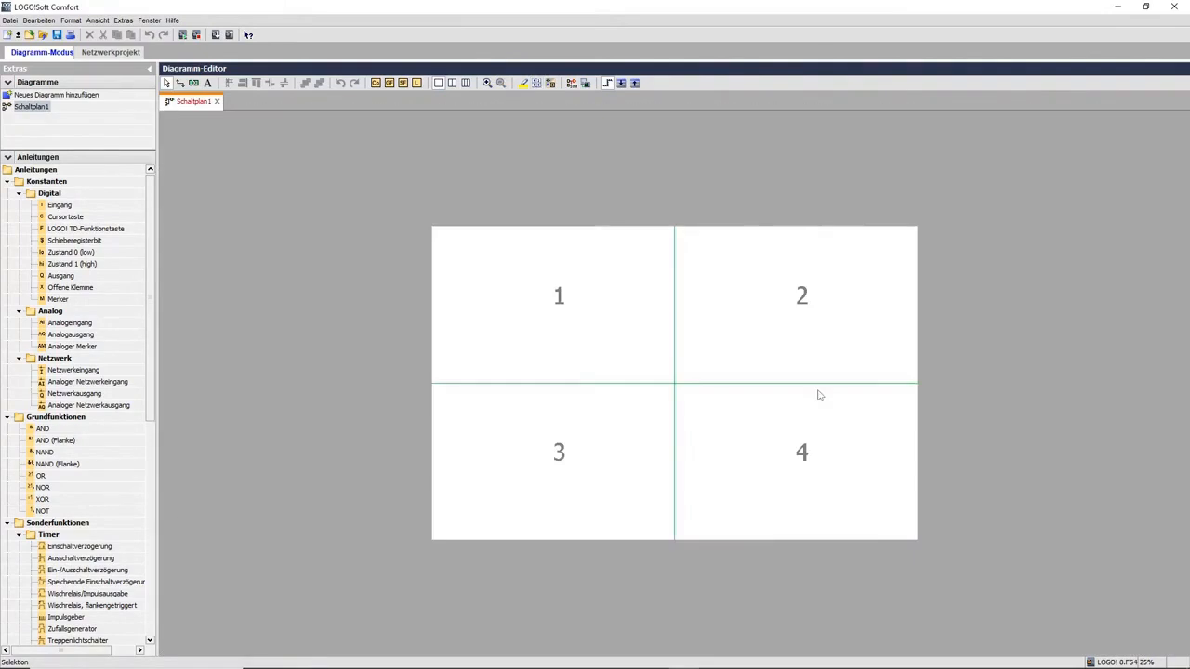
pyautogui.moveTo(726, 488)
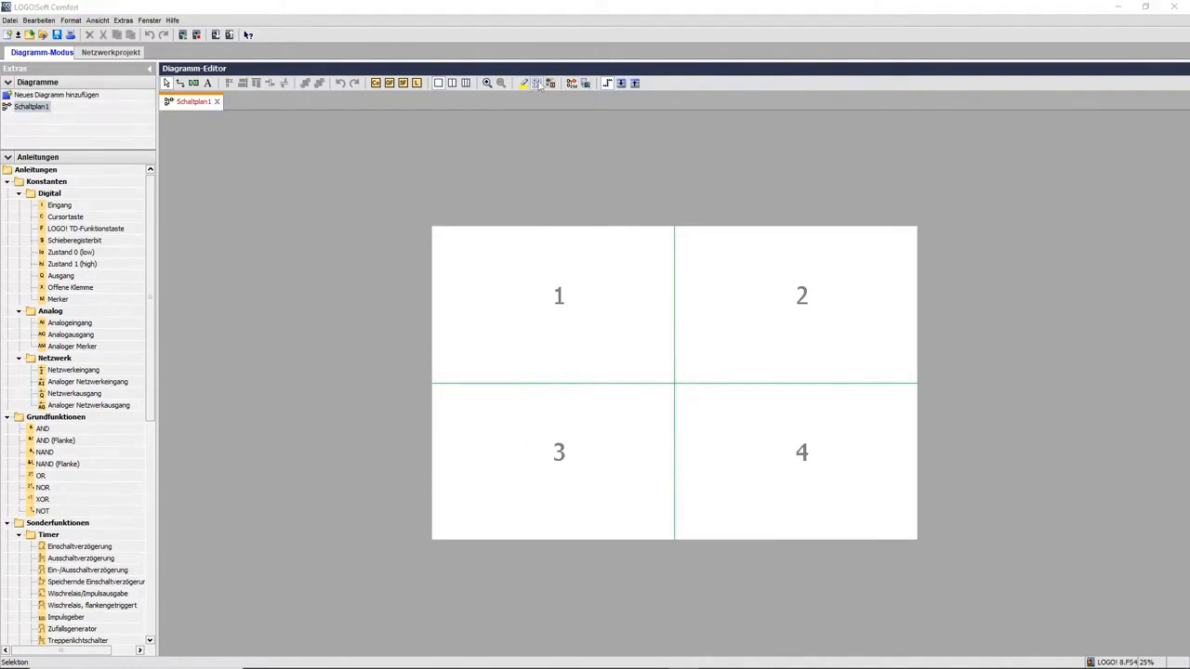
pyautogui.click(536, 82)
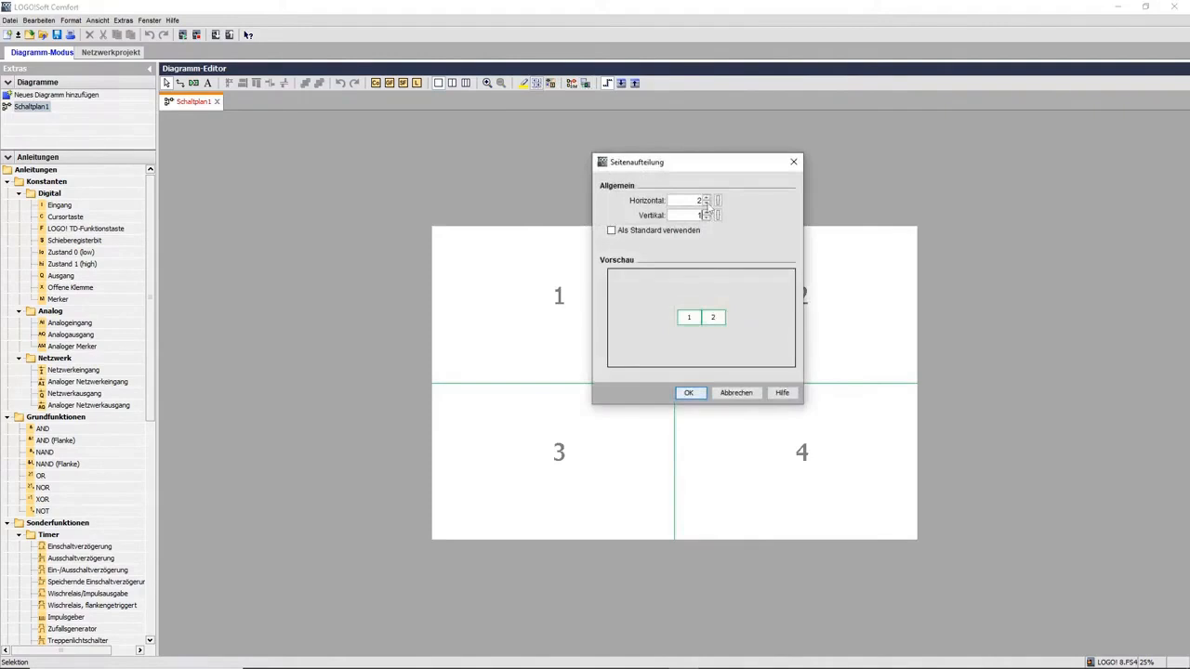
pyautogui.click(689, 392)
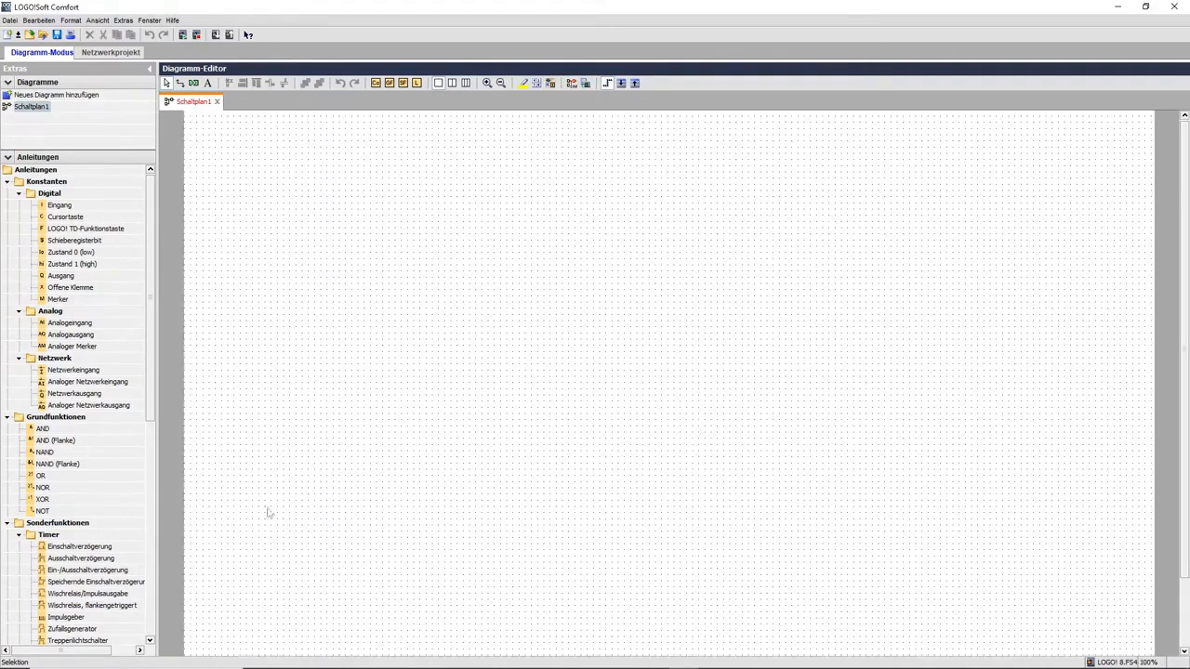
pyautogui.moveTo(251, 379)
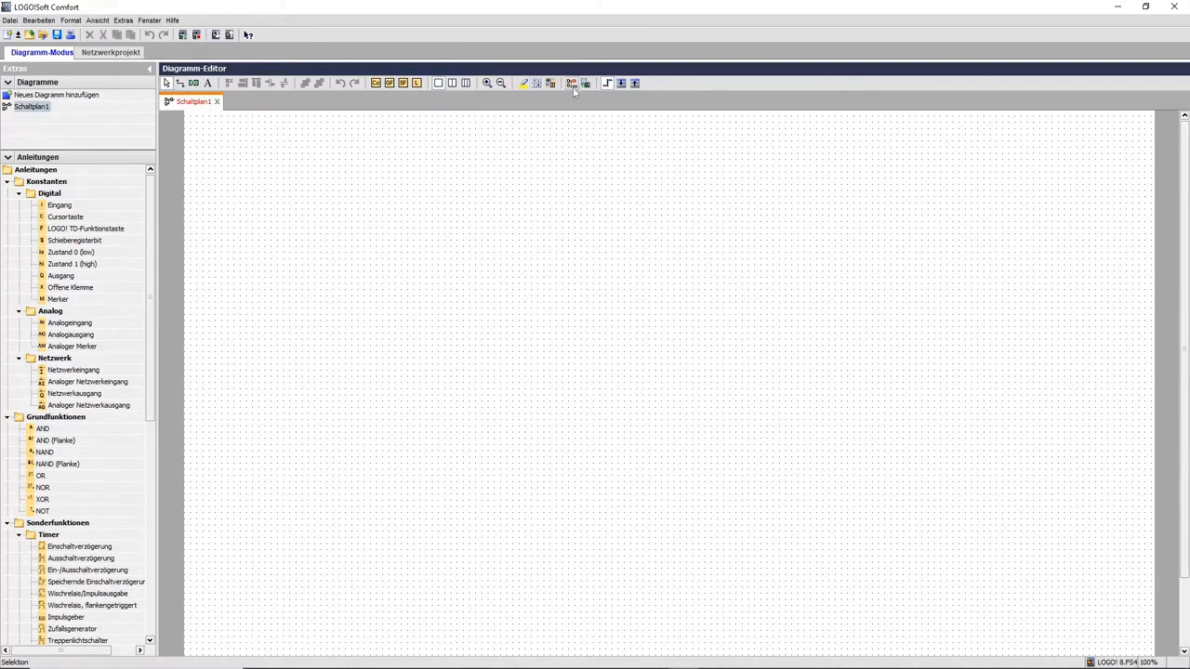
pyautogui.moveTo(572, 84)
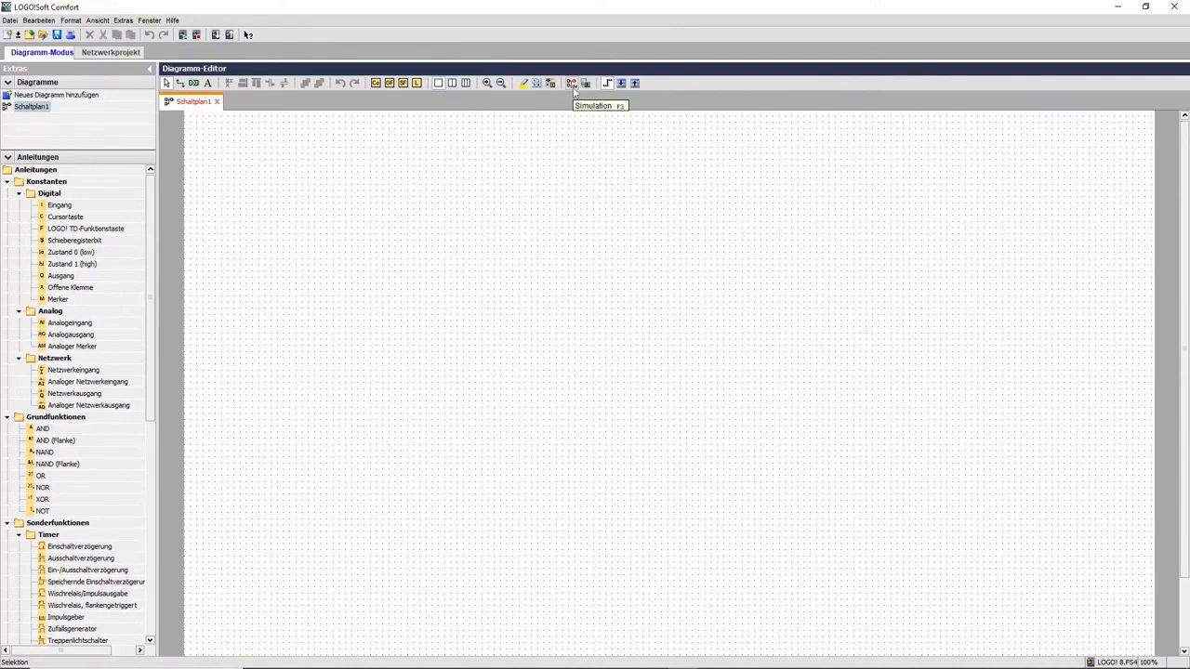
pyautogui.moveTo(550, 331)
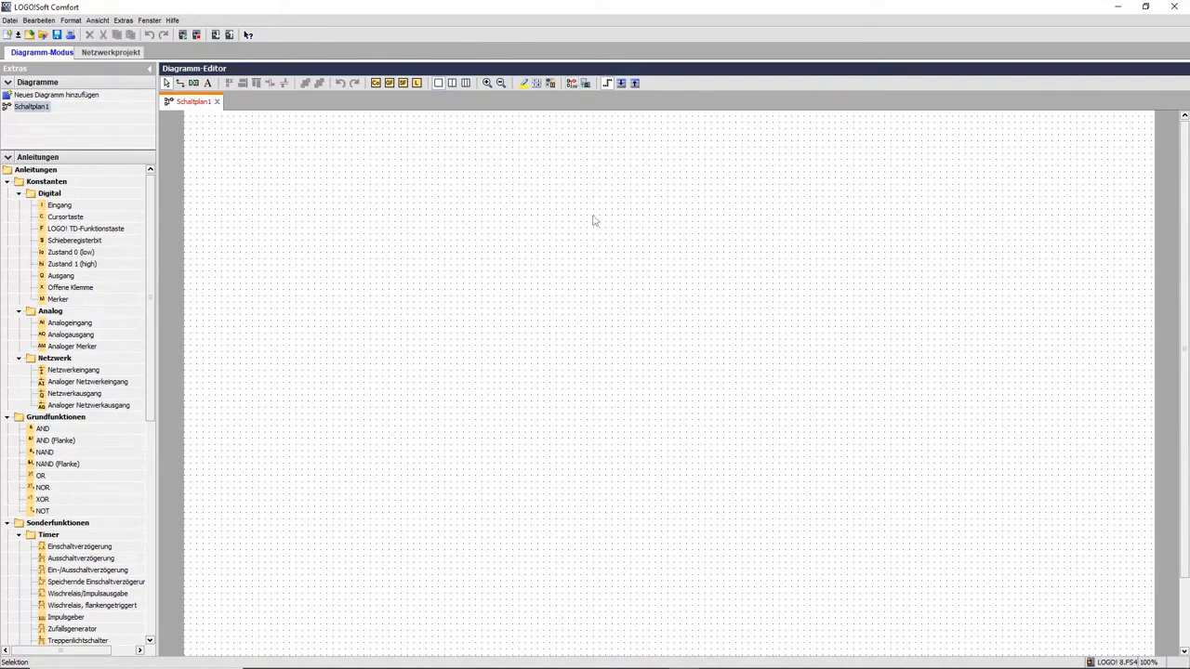
pyautogui.moveTo(561, 222)
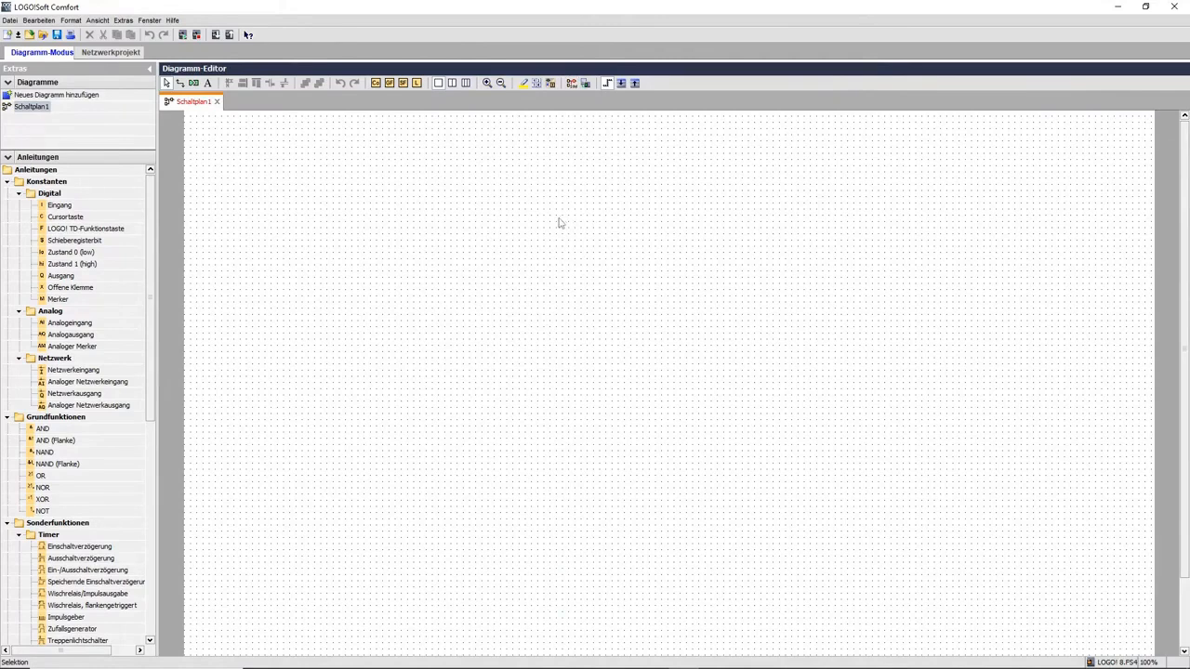
pyautogui.moveTo(465, 82)
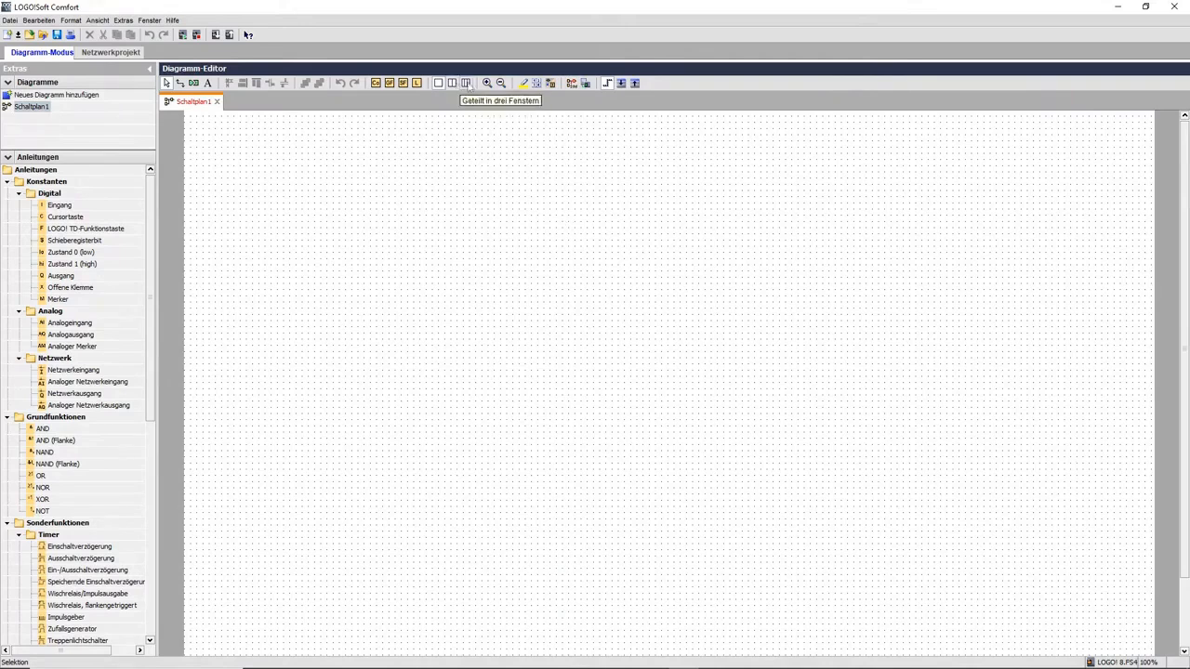
pyautogui.moveTo(450, 82)
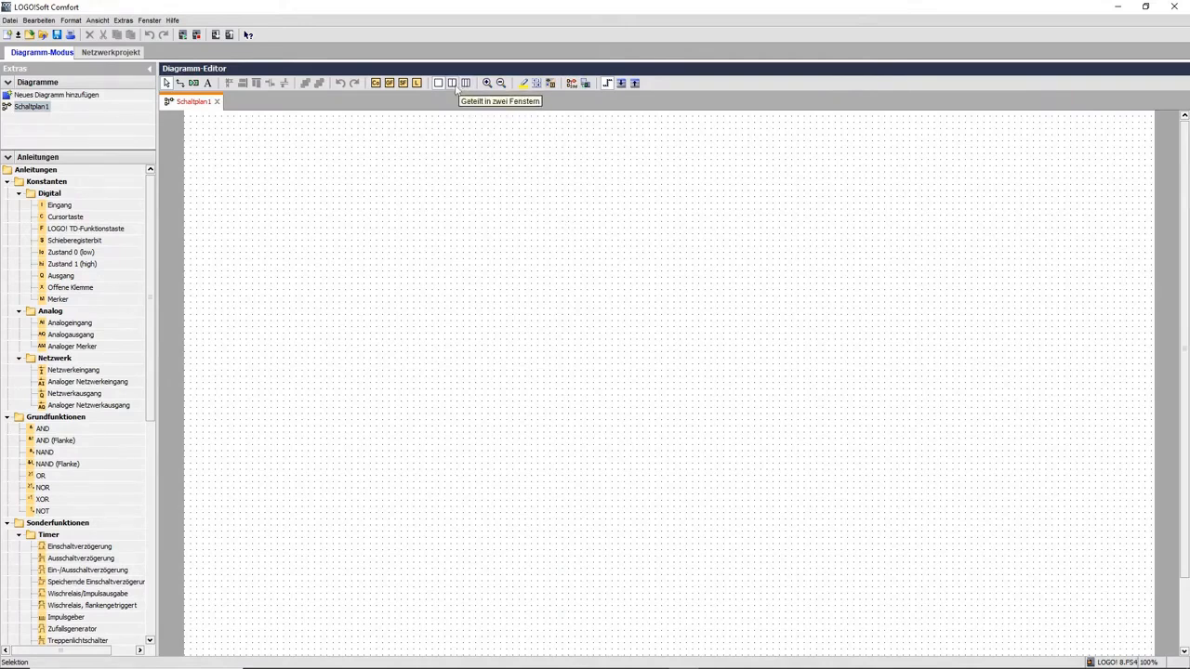
pyautogui.moveTo(456, 90)
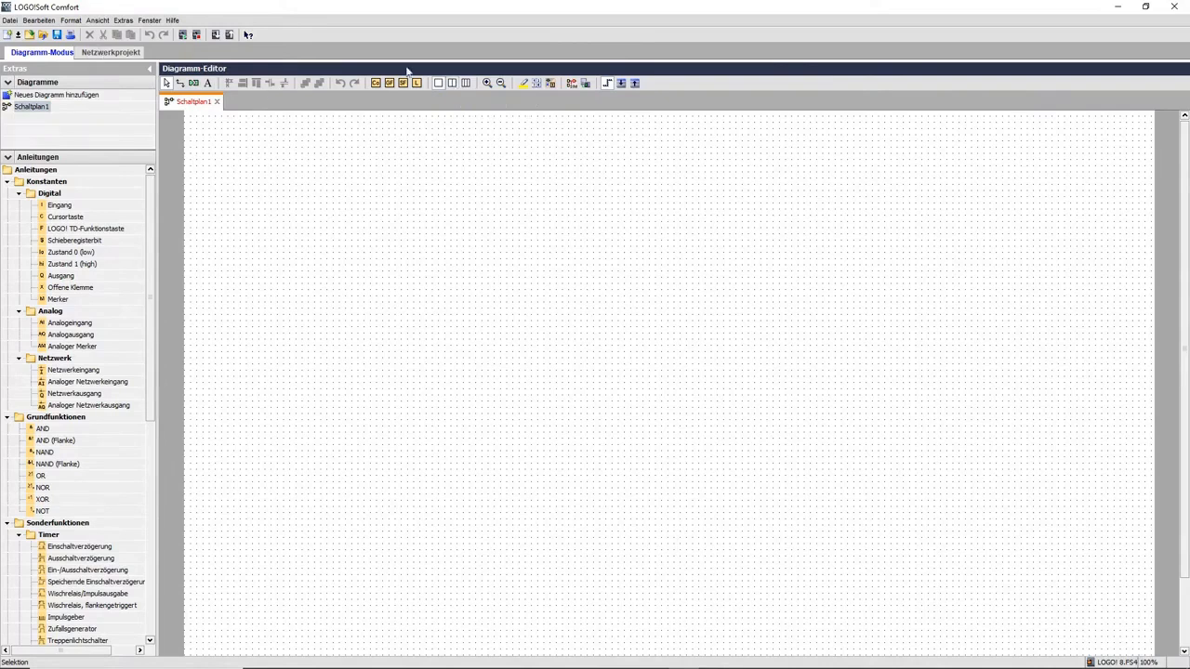
pyautogui.moveTo(446, 203)
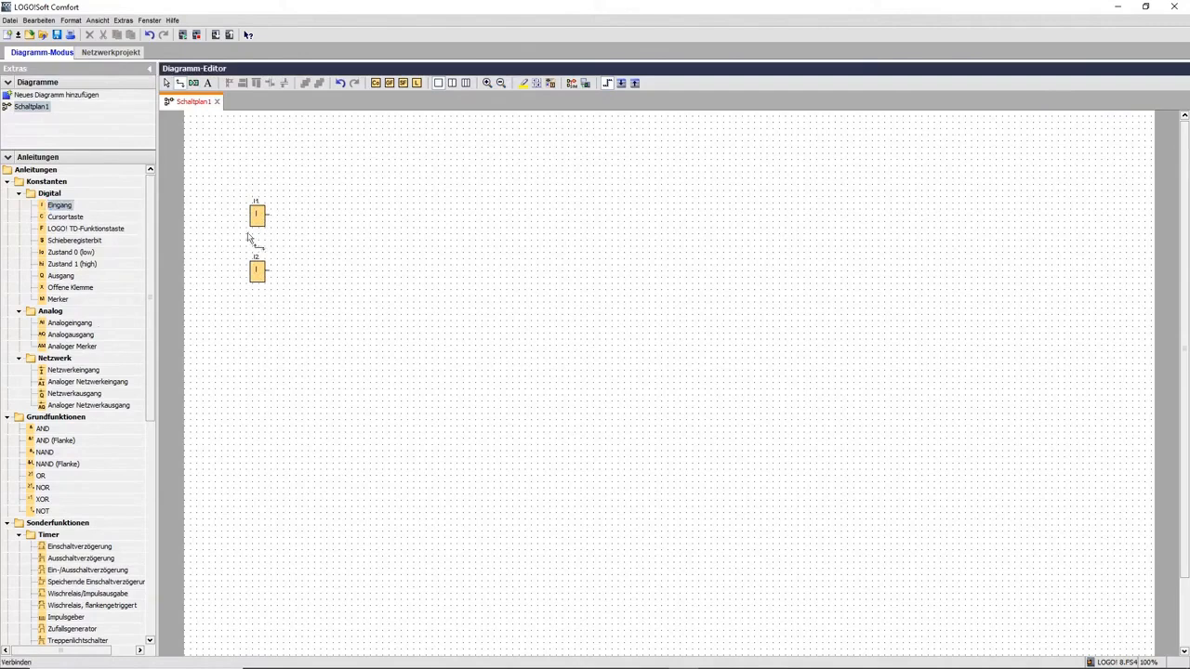
pyautogui.moveTo(338, 298)
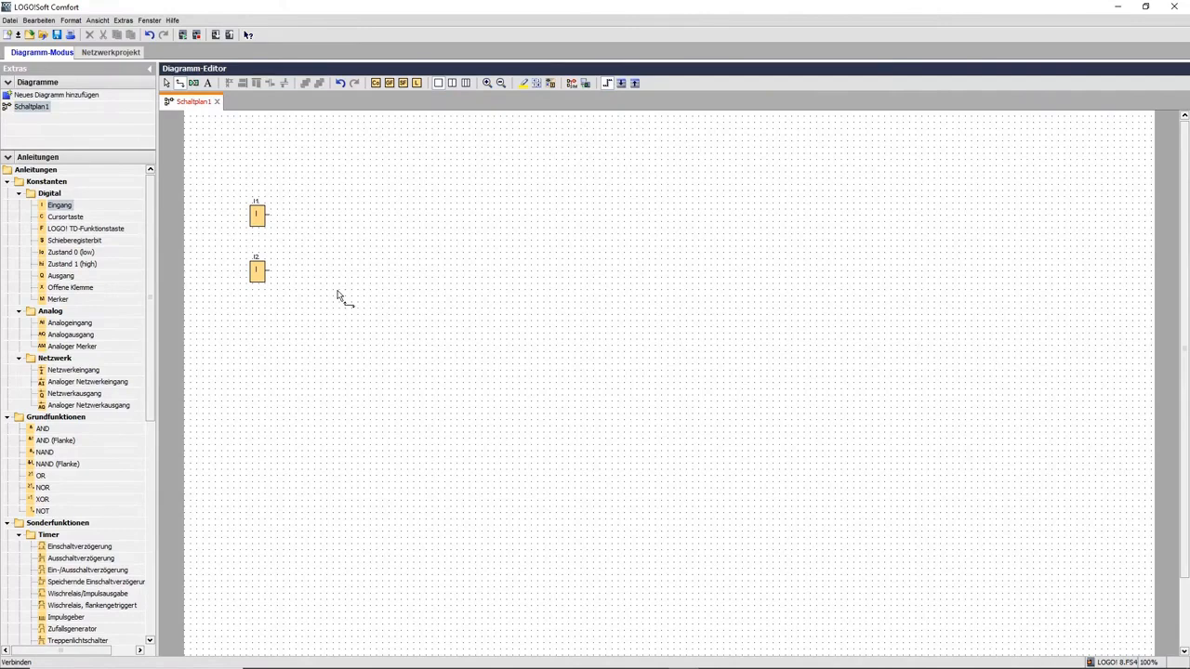
pyautogui.moveTo(271, 283)
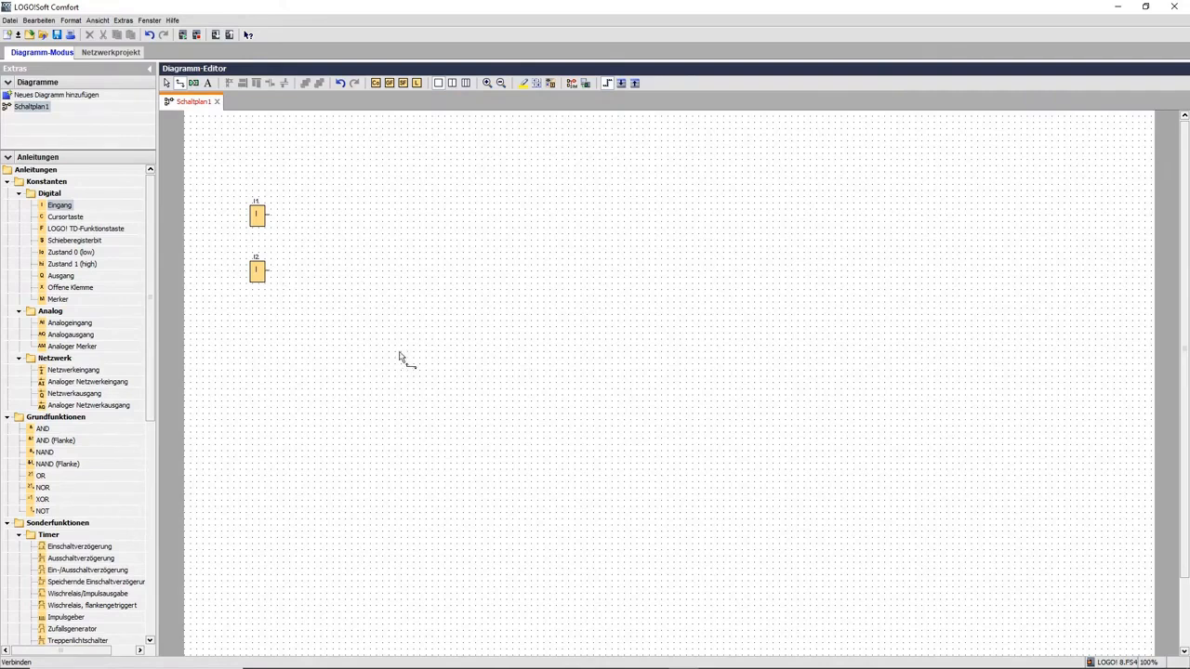
pyautogui.moveTo(392, 352)
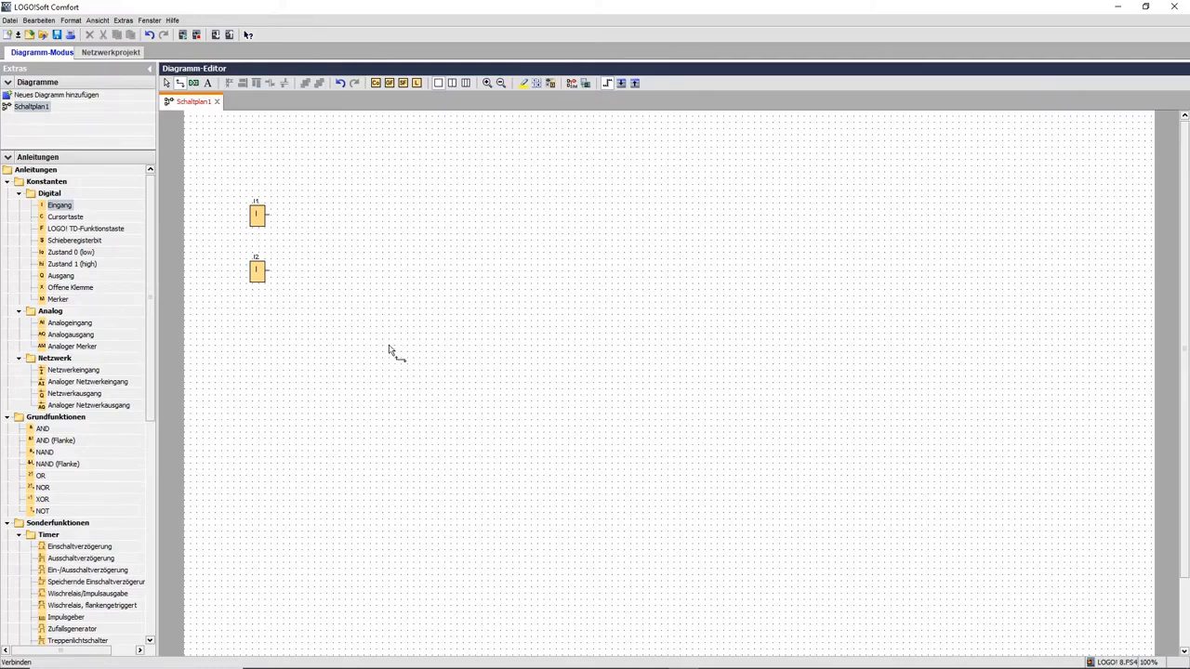
pyautogui.moveTo(393, 346)
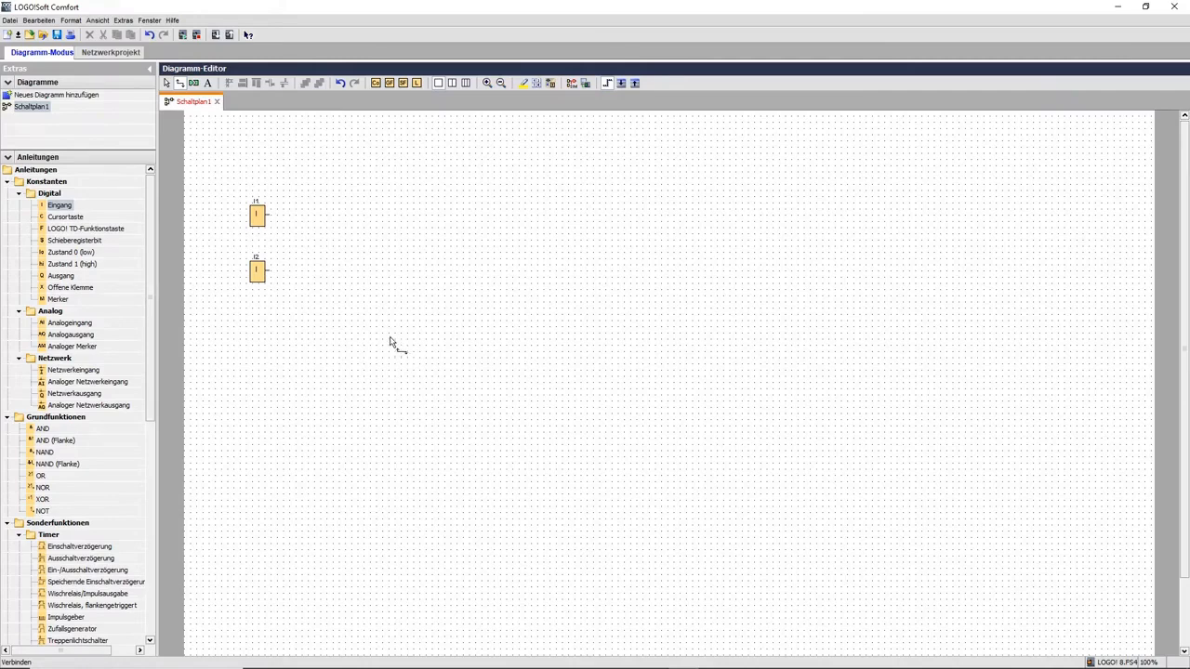
pyautogui.moveTo(264, 323)
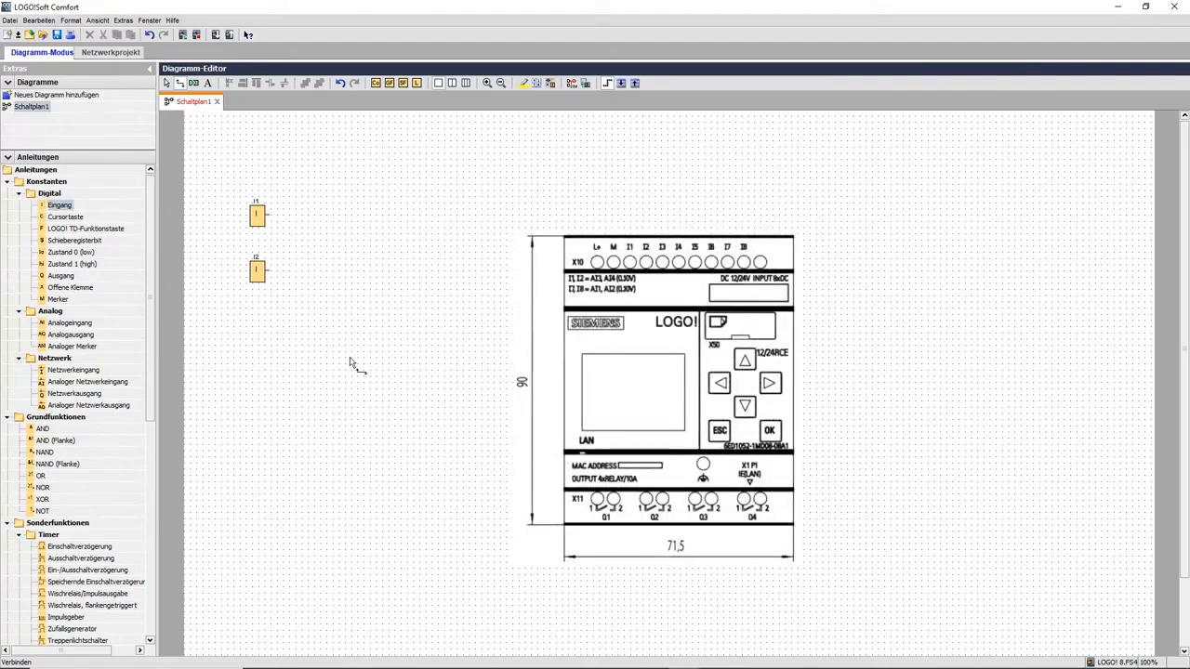
pyautogui.moveTo(60, 204)
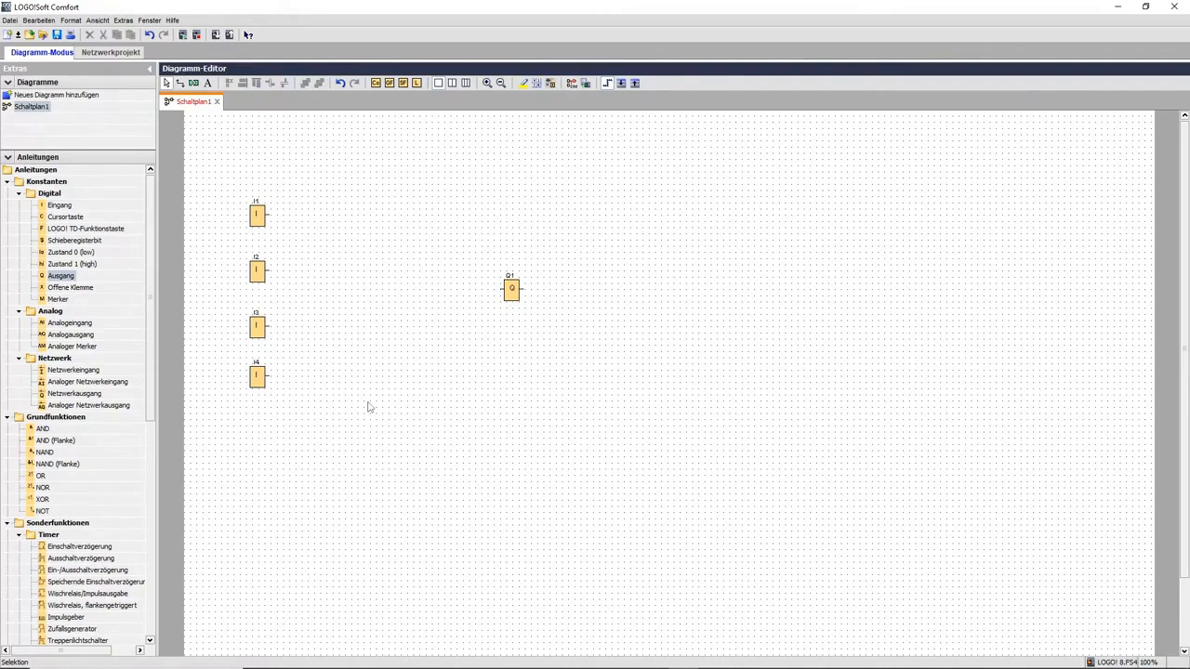
pyautogui.moveTo(203, 219)
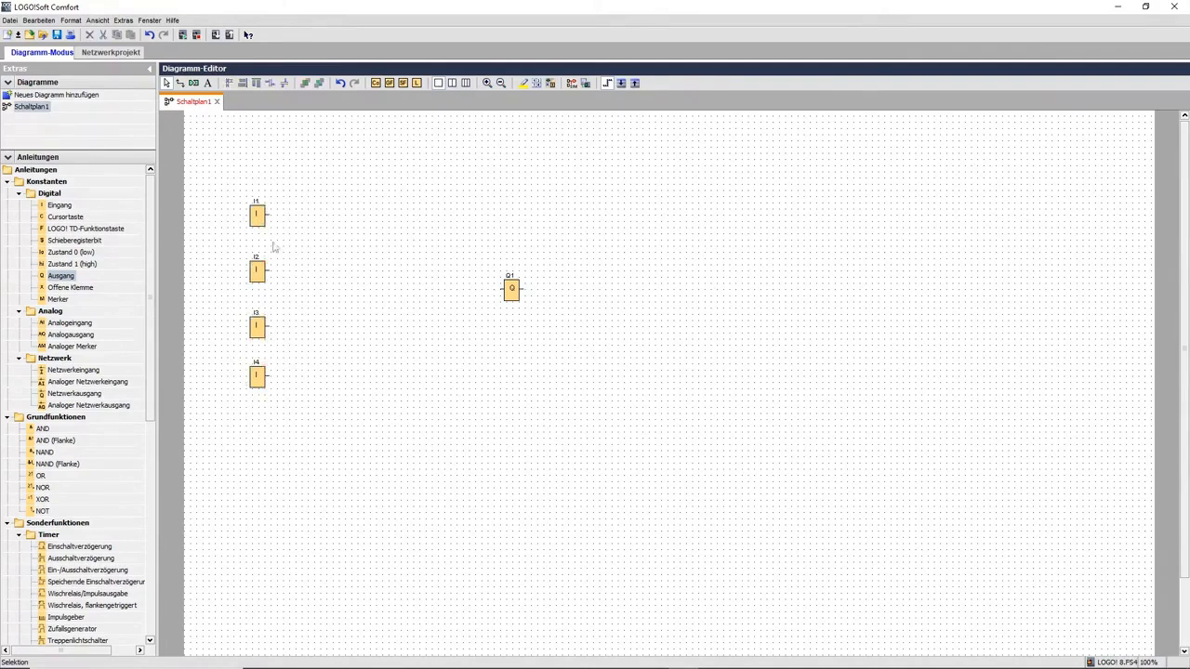
pyautogui.moveTo(215, 231)
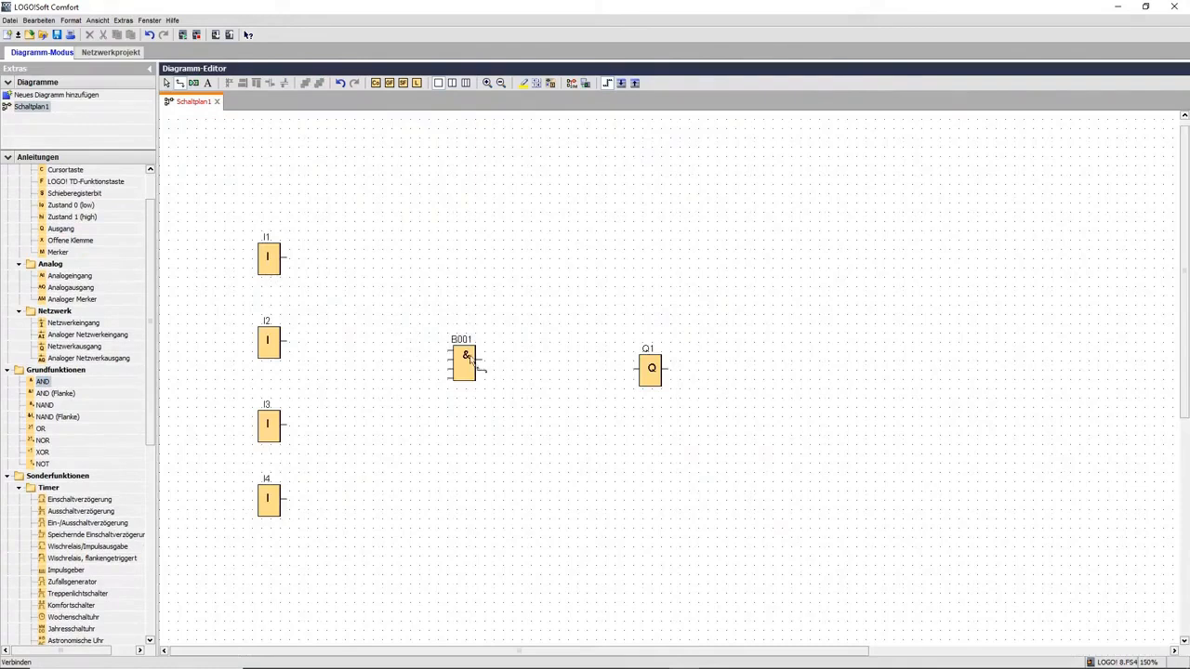
pyautogui.moveTo(465, 372)
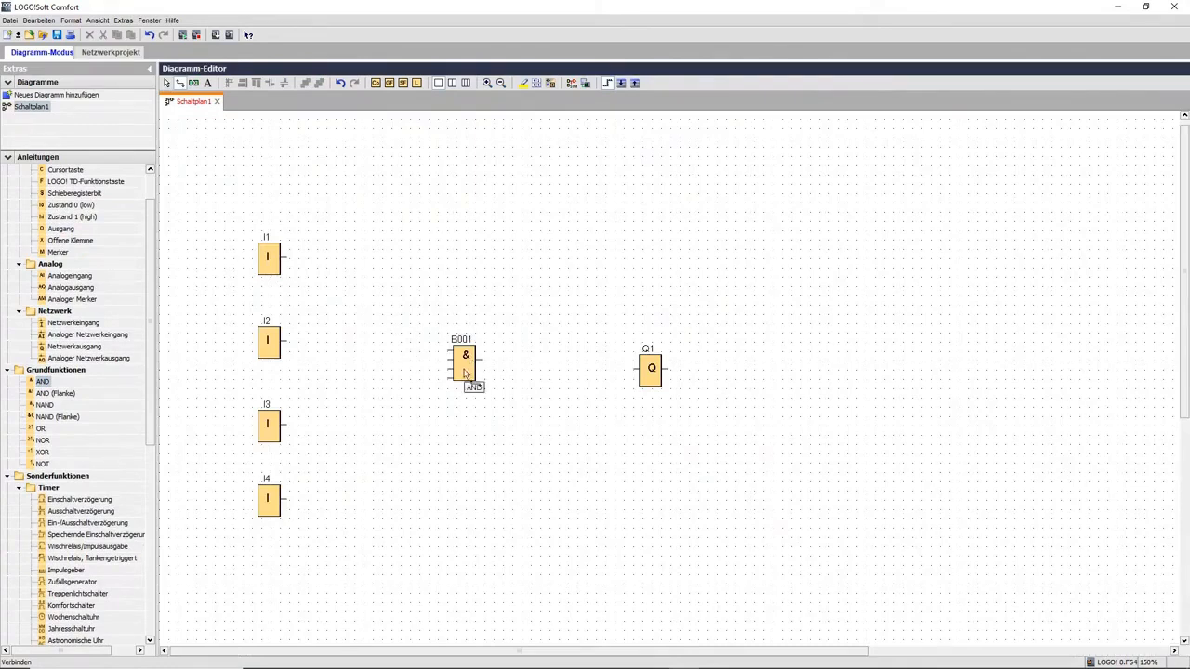
pyautogui.moveTo(56, 394)
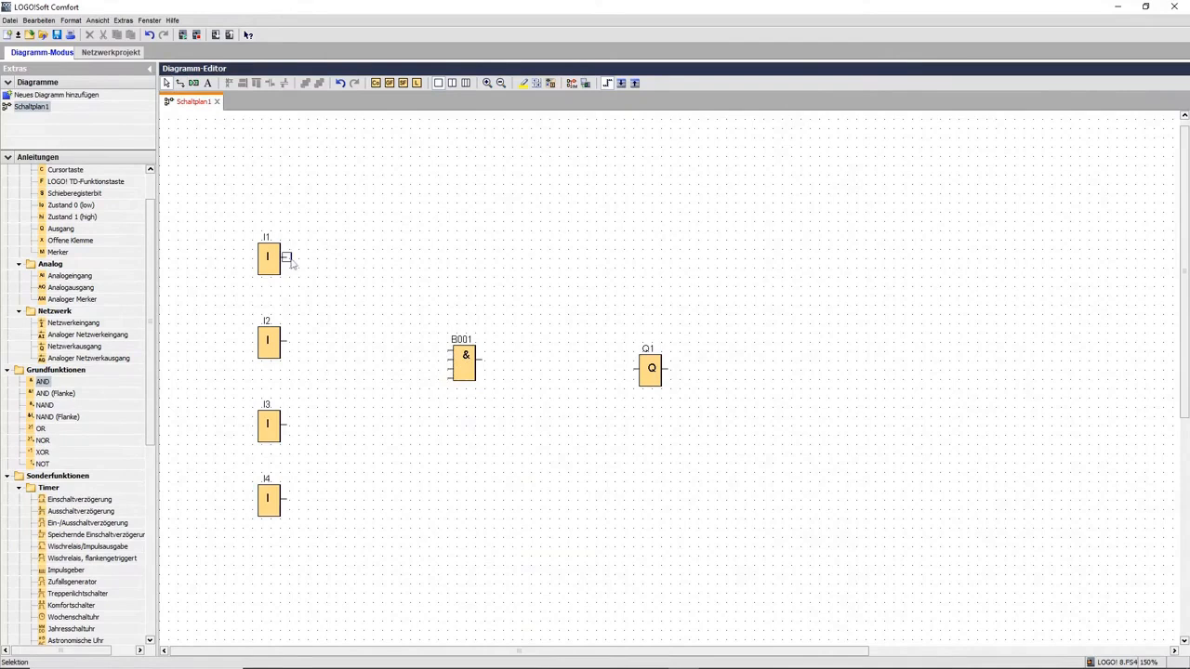
# Step: Wire I1 and I2 into AND block B001's inputs, rerouting the I2 wire, then select Q1
pyautogui.moveTo(286, 257); pyautogui.dragTo(375, 299)
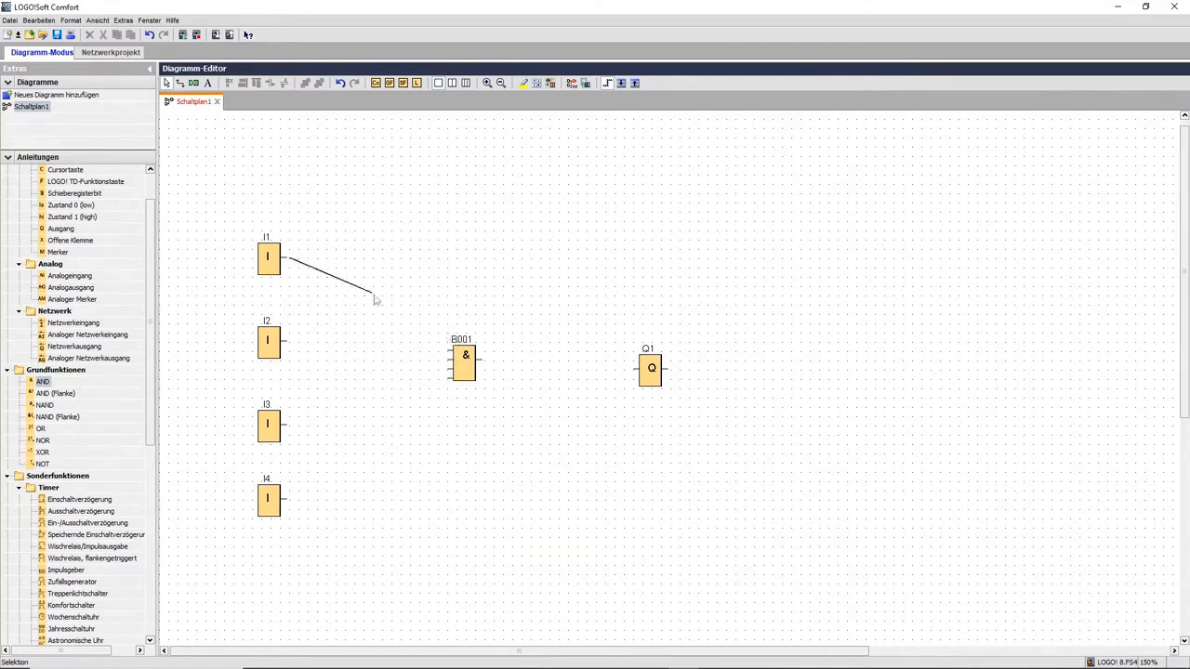
pyautogui.moveTo(376, 299); pyautogui.dragTo(450, 354)
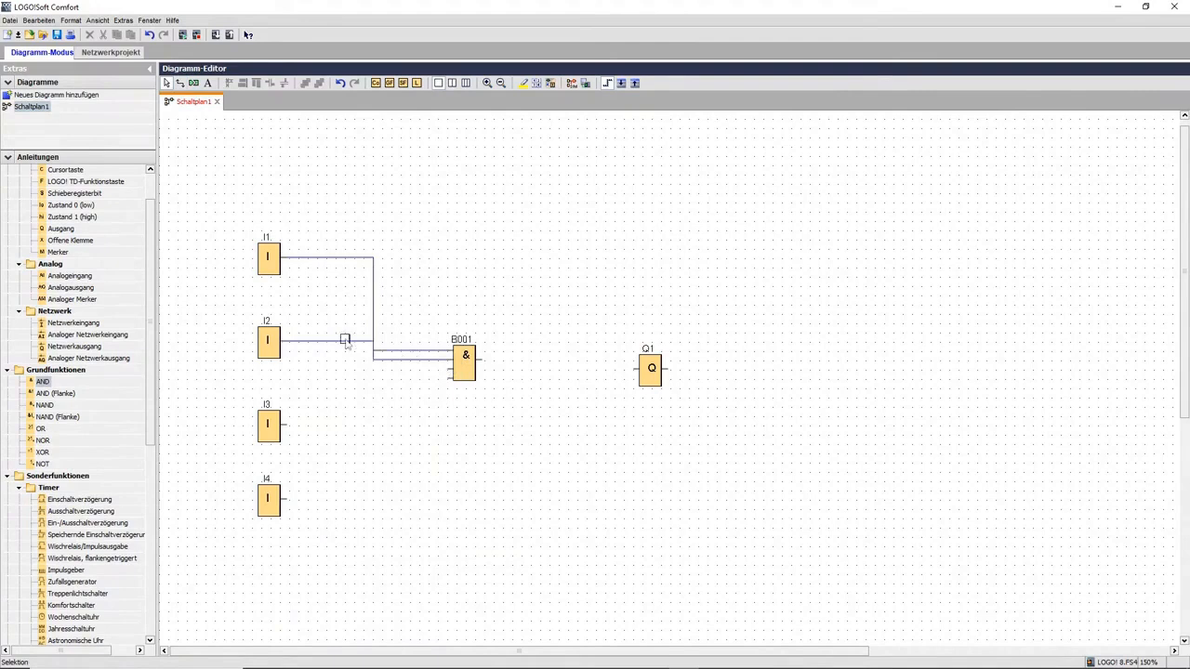
pyautogui.click(345, 349)
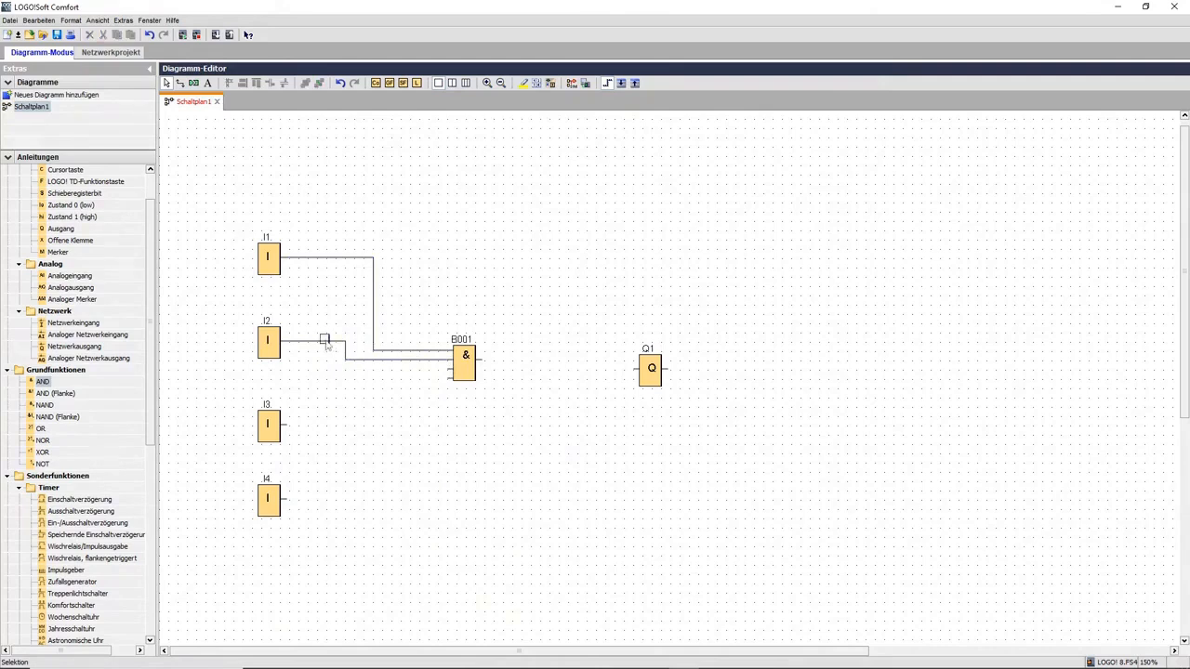
pyautogui.click(326, 342)
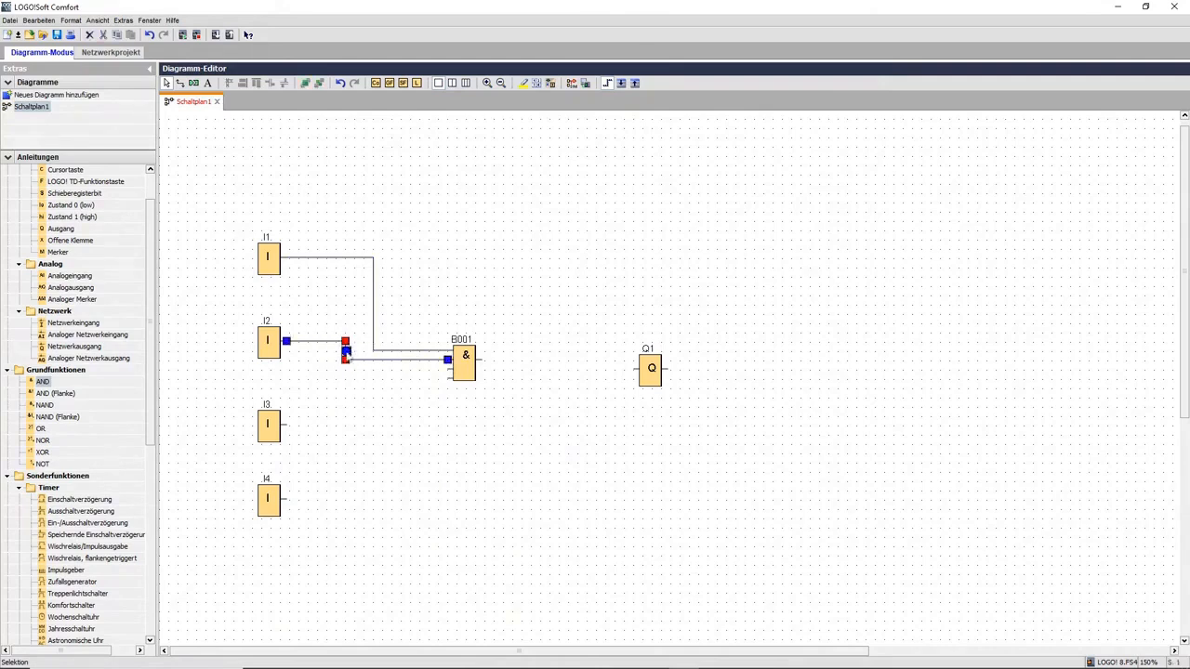
pyautogui.moveTo(282, 424); pyautogui.dragTo(446, 372)
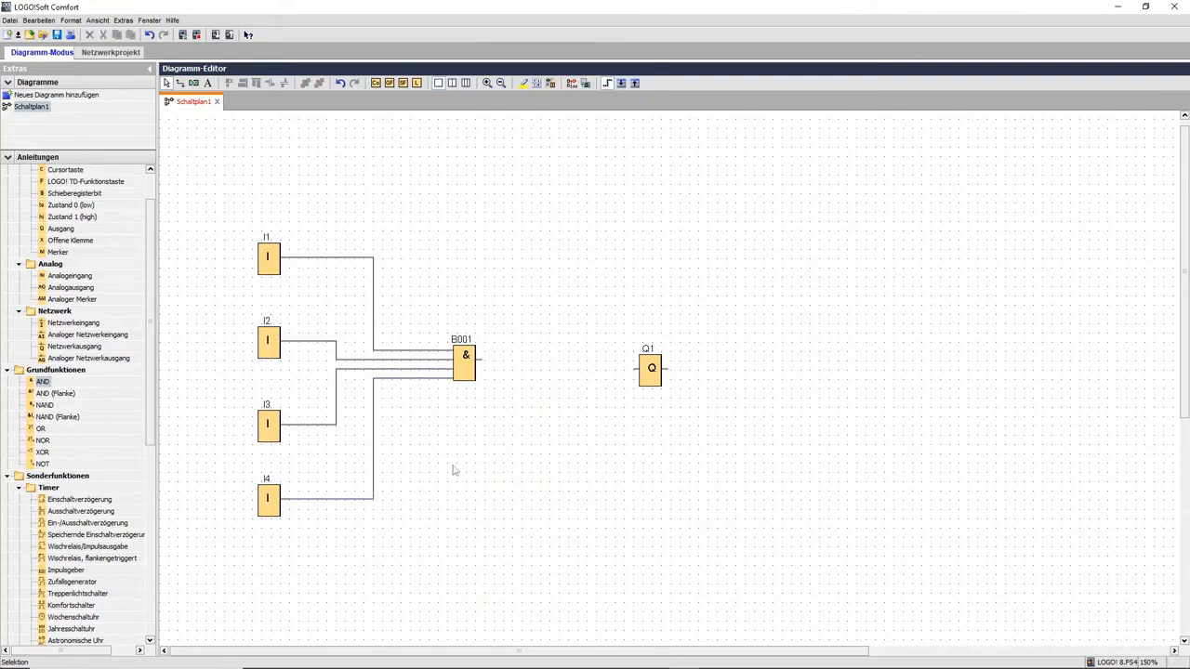
pyautogui.click(651, 369)
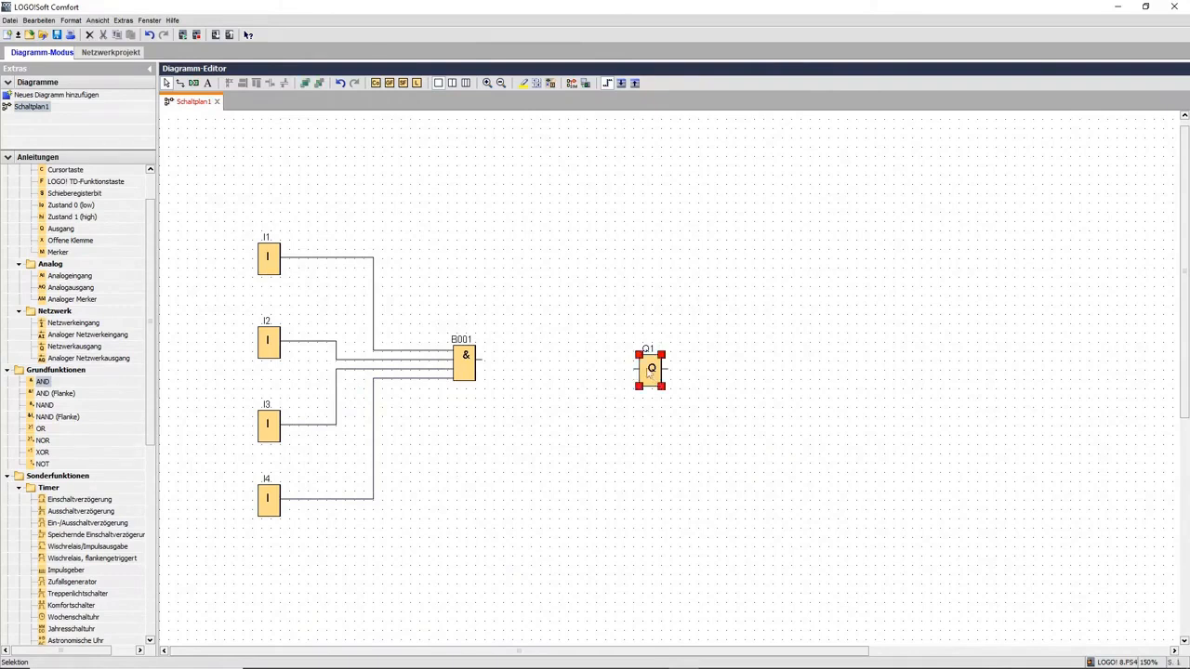
# Step: Move output Q1 next to AND block B001
pyautogui.moveTo(651, 368); pyautogui.dragTo(576, 361)
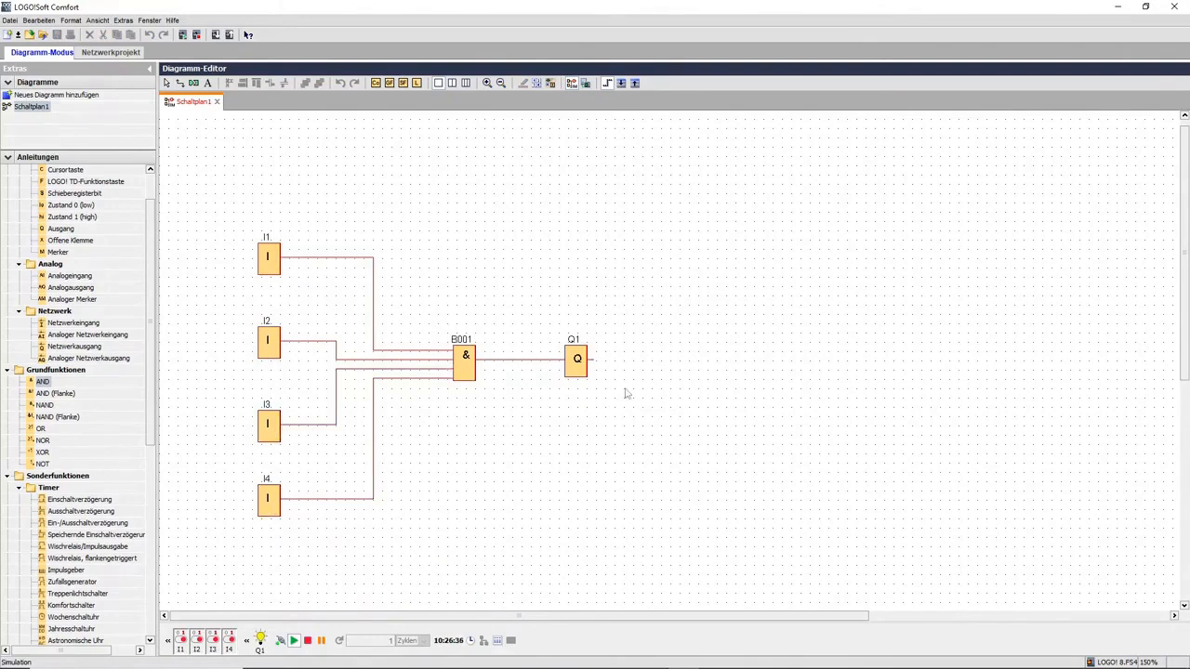
pyautogui.moveTo(573, 130)
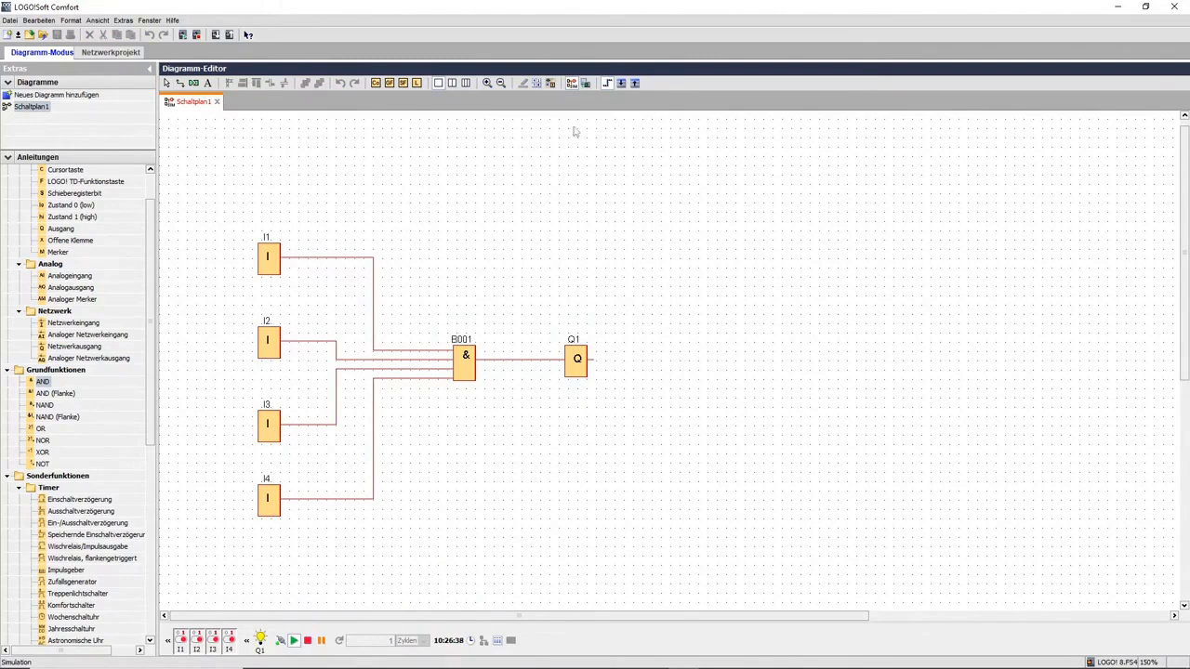
pyautogui.moveTo(479, 342)
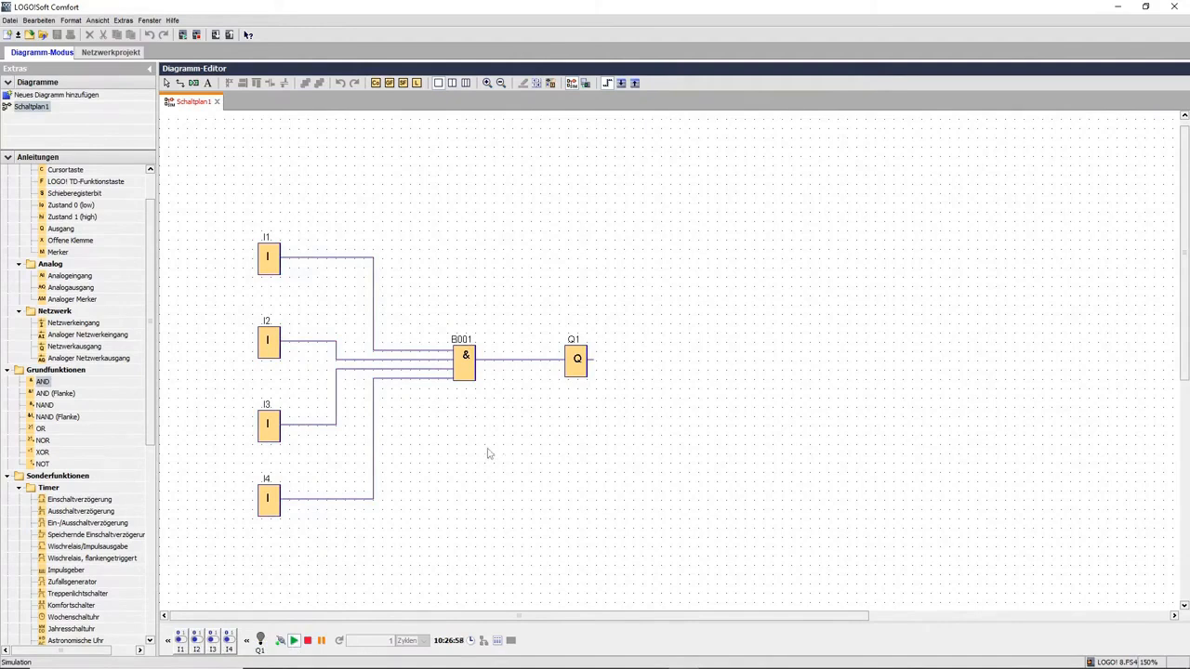
pyautogui.moveTo(665, 283)
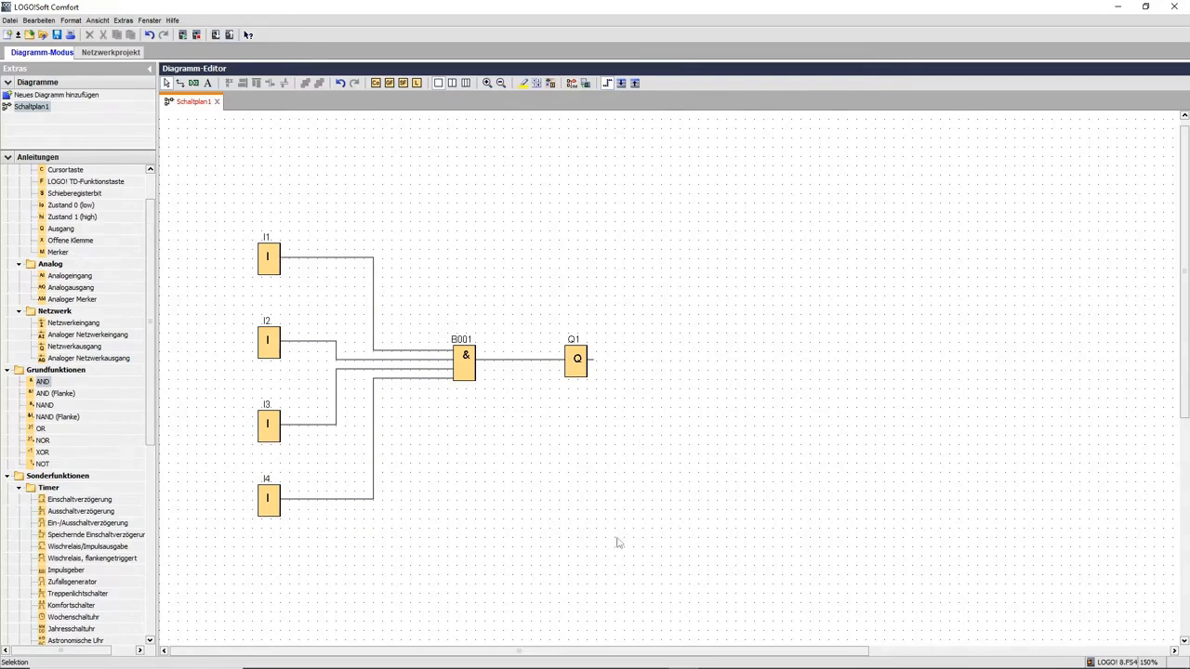
pyautogui.moveTo(208, 81)
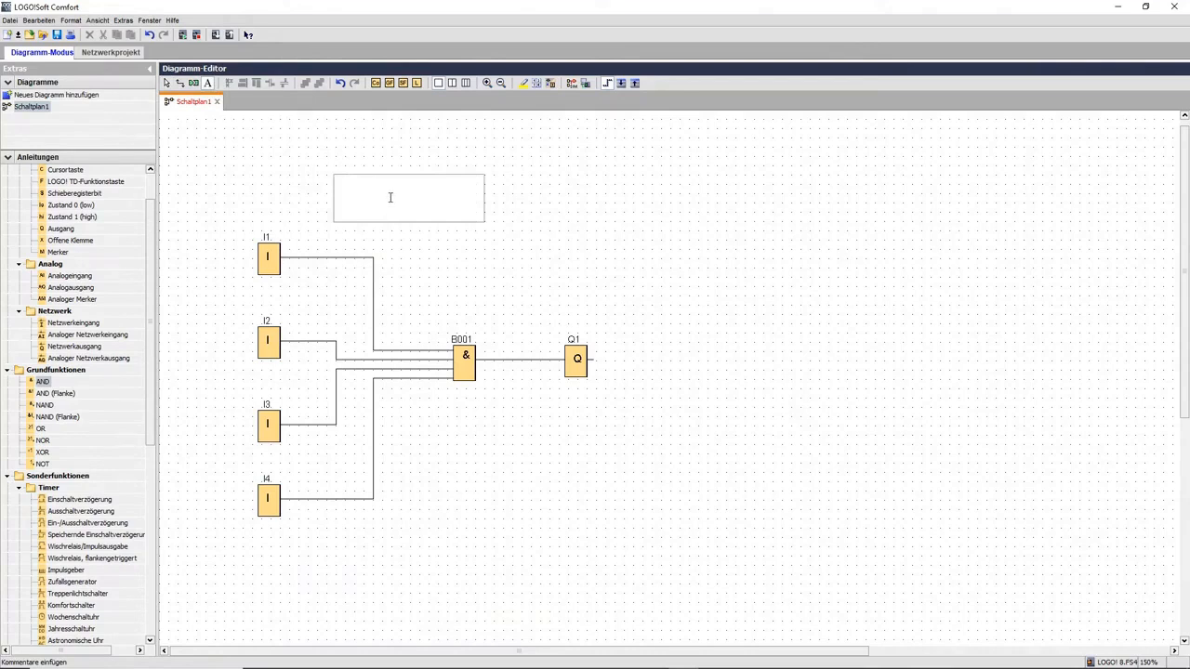
# Step: Enter the heading text 'Mein Projekt' and select the new comment
pyautogui.write('Mein Pro')
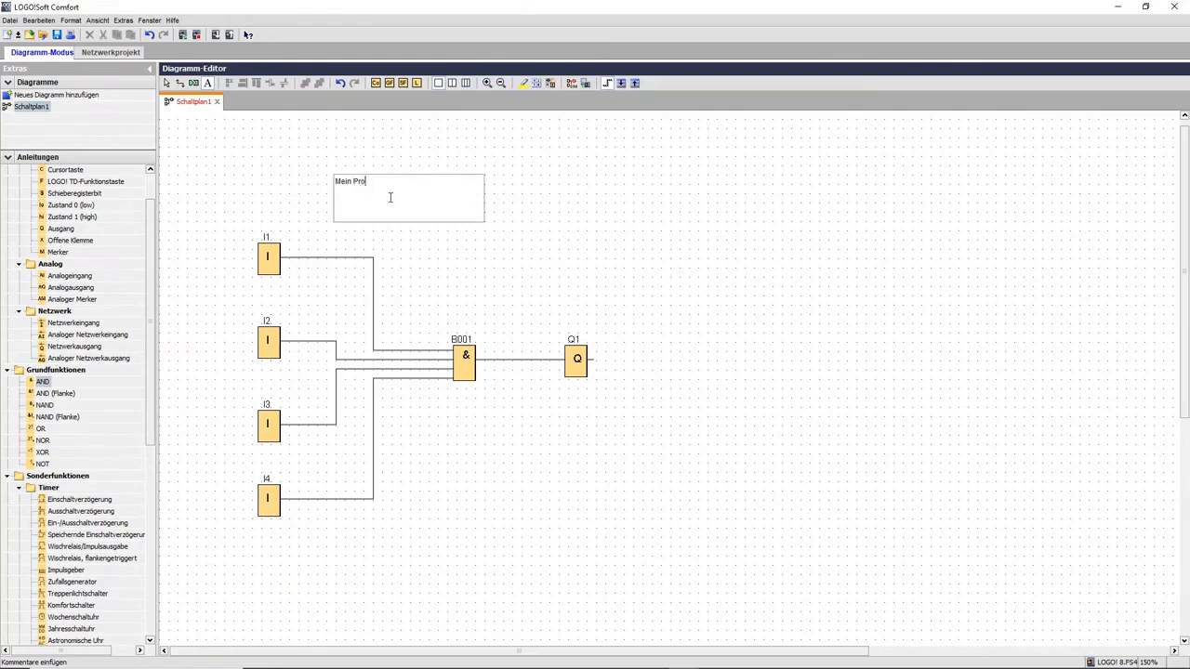
pyautogui.write('jekt')
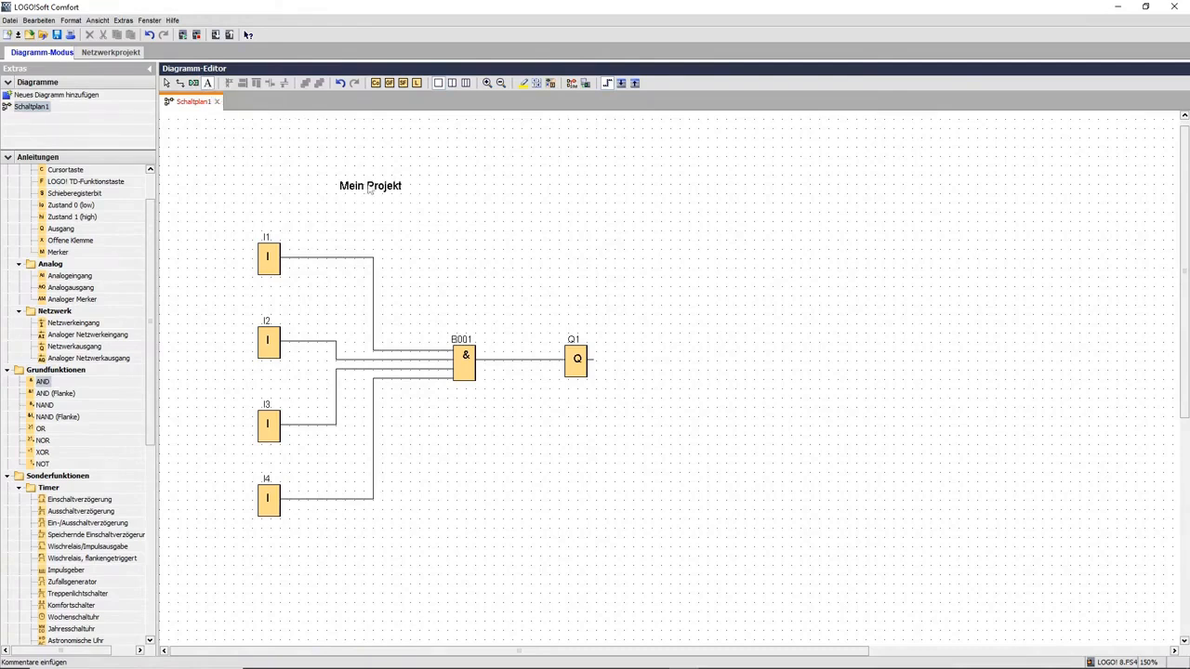
pyautogui.moveTo(168, 82)
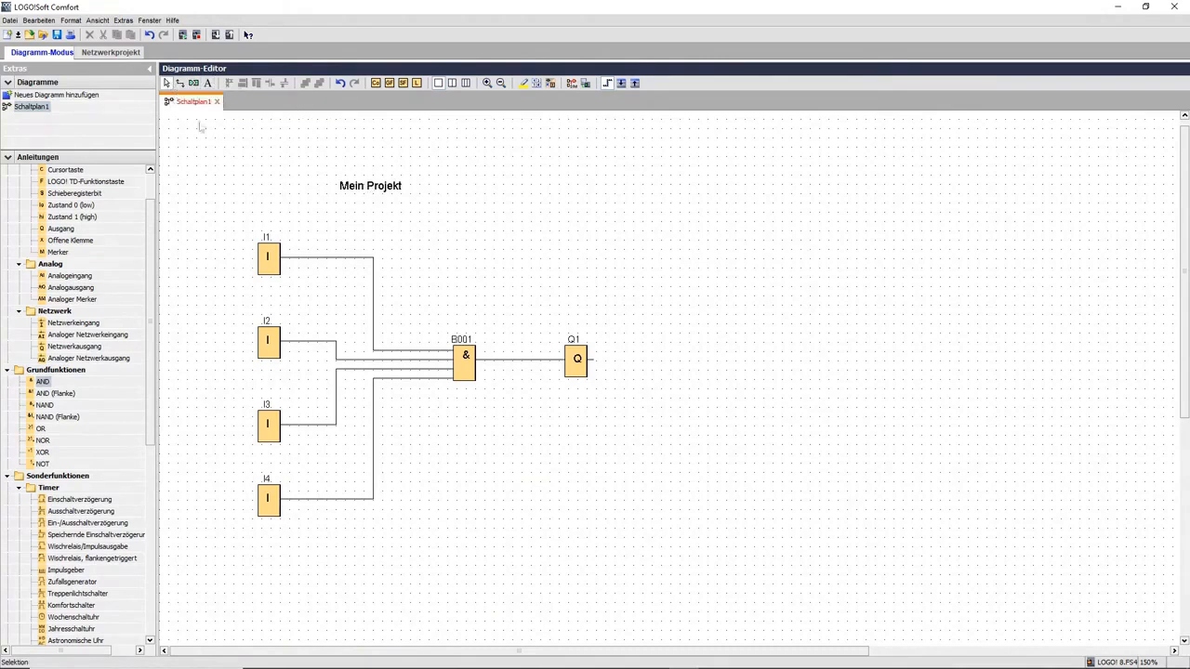
pyautogui.moveTo(167, 81)
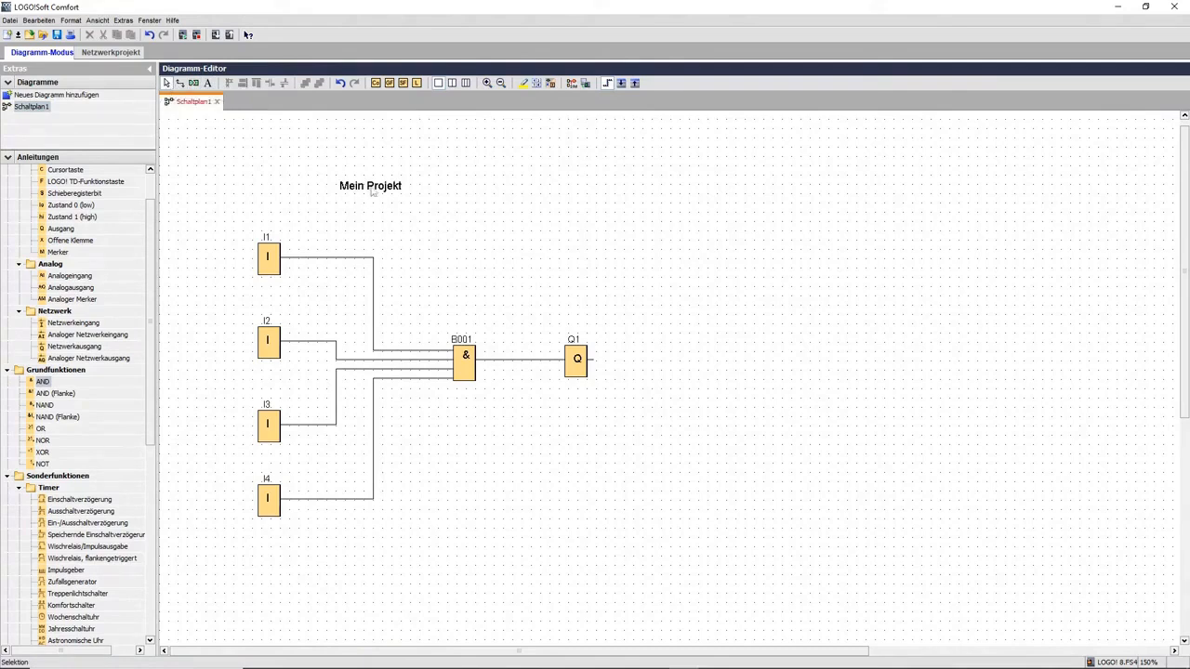
pyautogui.click(370, 186)
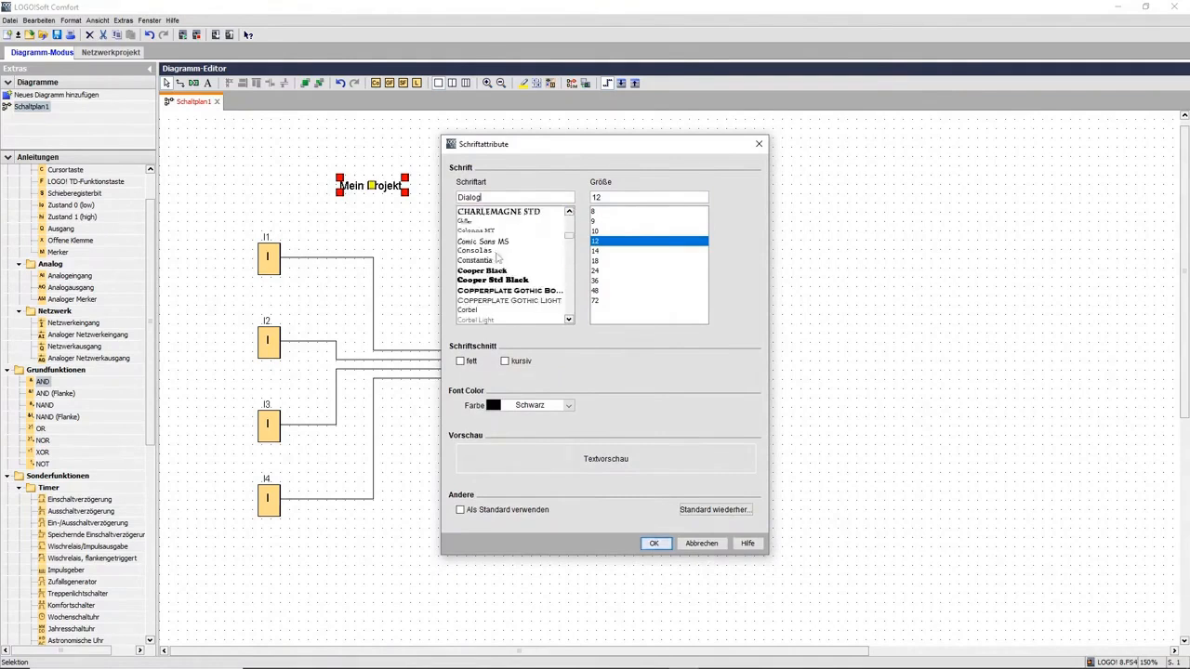
# Step: Set the heading font to bold Cooper Black size 24 and start a second comment
pyautogui.click(596, 260)
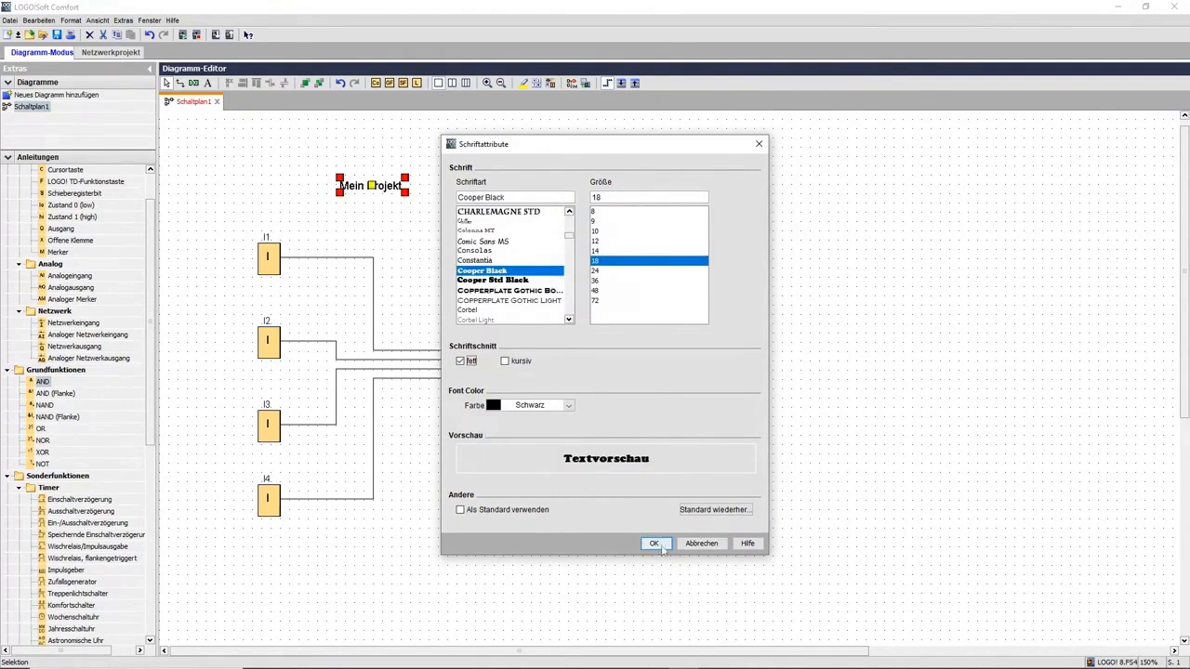
pyautogui.click(595, 271)
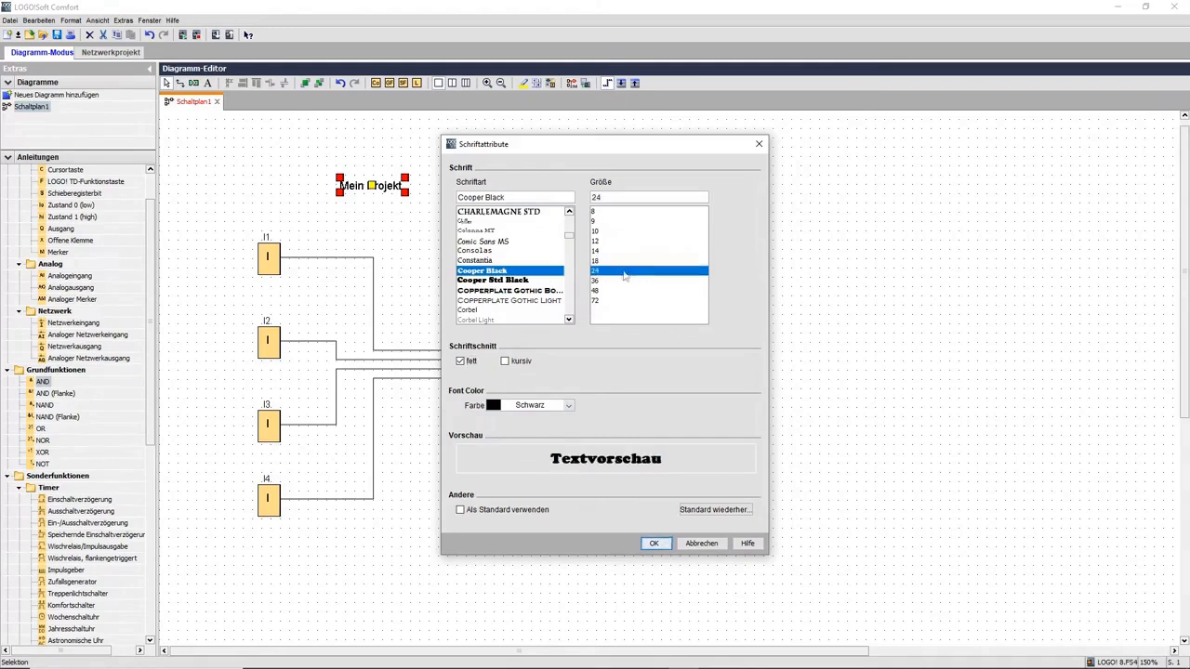
pyautogui.click(654, 543)
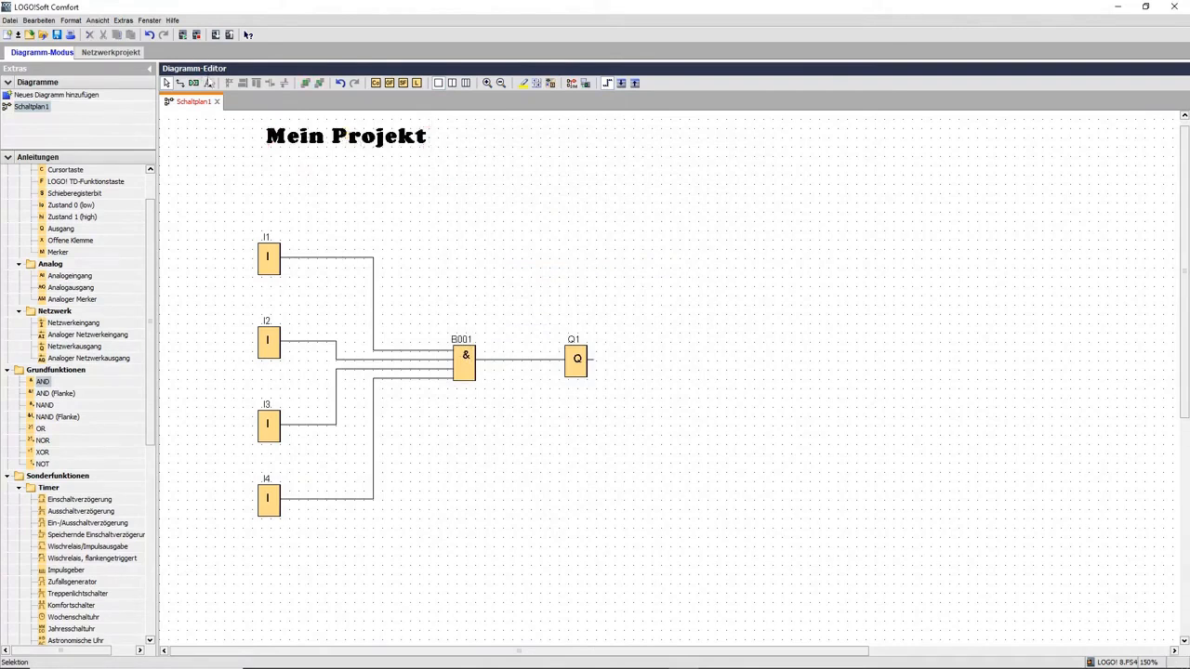
pyautogui.click(208, 82)
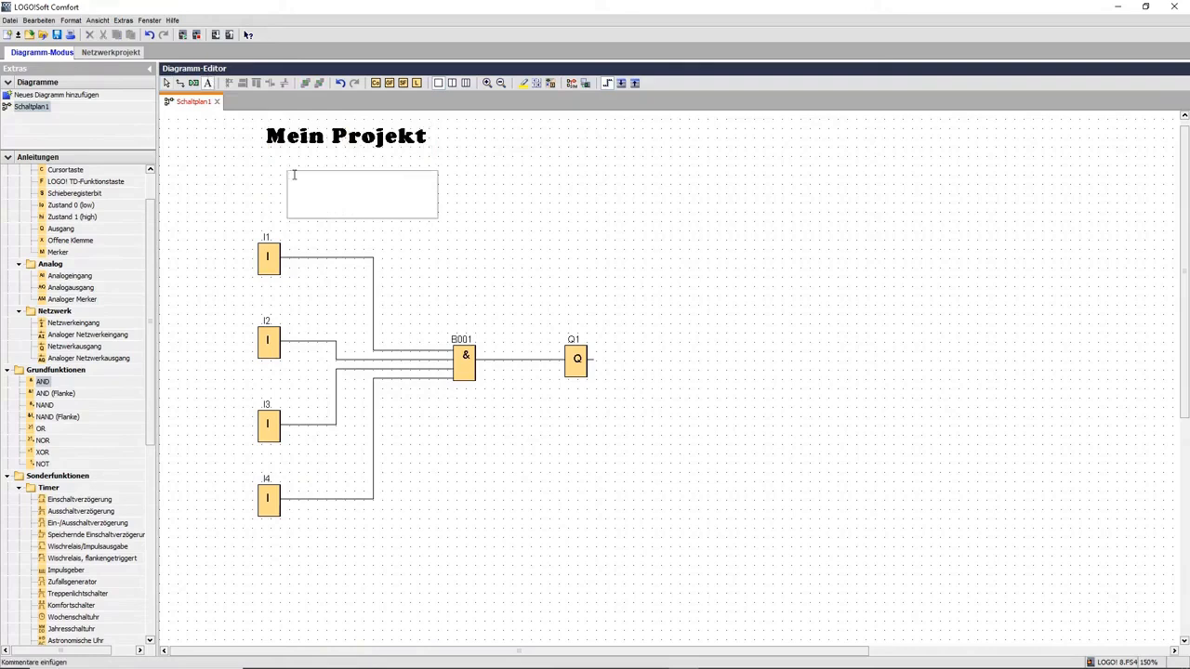
# Step: Enter 'Beschreibung der Funktion' as the second comment and deselect it
pyautogui.write('Beschreibung der Funktion')
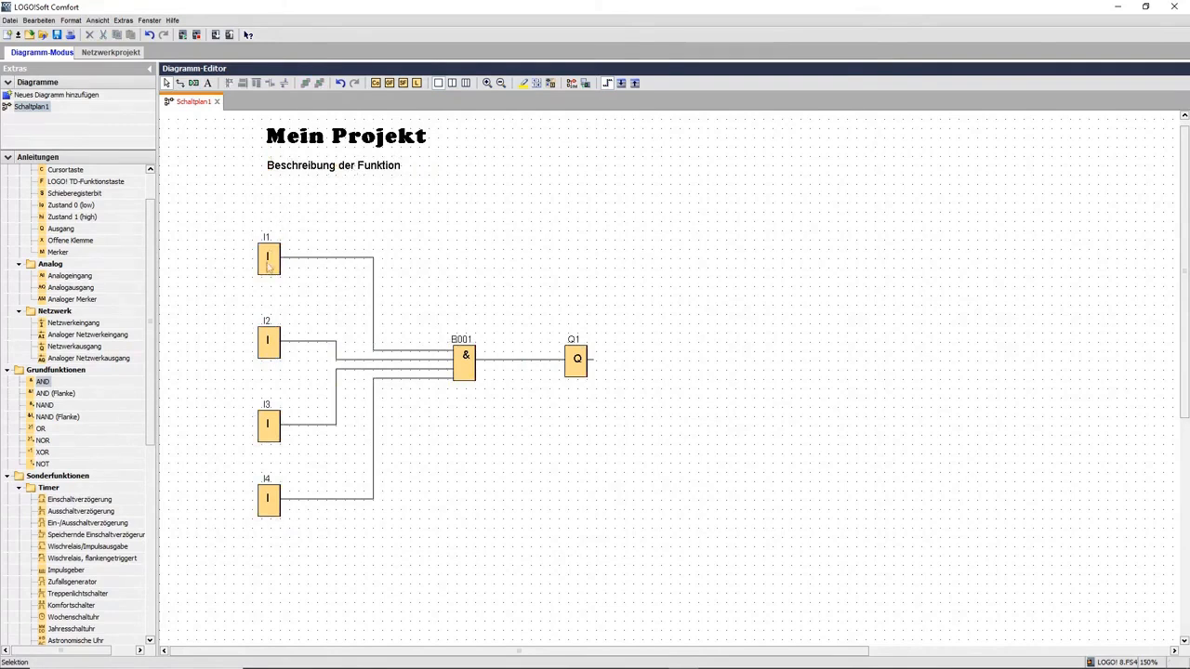
pyautogui.moveTo(560, 389)
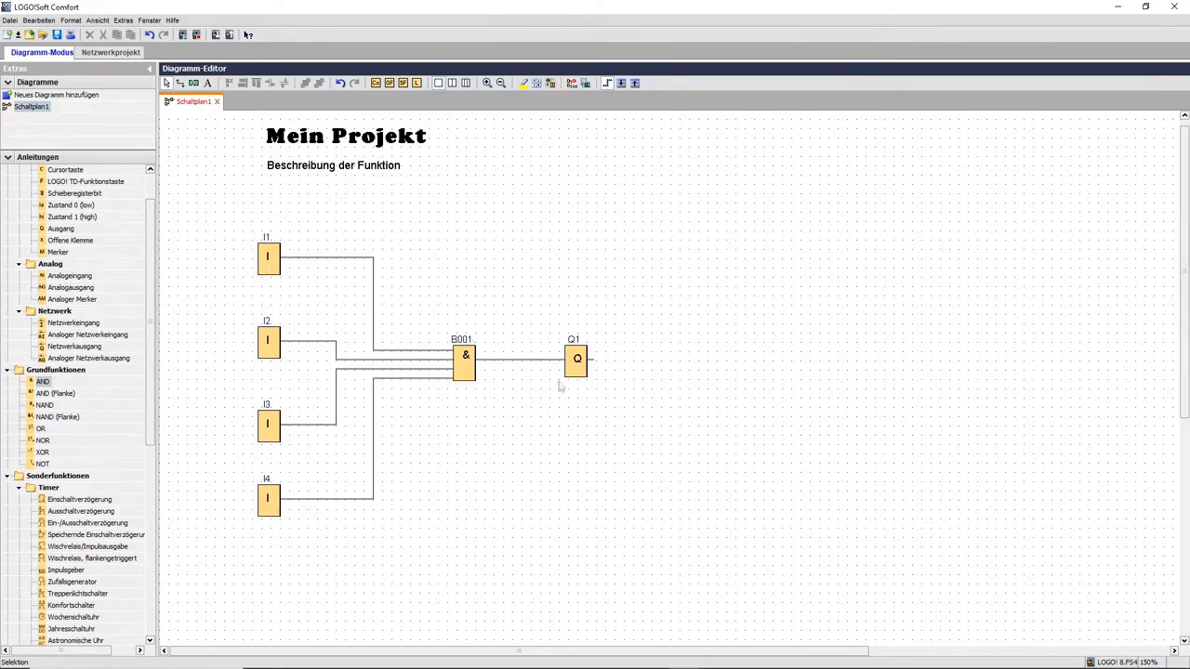
pyautogui.moveTo(536, 372)
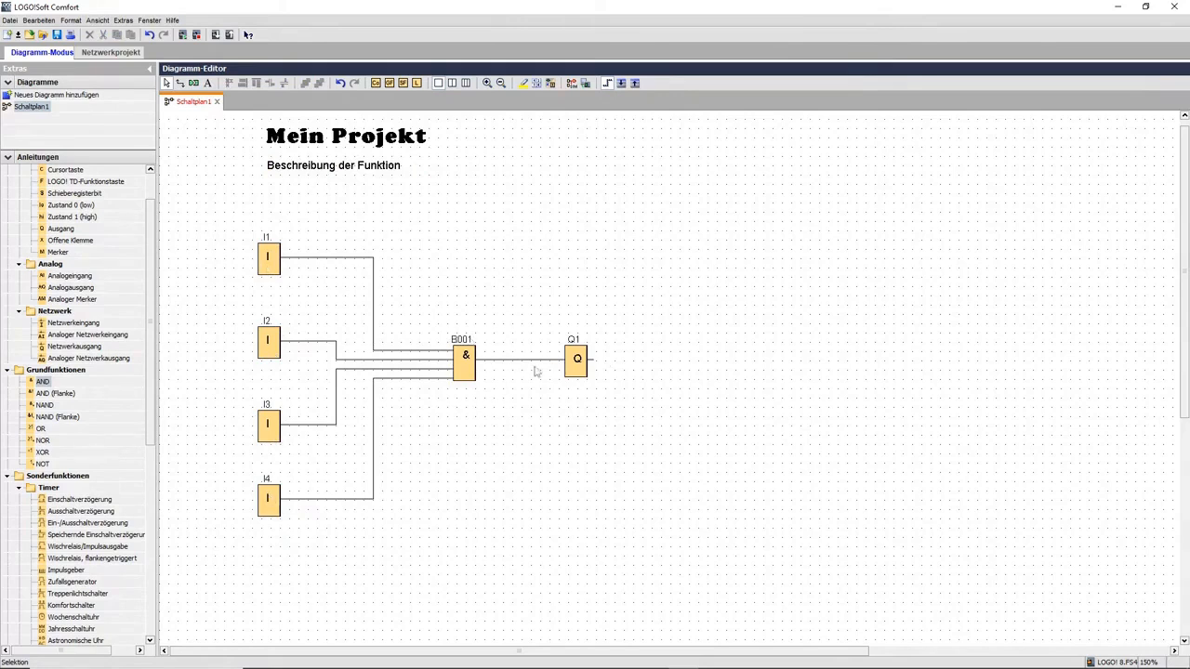
pyautogui.moveTo(506, 299)
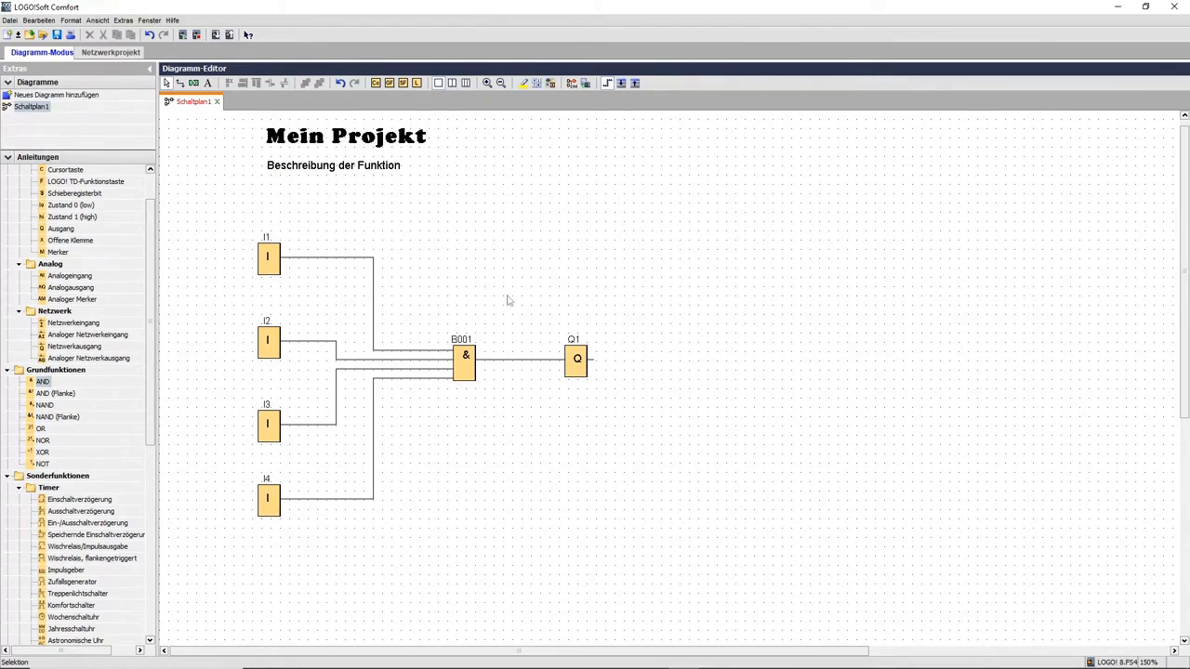
pyautogui.click(576, 361)
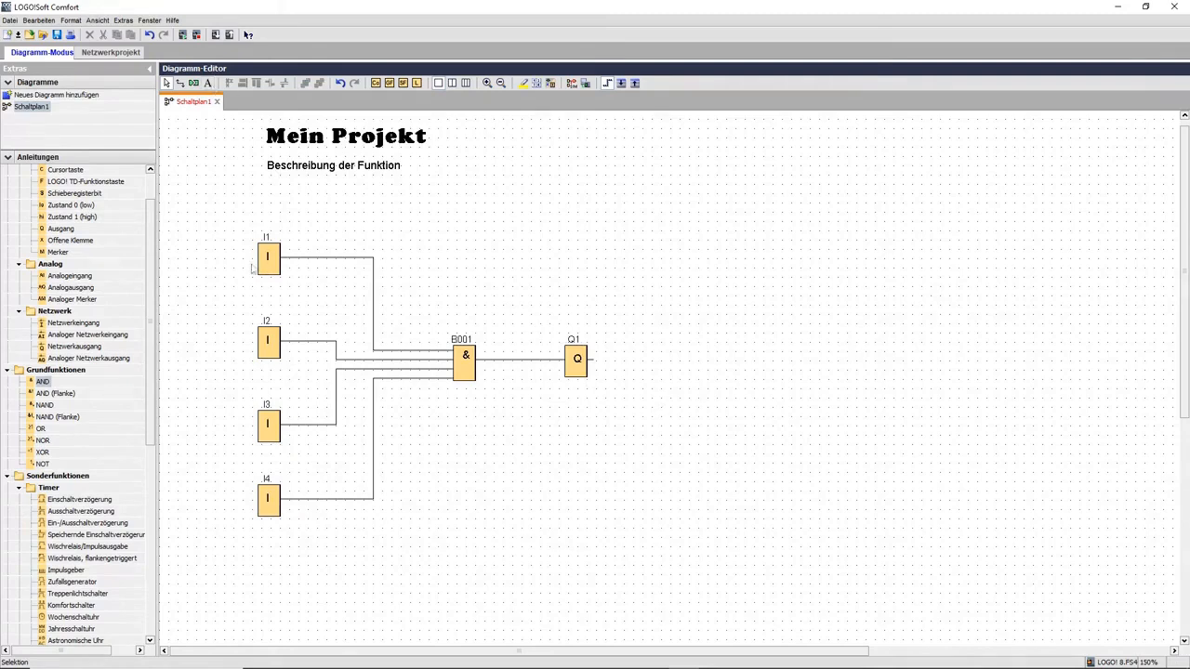
pyautogui.moveTo(216, 123)
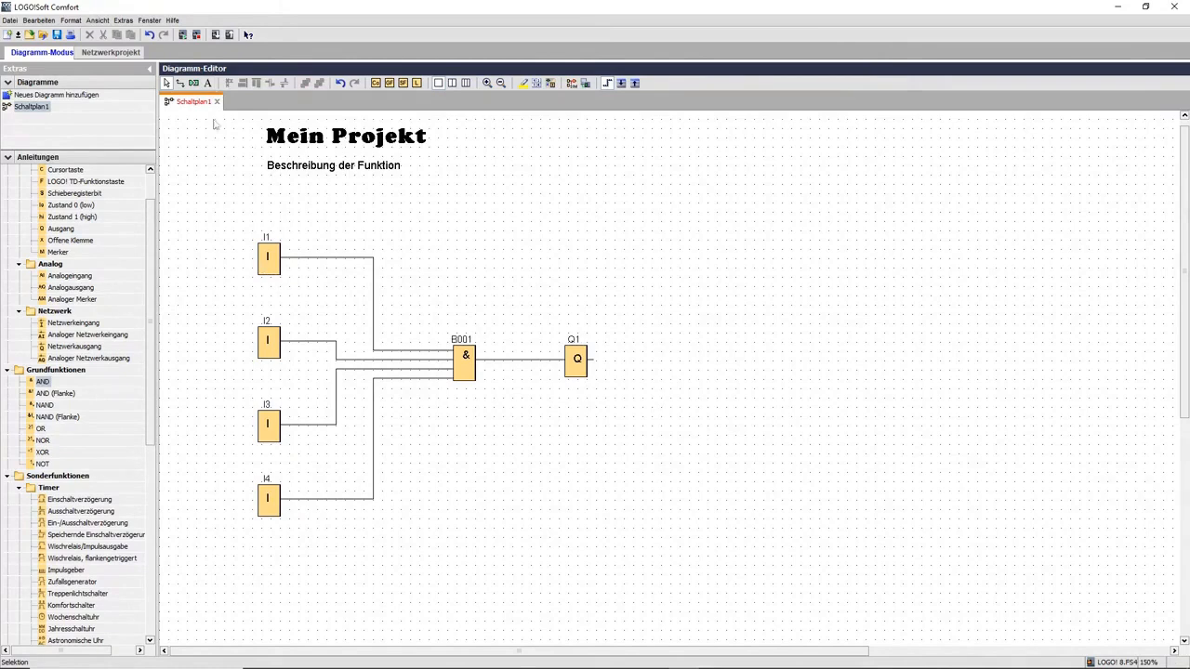
pyautogui.moveTo(168, 82)
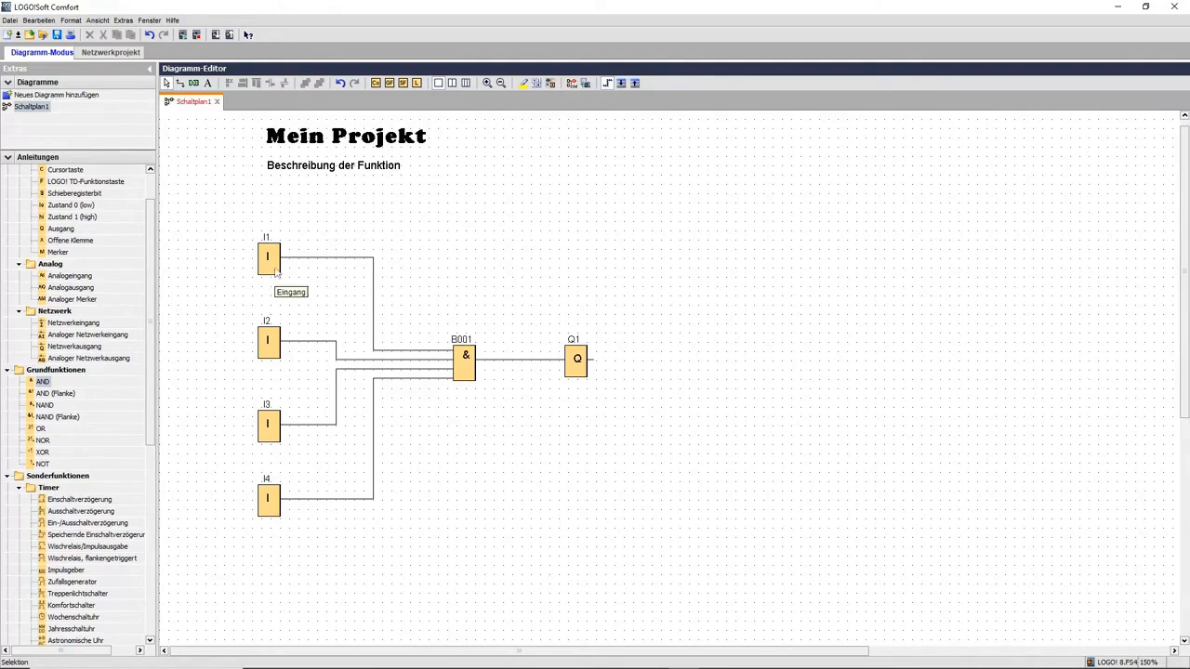
# Step: Renumber the top input block to I8 via its Eingangsnummer dropdown
pyautogui.doubleClick(268, 257)
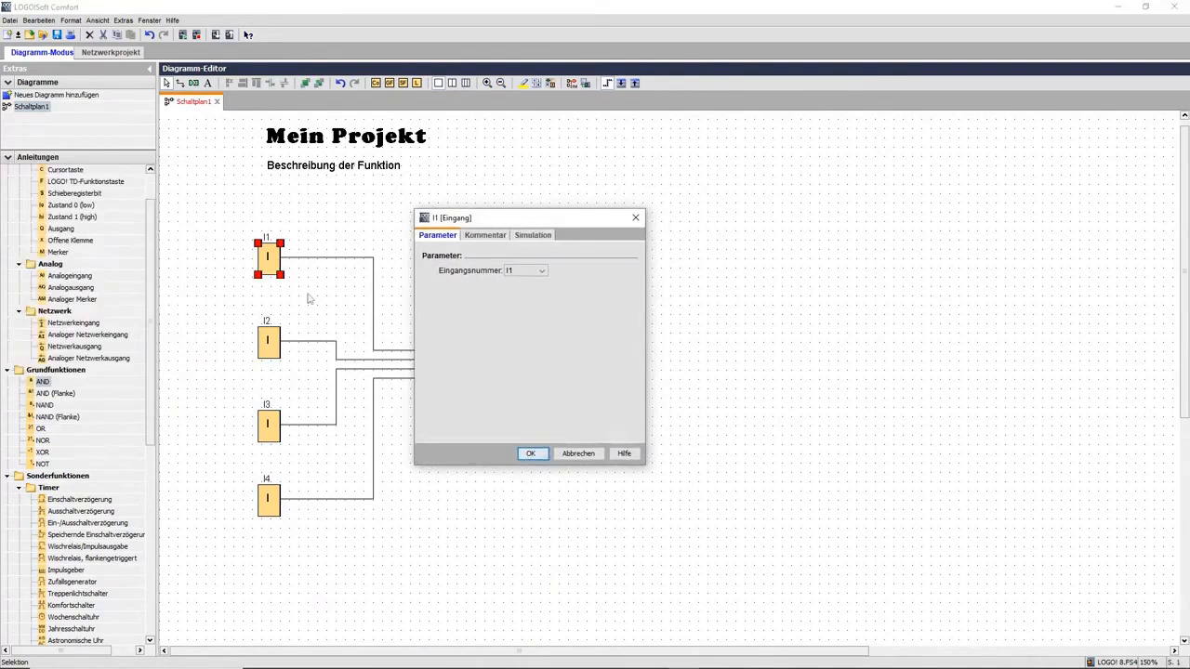
pyautogui.click(524, 271)
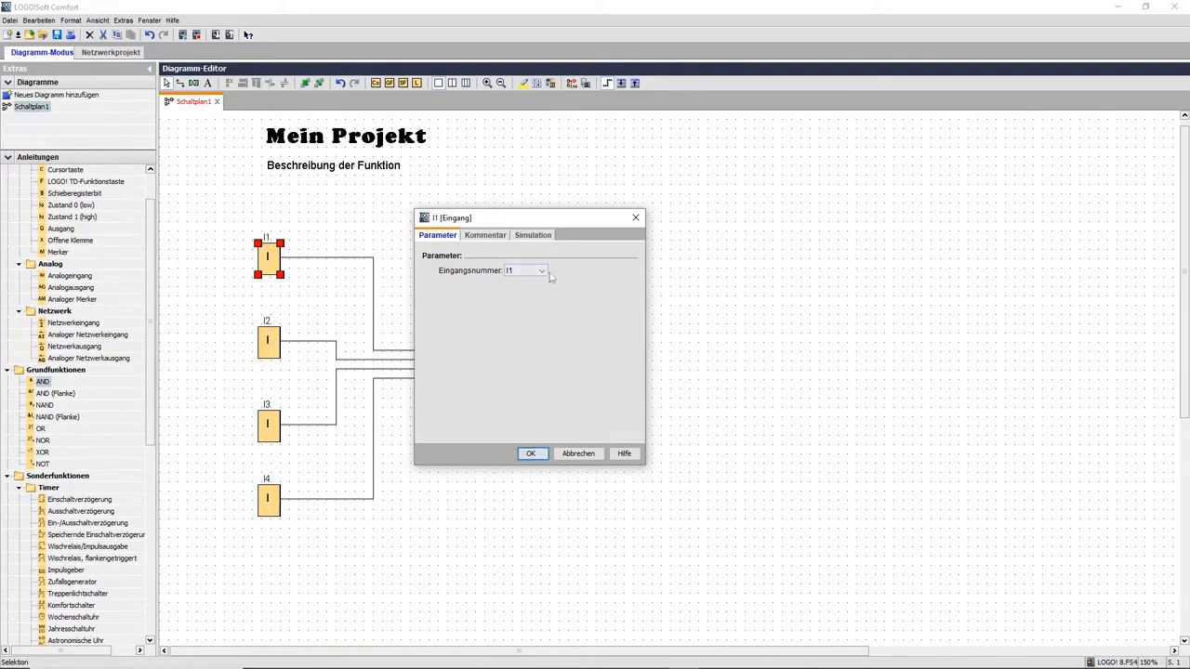
pyautogui.click(541, 271)
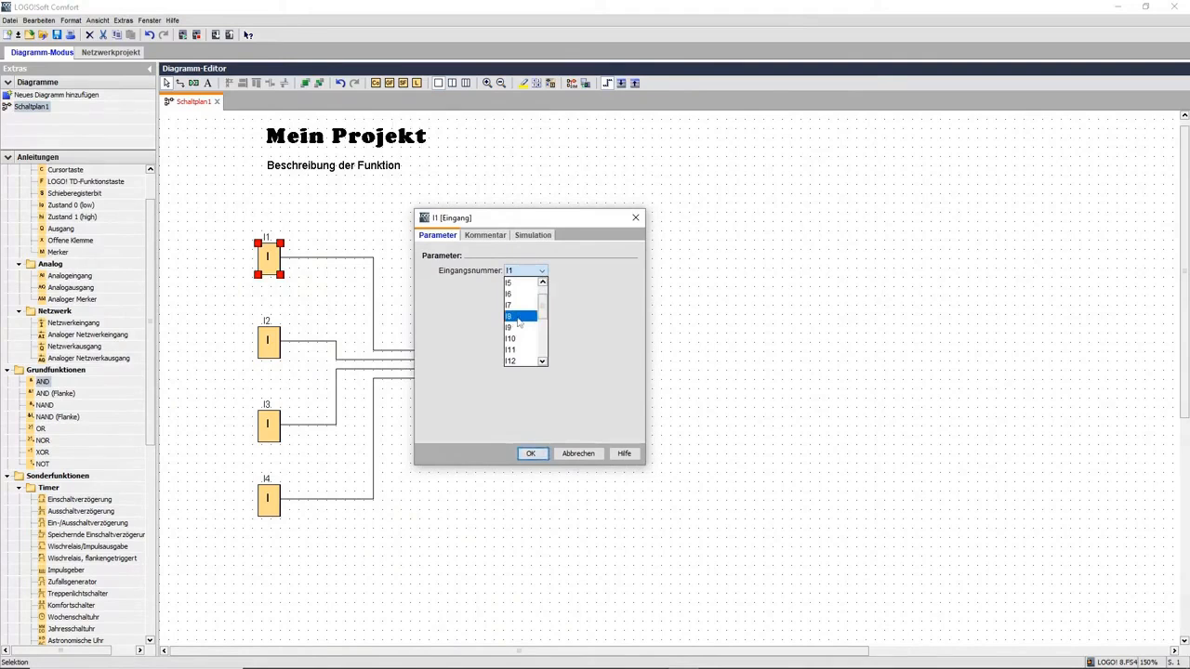
pyautogui.click(530, 454)
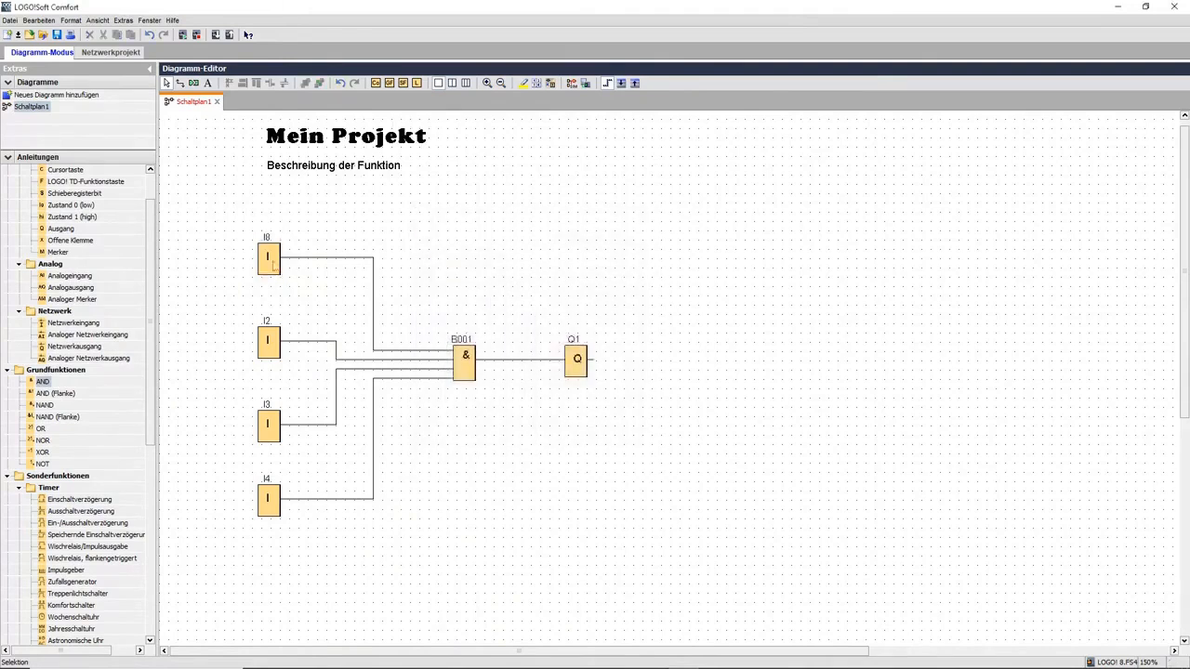
pyautogui.click(268, 257)
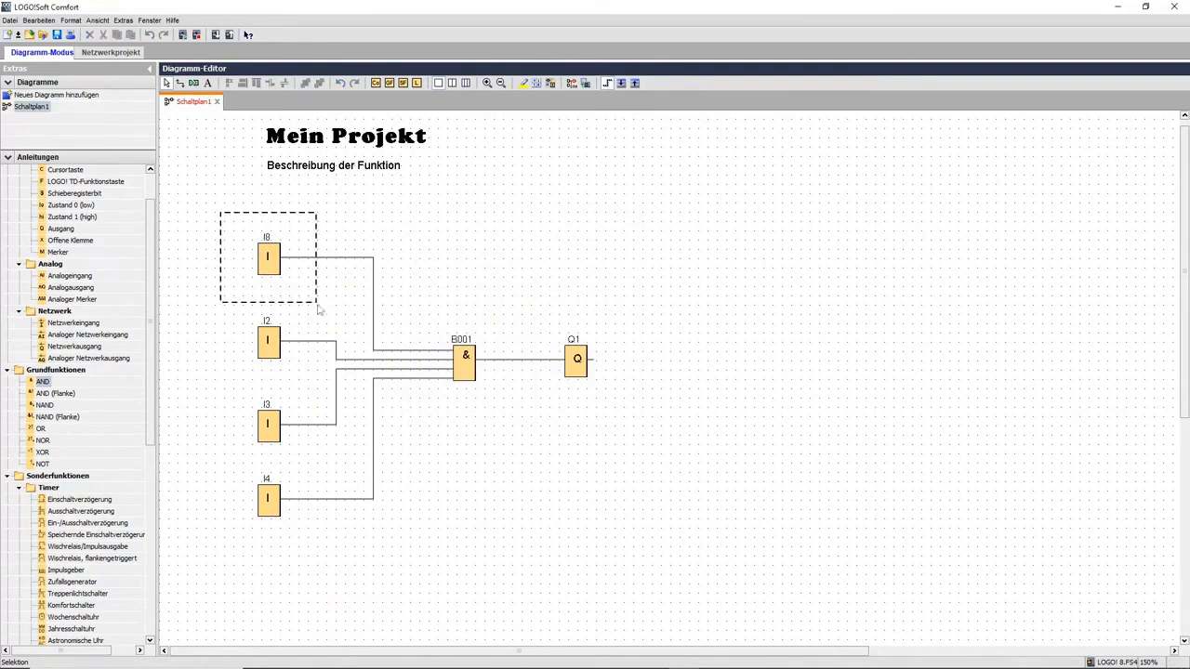
pyautogui.click(267, 257)
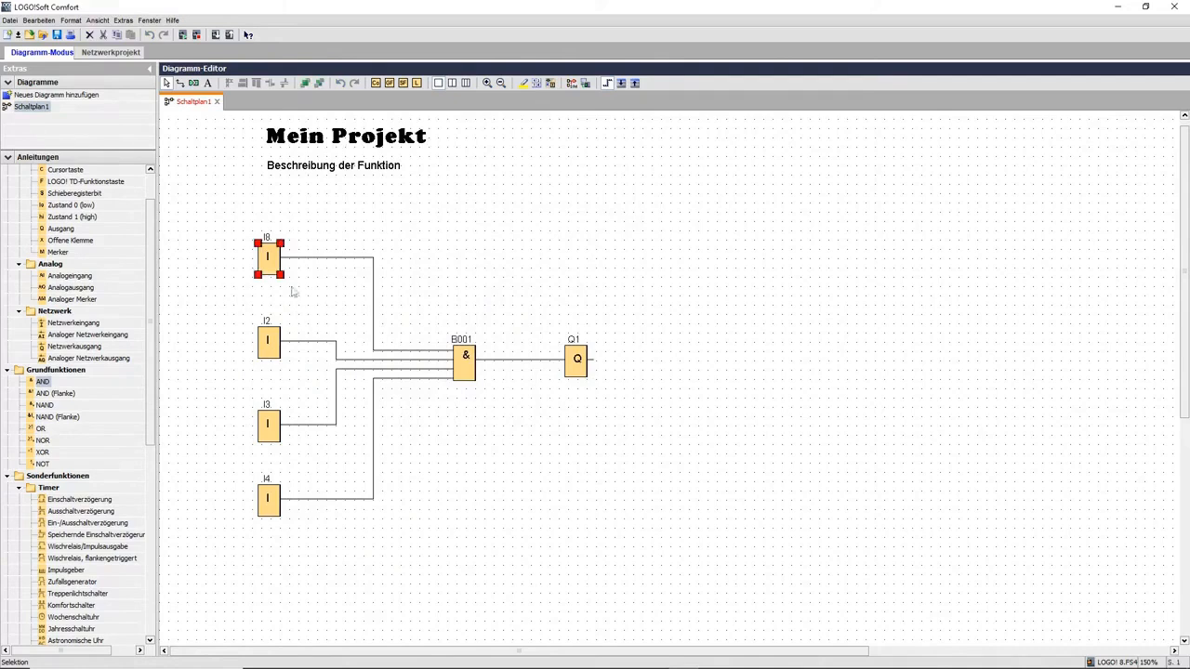
pyautogui.moveTo(272, 257)
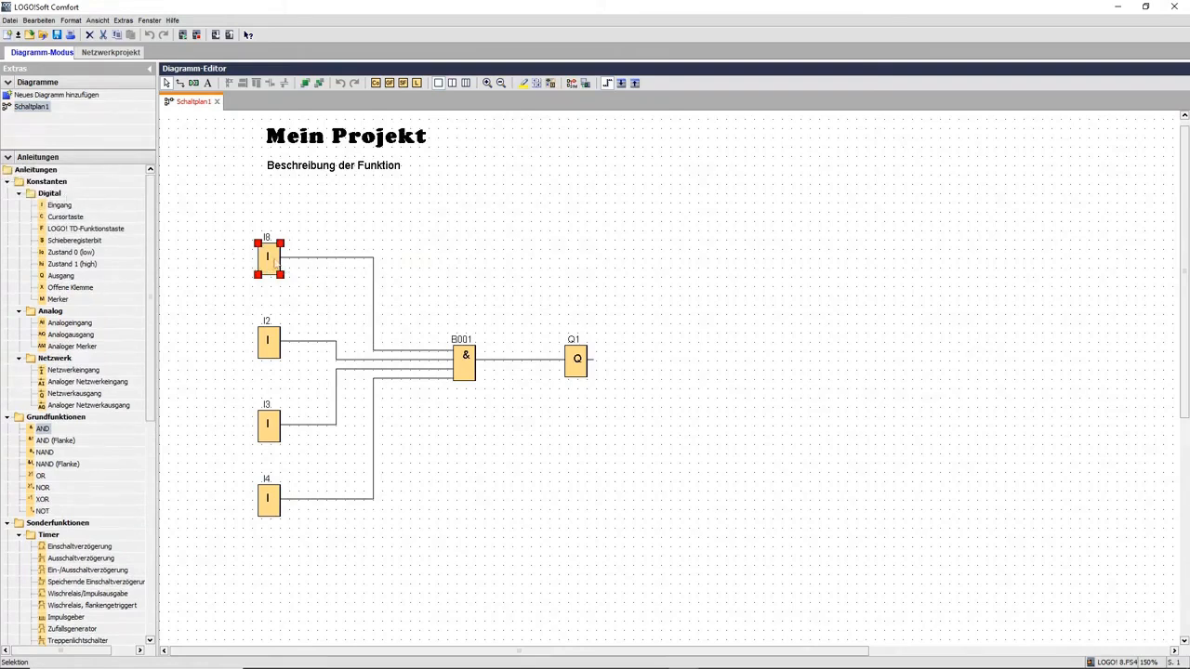
# Step: Reopen the block's settings and set its input number back to I1
pyautogui.doubleClick(267, 256)
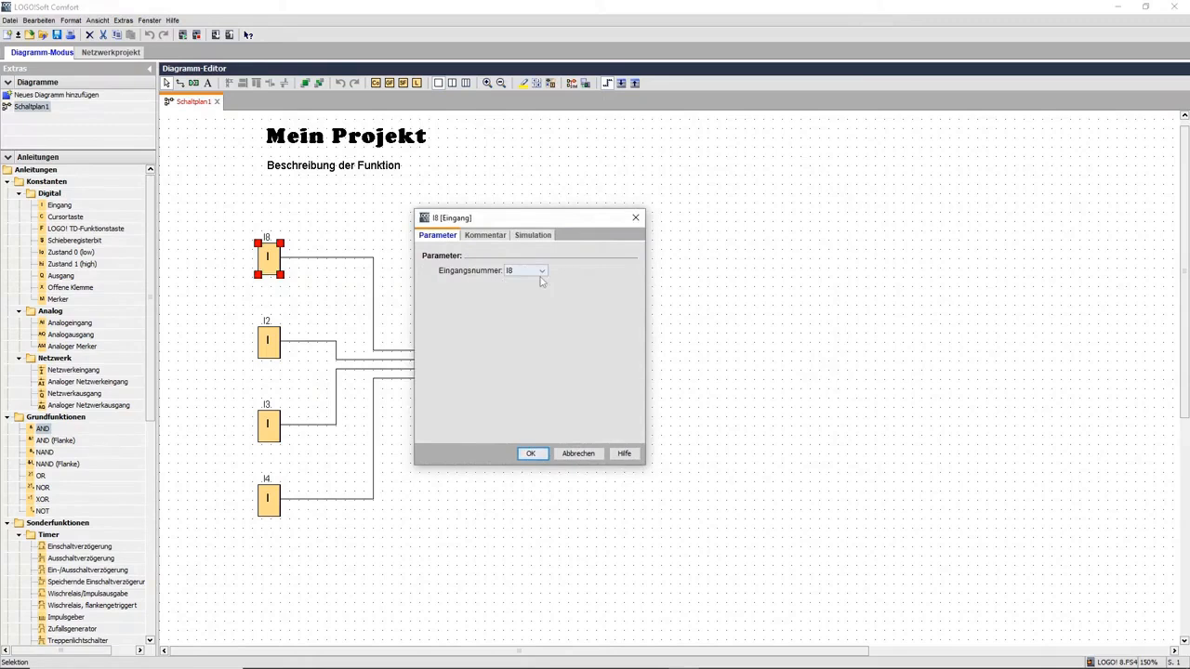
pyautogui.click(543, 272)
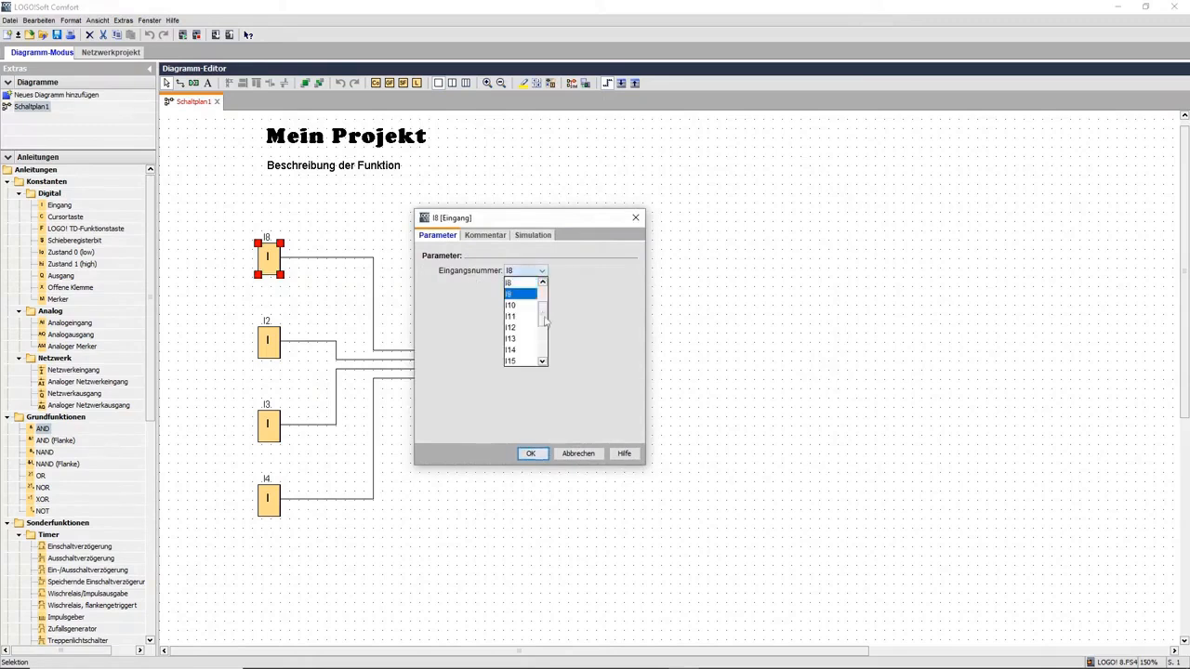
pyautogui.click(510, 283)
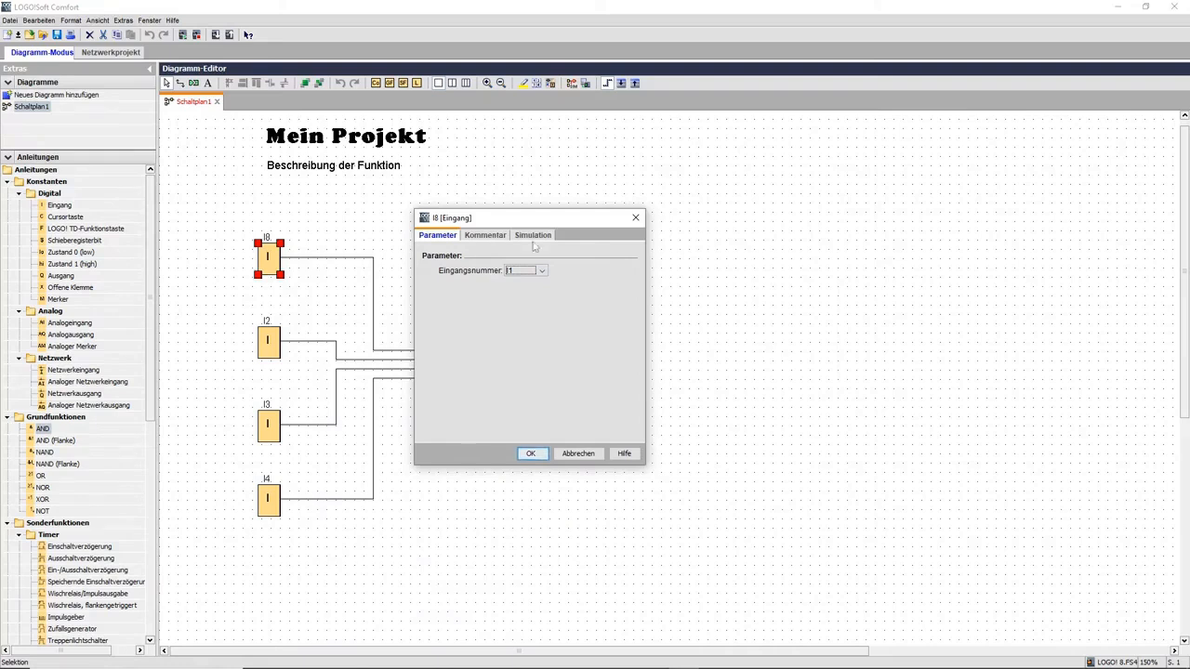
# Step: Give input I1 the comment 'Taster_01' in its parameter dialog
pyautogui.click(483, 234)
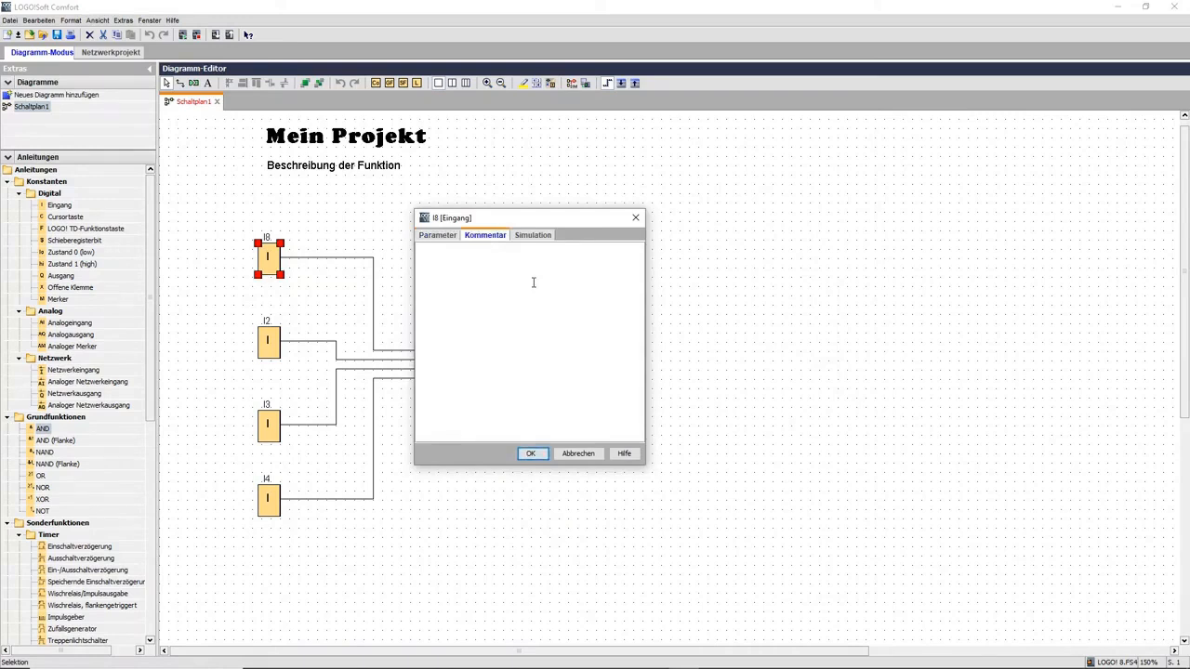
pyautogui.write('Taster_01')
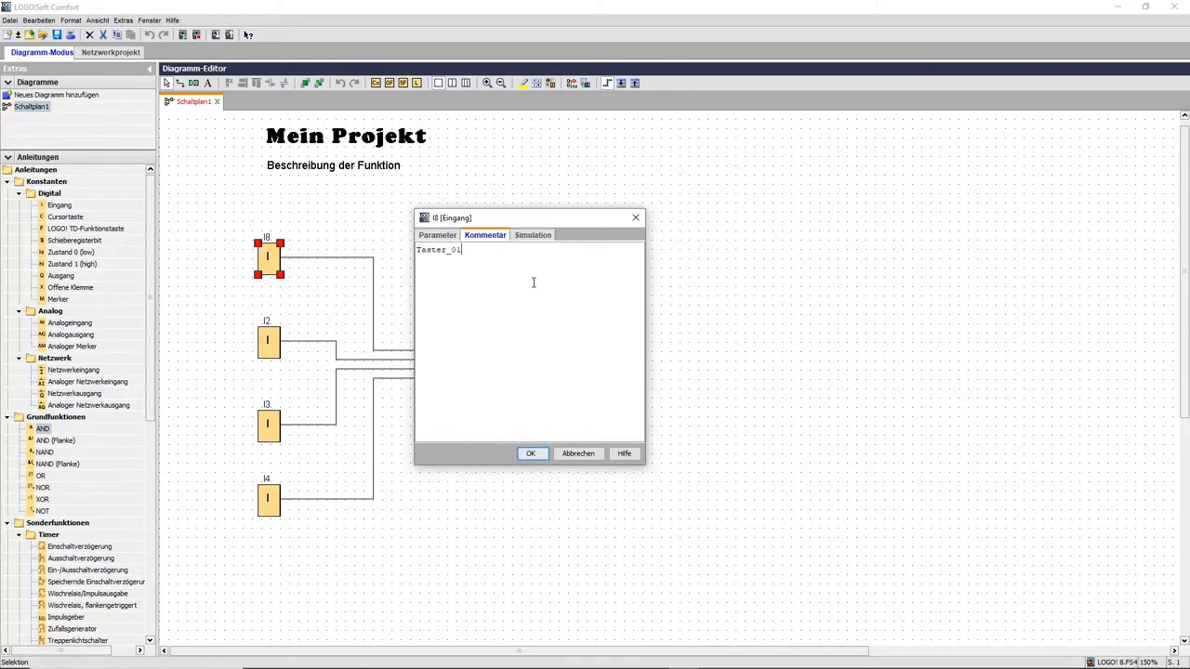
pyautogui.click(530, 454)
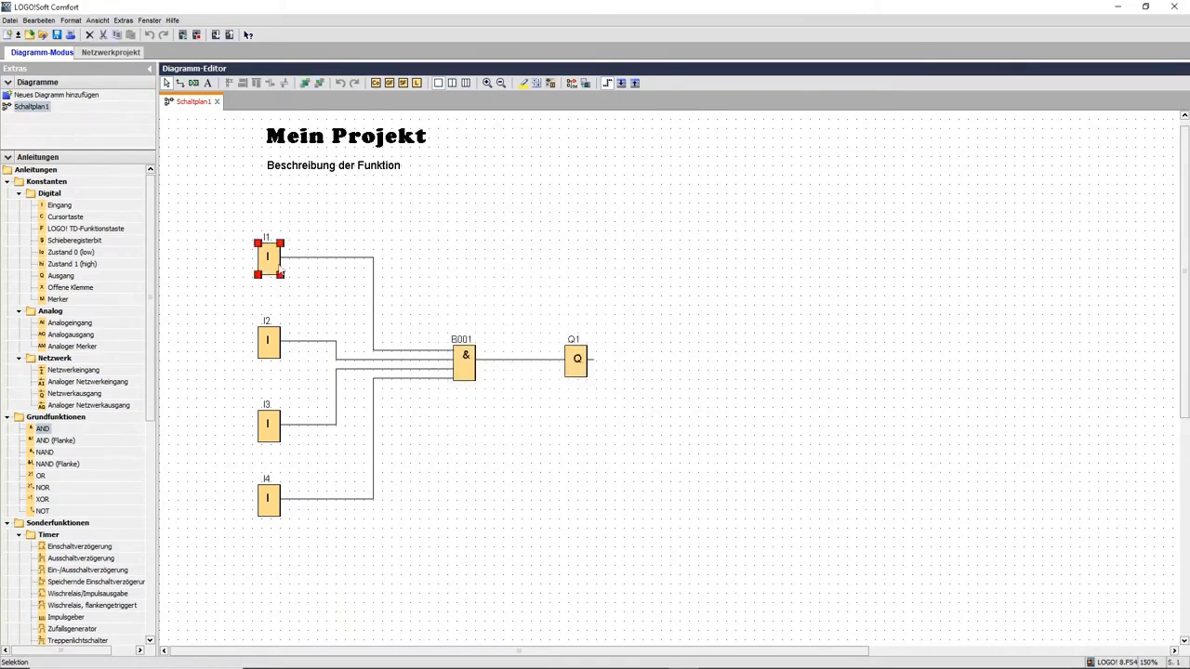
pyautogui.doubleClick(268, 256)
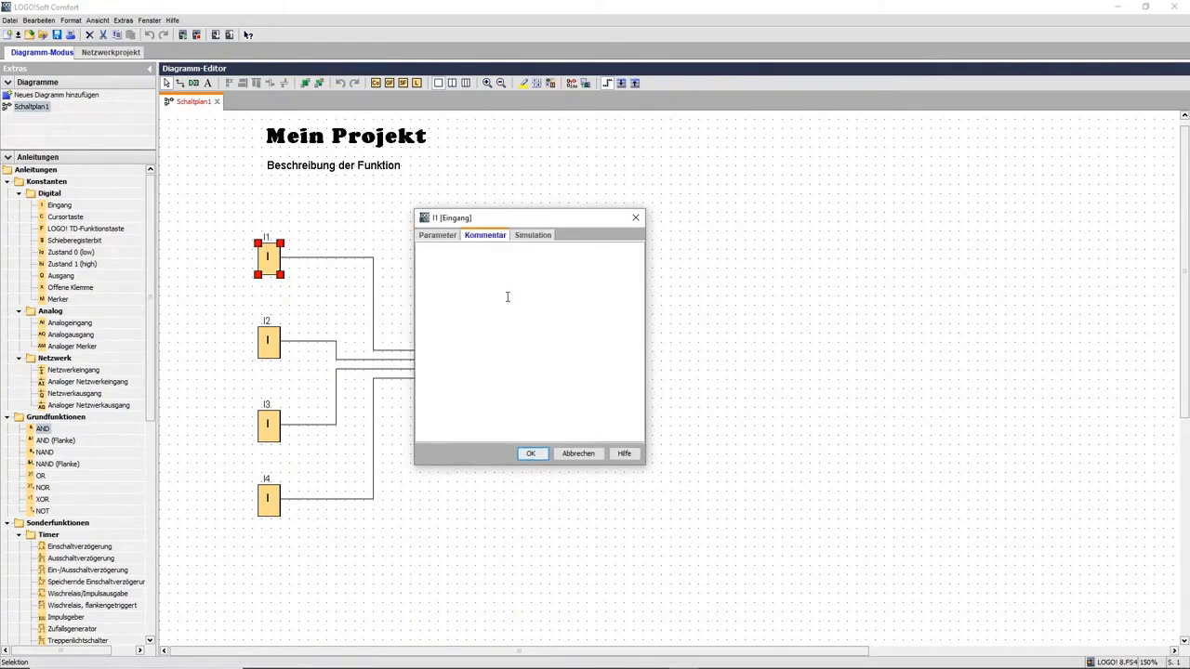
pyautogui.click(437, 235)
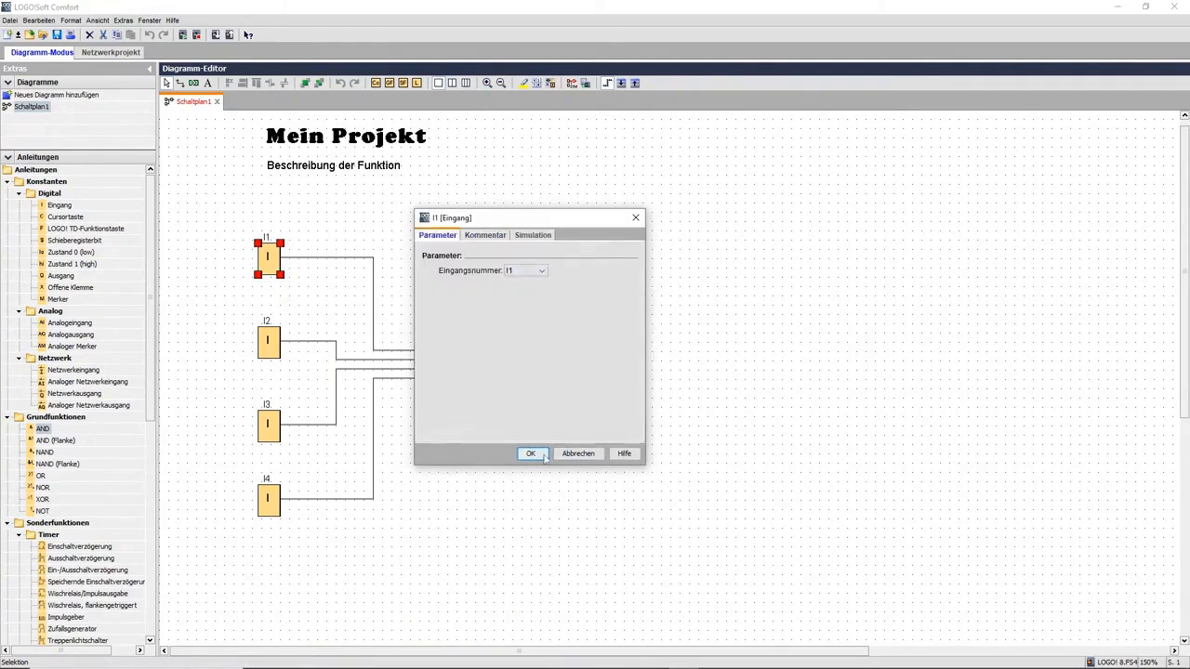
pyautogui.click(530, 454)
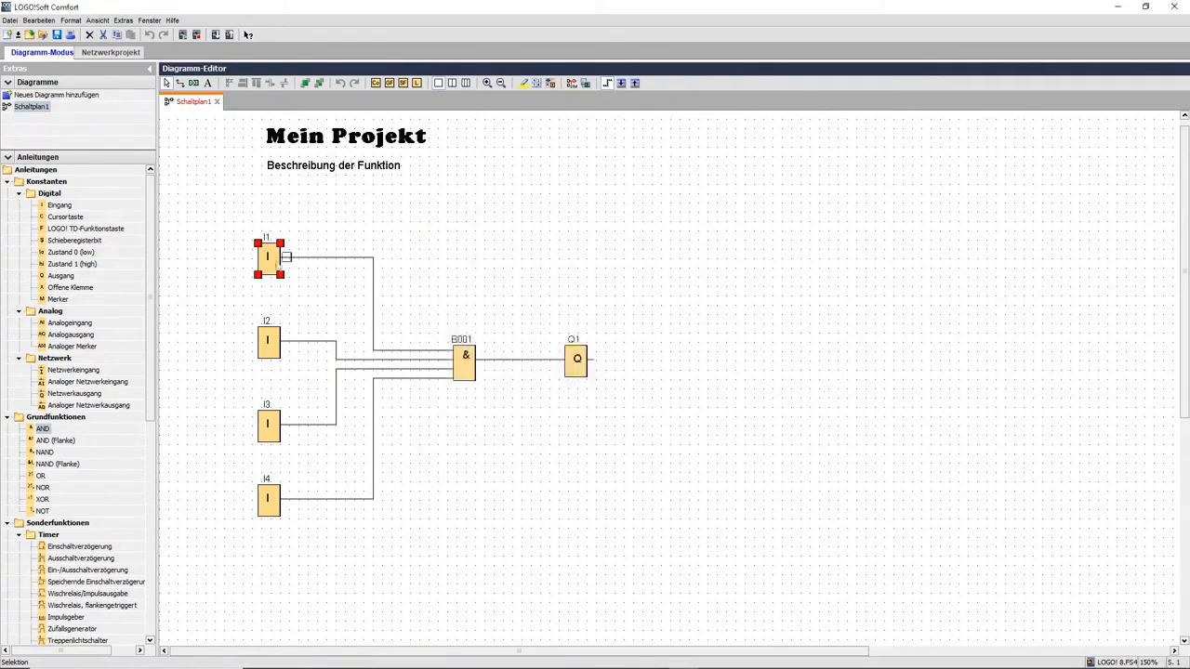
pyautogui.doubleClick(268, 256)
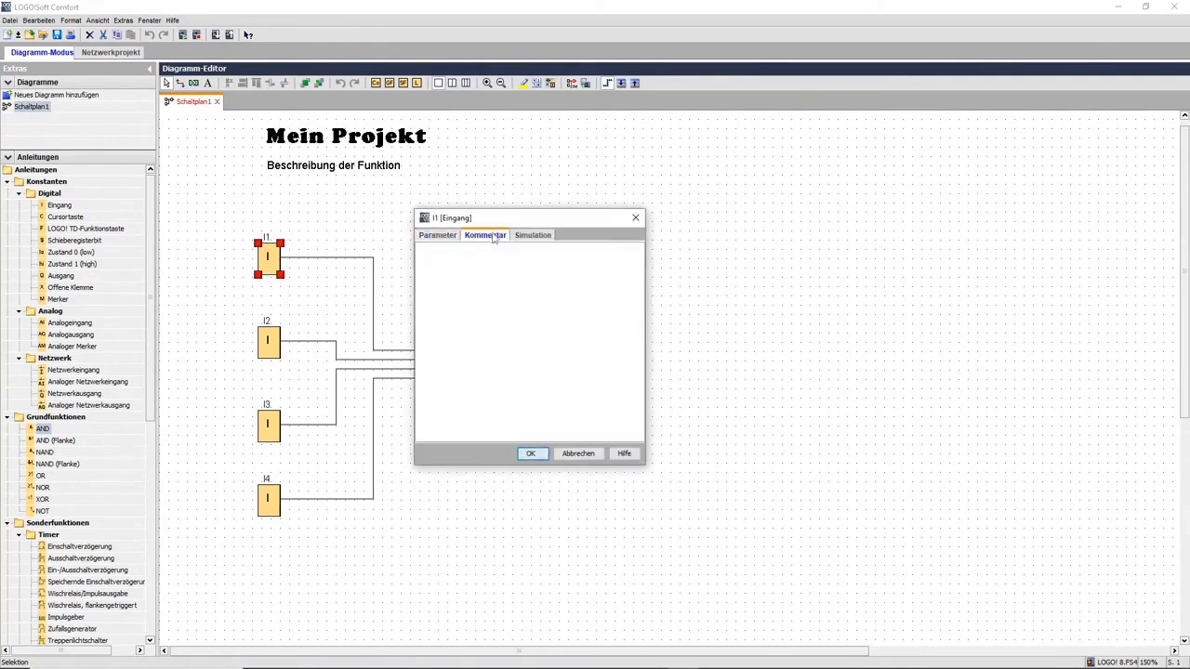
pyautogui.write('Taster_')
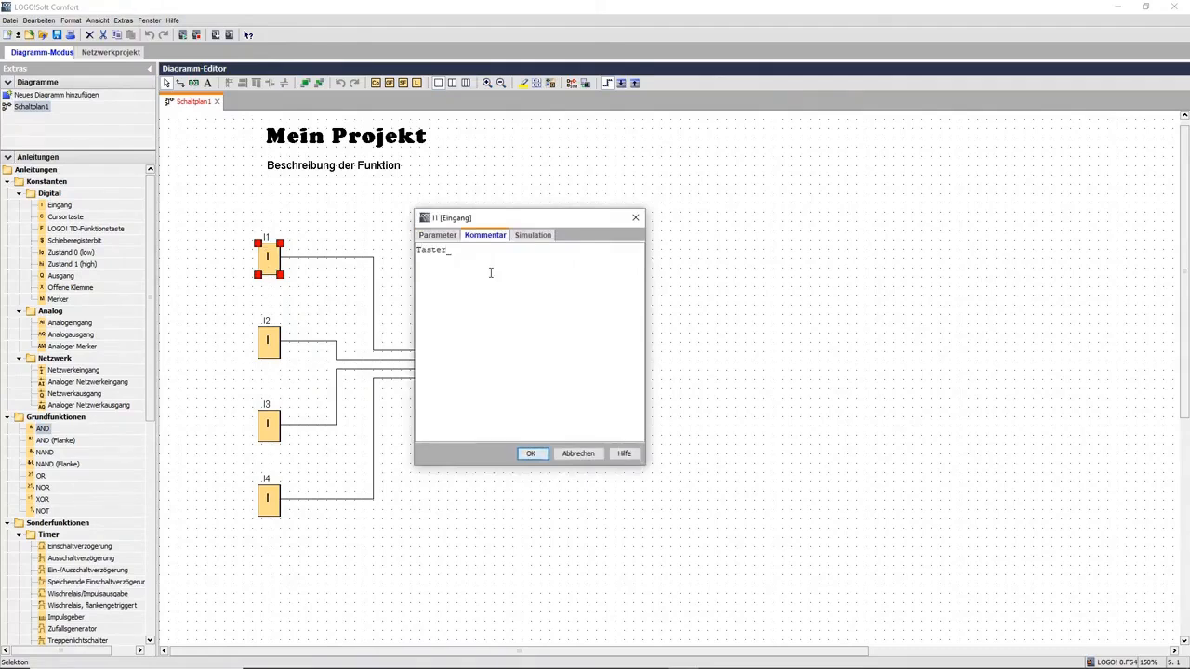
pyautogui.click(530, 453)
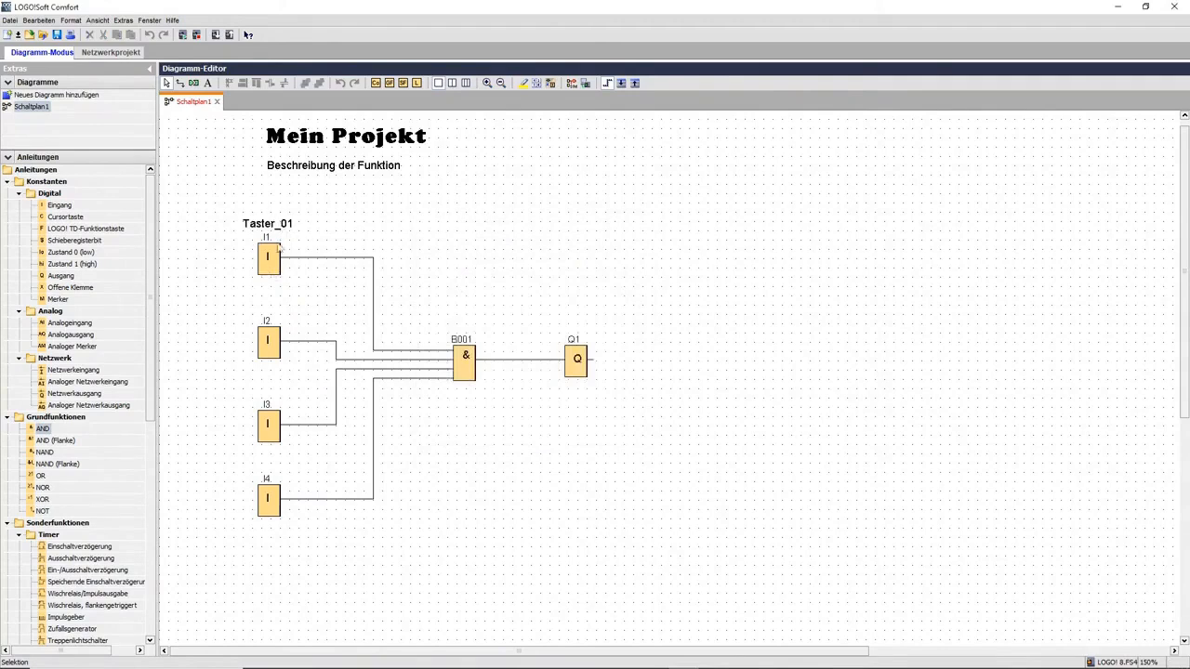
pyautogui.moveTo(298, 309)
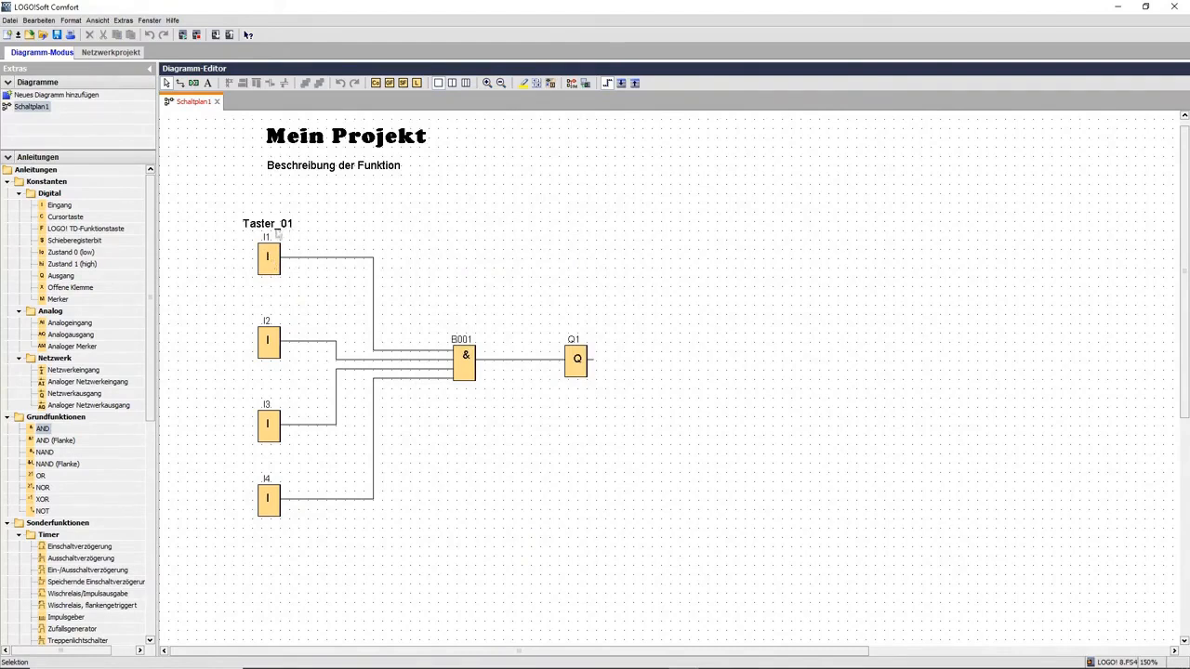
# Step: Place the Taster_01 label left of I1, then select the Q1 output block
pyautogui.moveTo(268, 224); pyautogui.dragTo(208, 260)
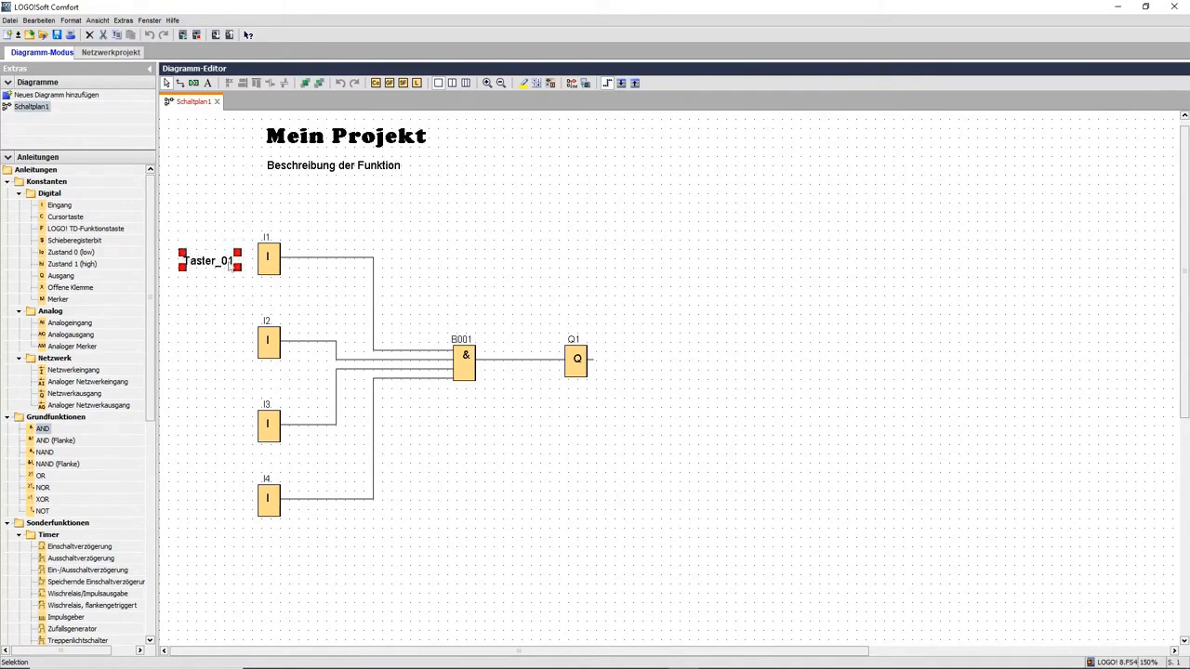
pyautogui.moveTo(212, 260); pyautogui.dragTo(215, 242)
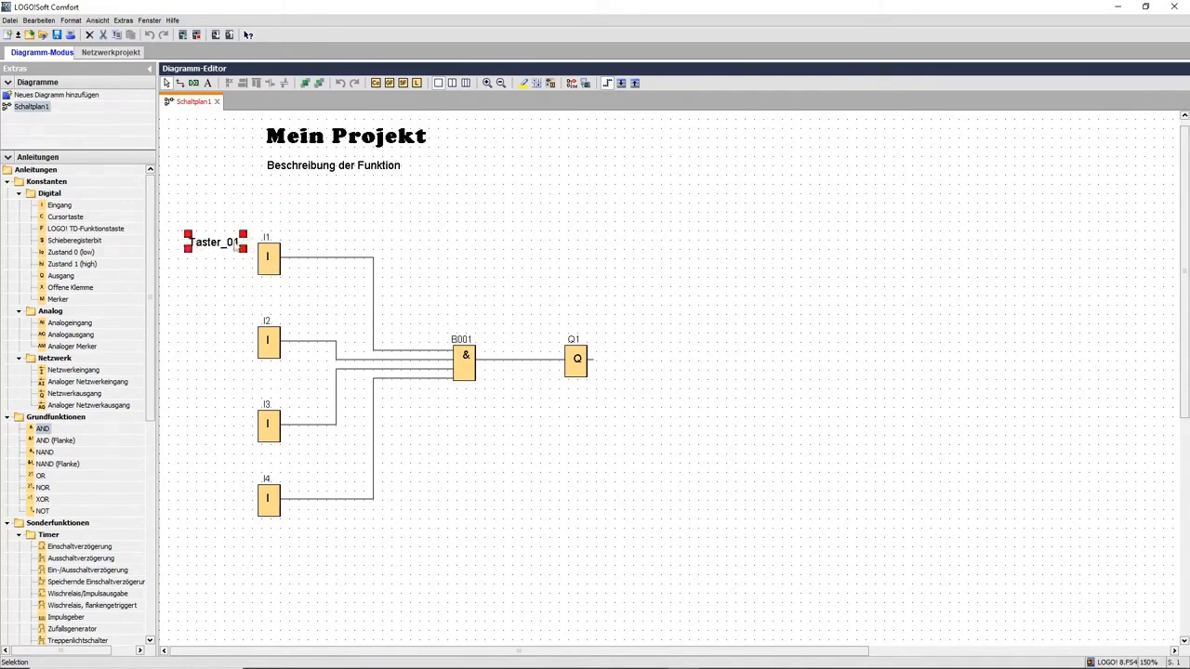
pyautogui.moveTo(216, 242); pyautogui.dragTo(224, 261)
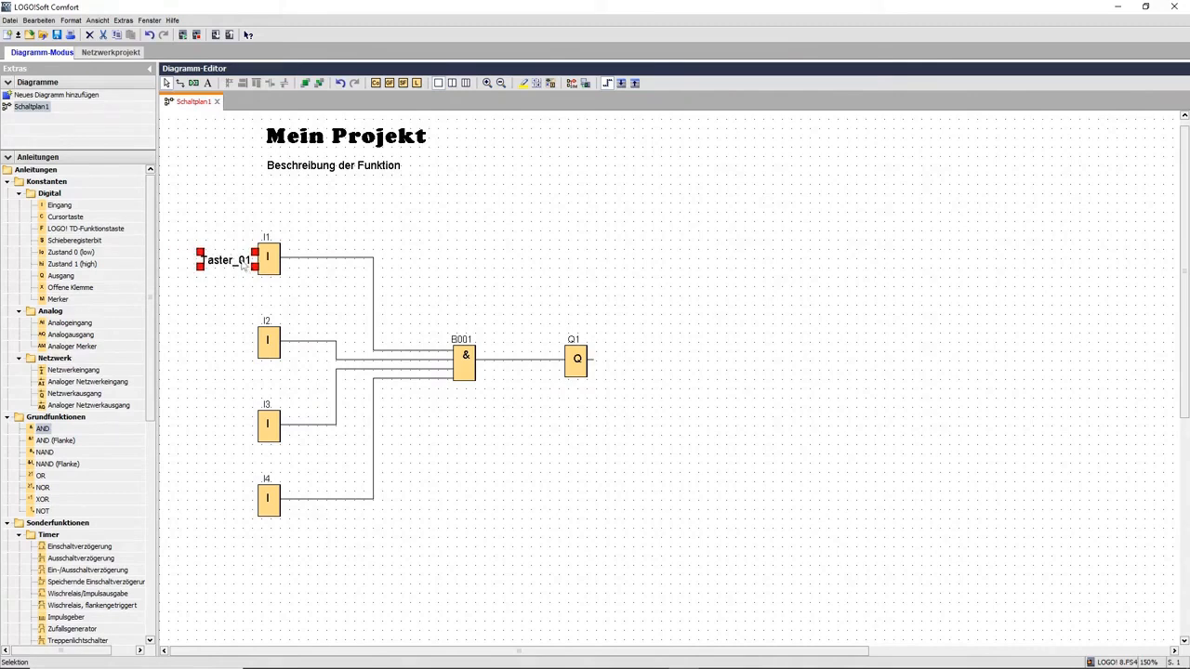
pyautogui.moveTo(268, 257); pyautogui.dragTo(286, 212)
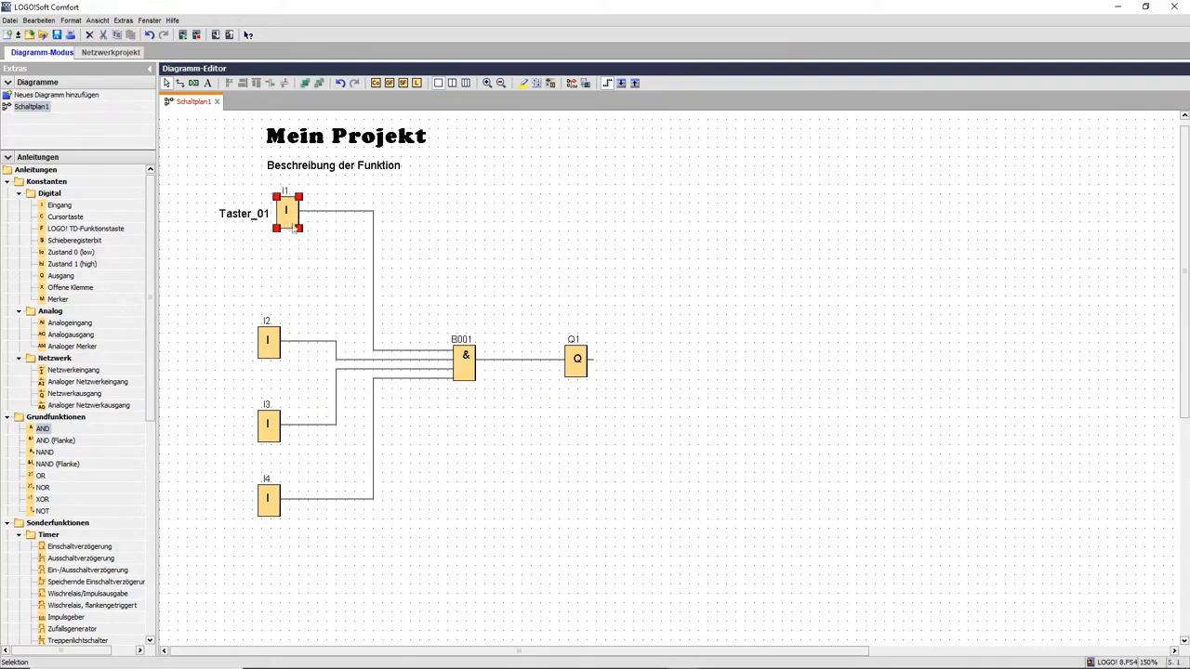
pyautogui.moveTo(286, 212); pyautogui.dragTo(267, 258)
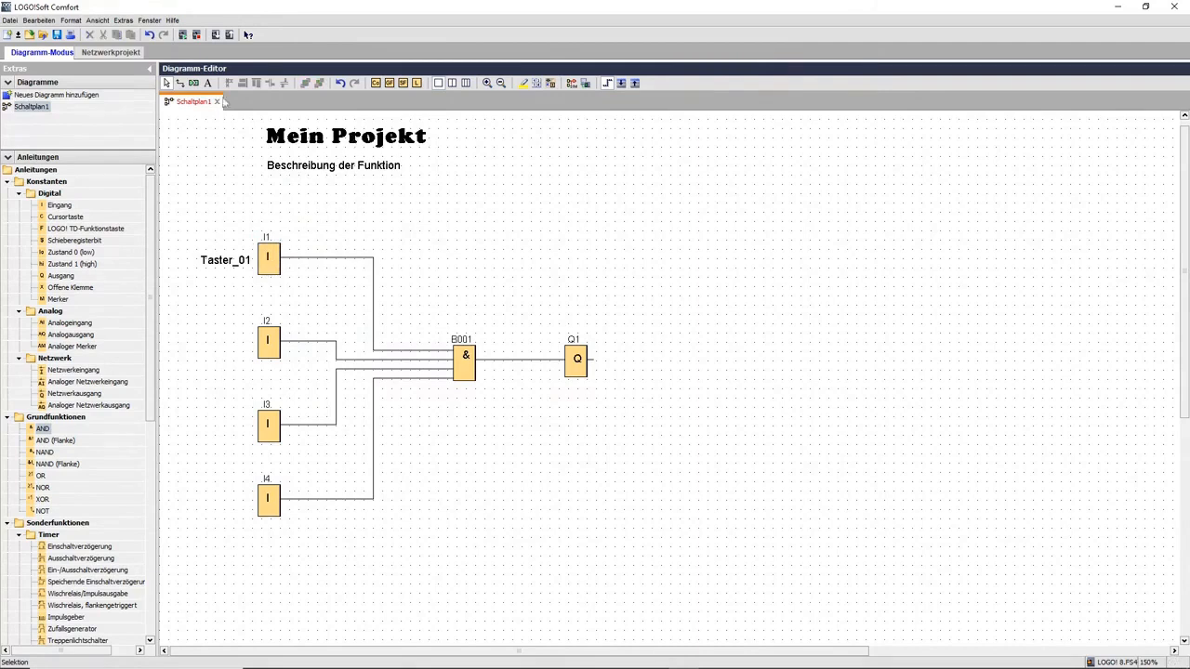
pyautogui.click(333, 163)
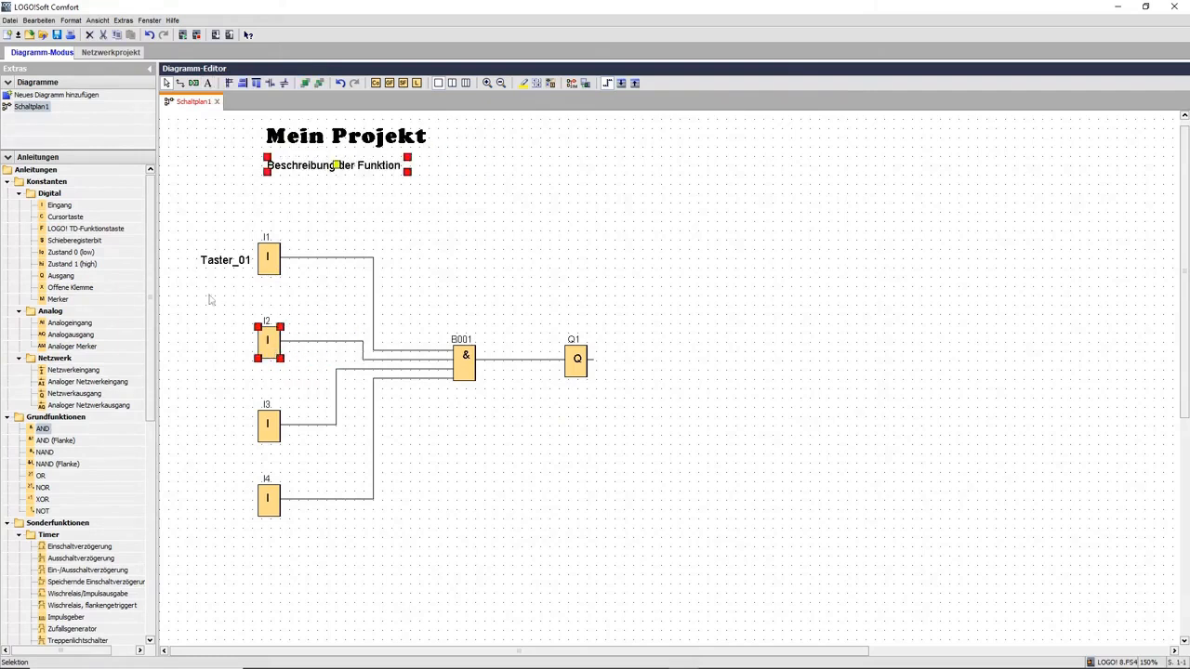
pyautogui.click(268, 259)
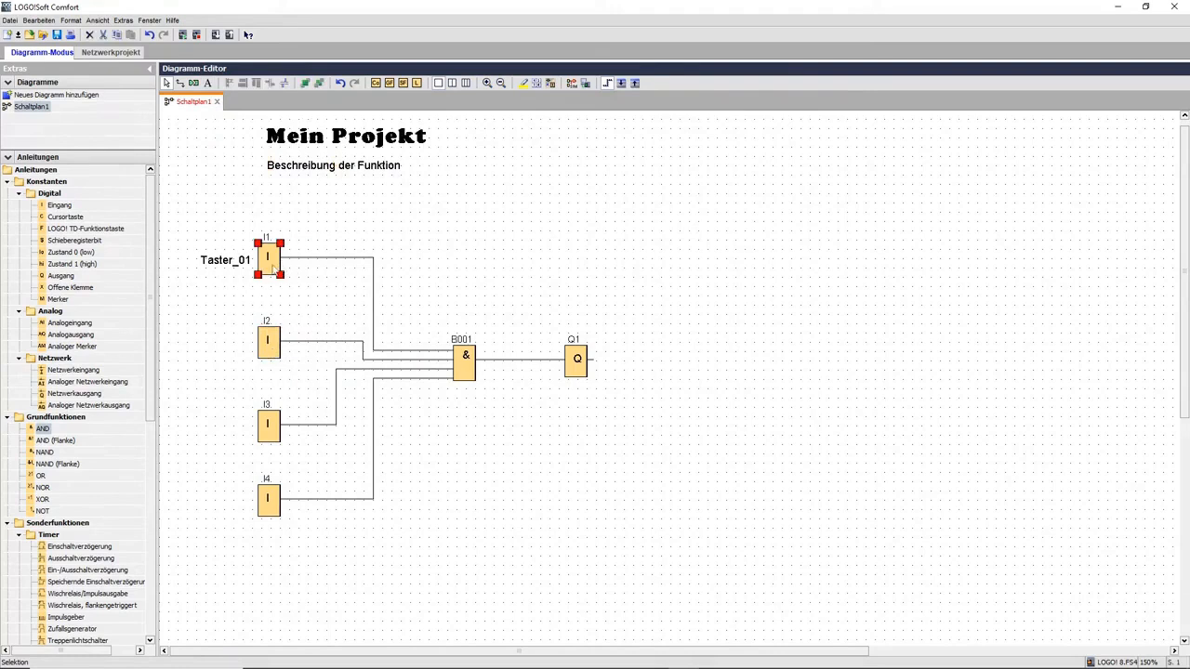
pyautogui.moveTo(320, 232)
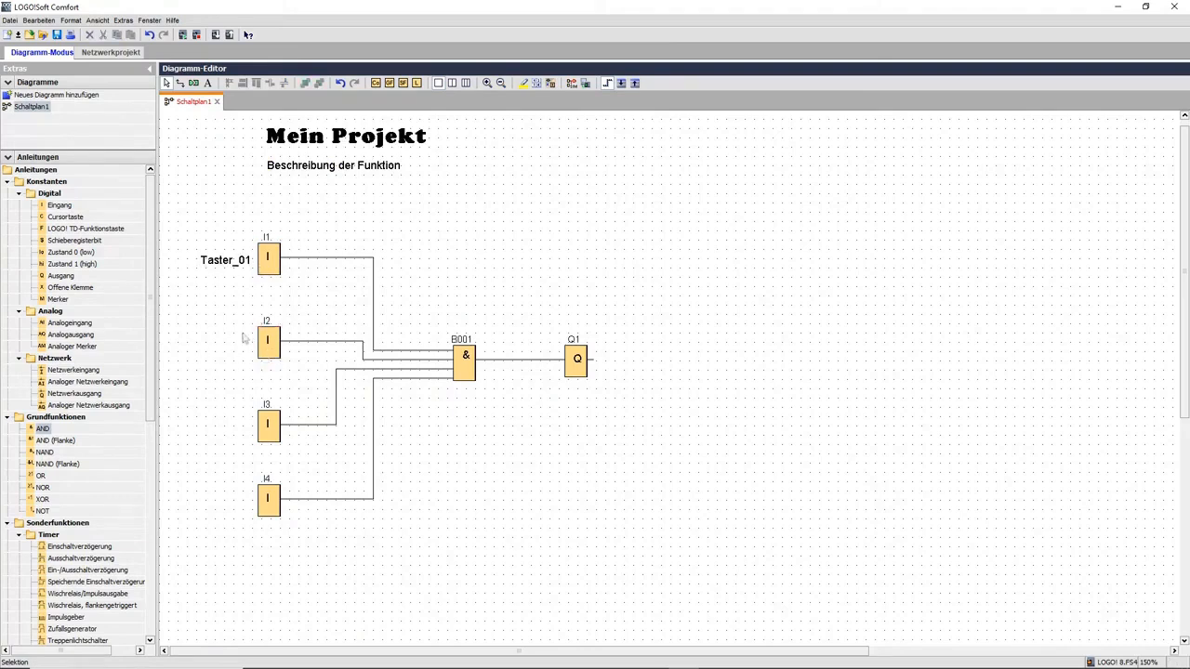
pyautogui.moveTo(238, 355)
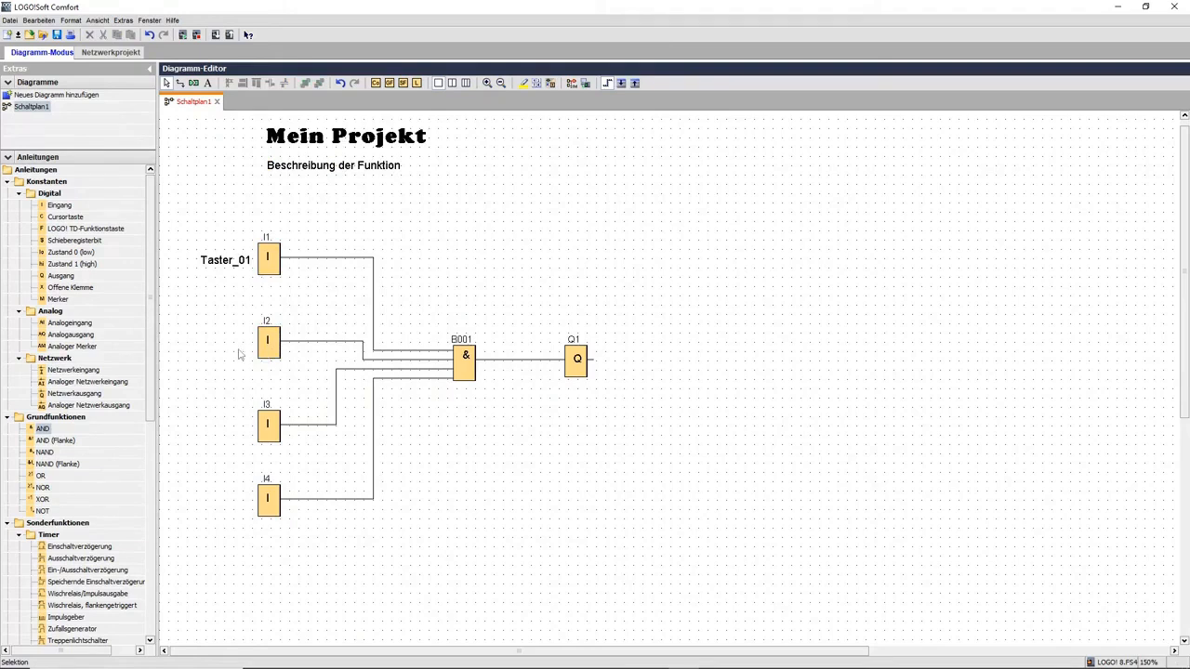
pyautogui.click(577, 359)
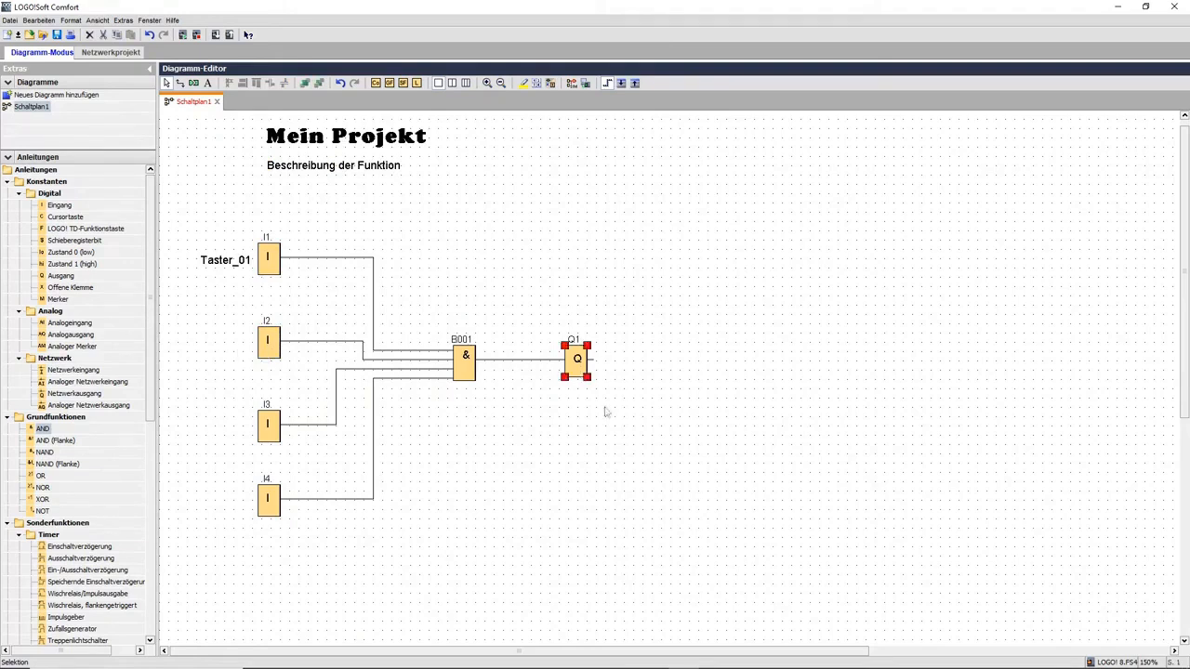
pyautogui.click(609, 412)
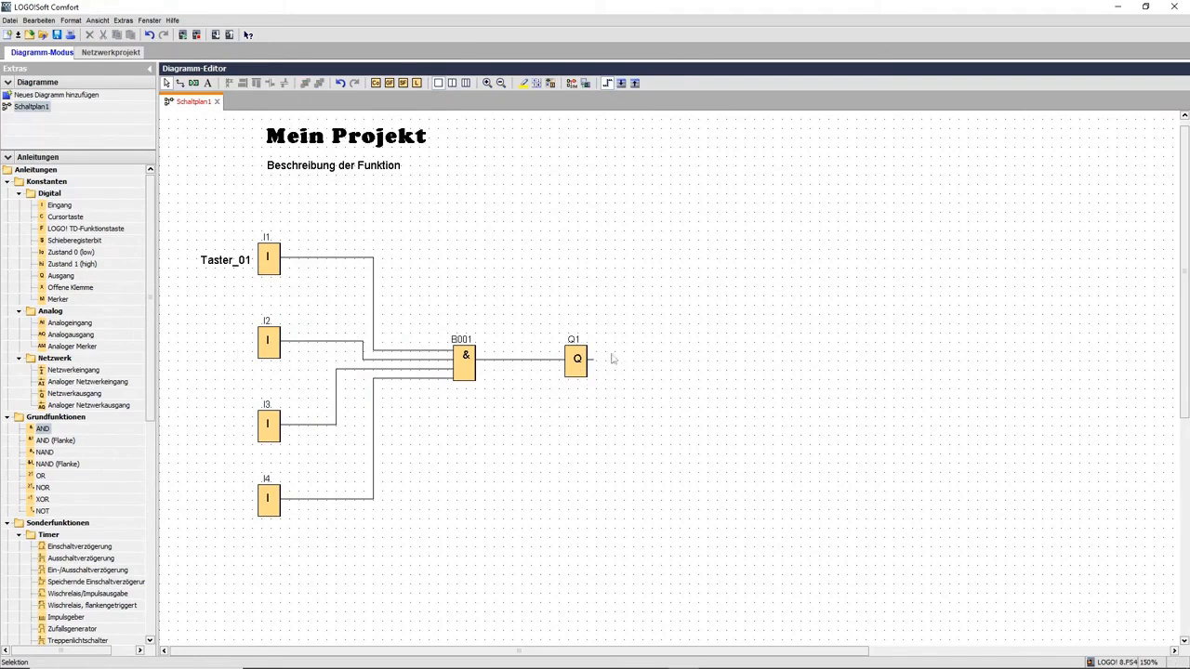
pyautogui.moveTo(677, 360)
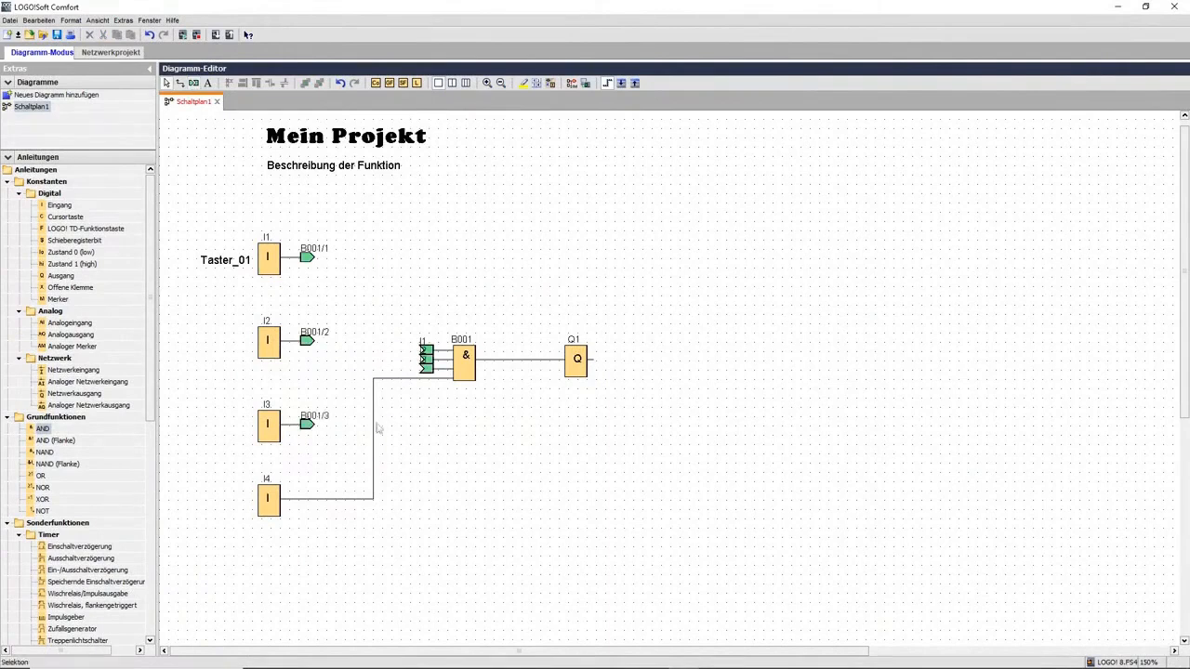
pyautogui.rightClick(372, 424)
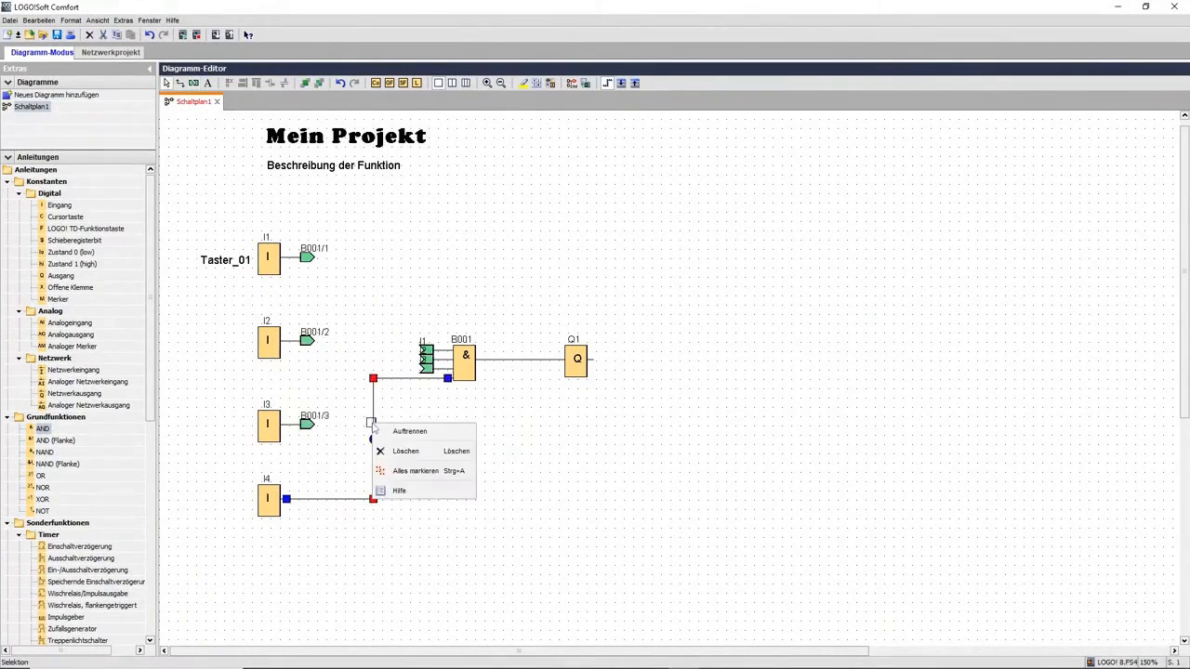
pyautogui.click(405, 452)
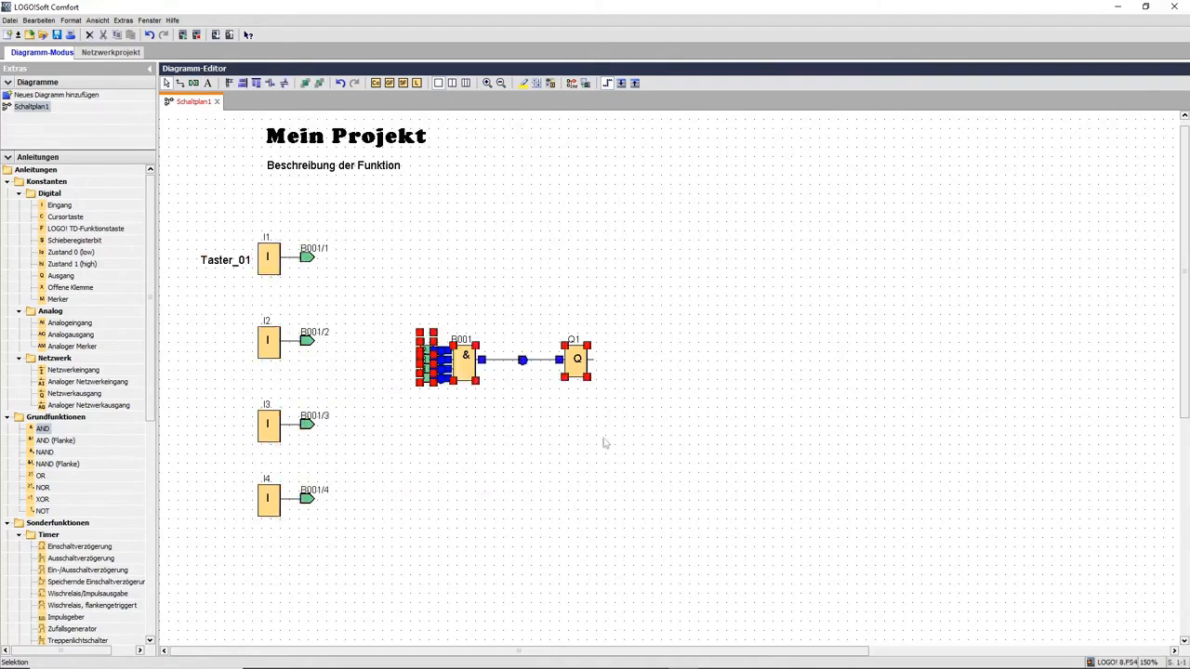
pyautogui.moveTo(465, 357); pyautogui.dragTo(1004, 368)
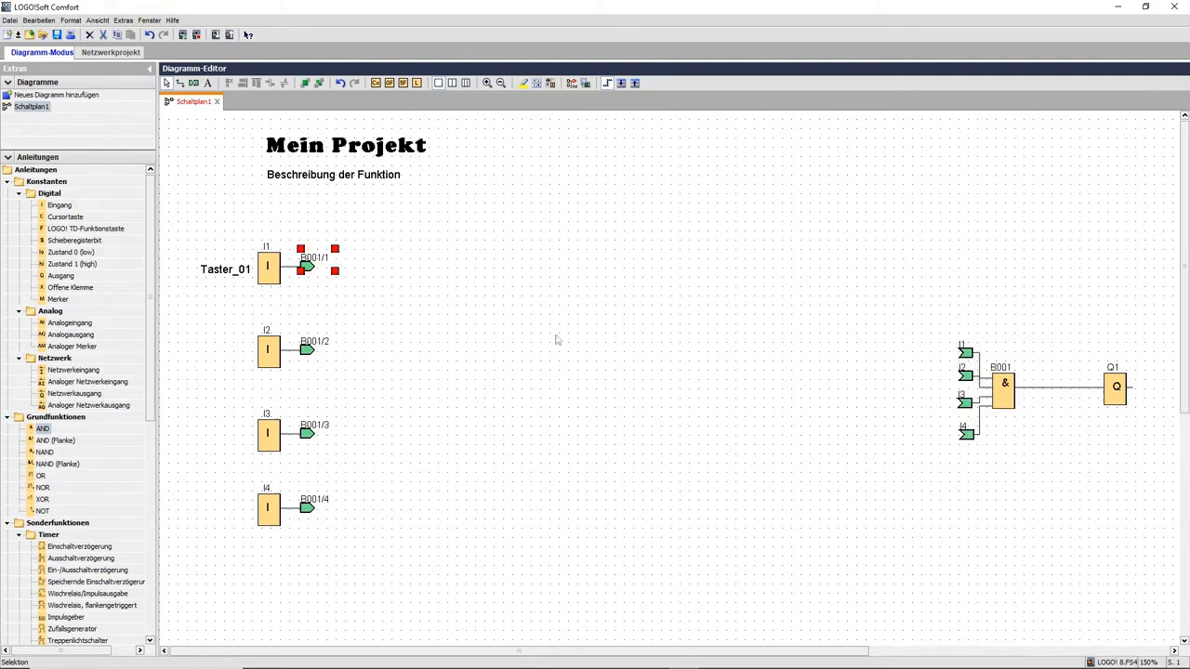
pyautogui.rightClick(301, 270)
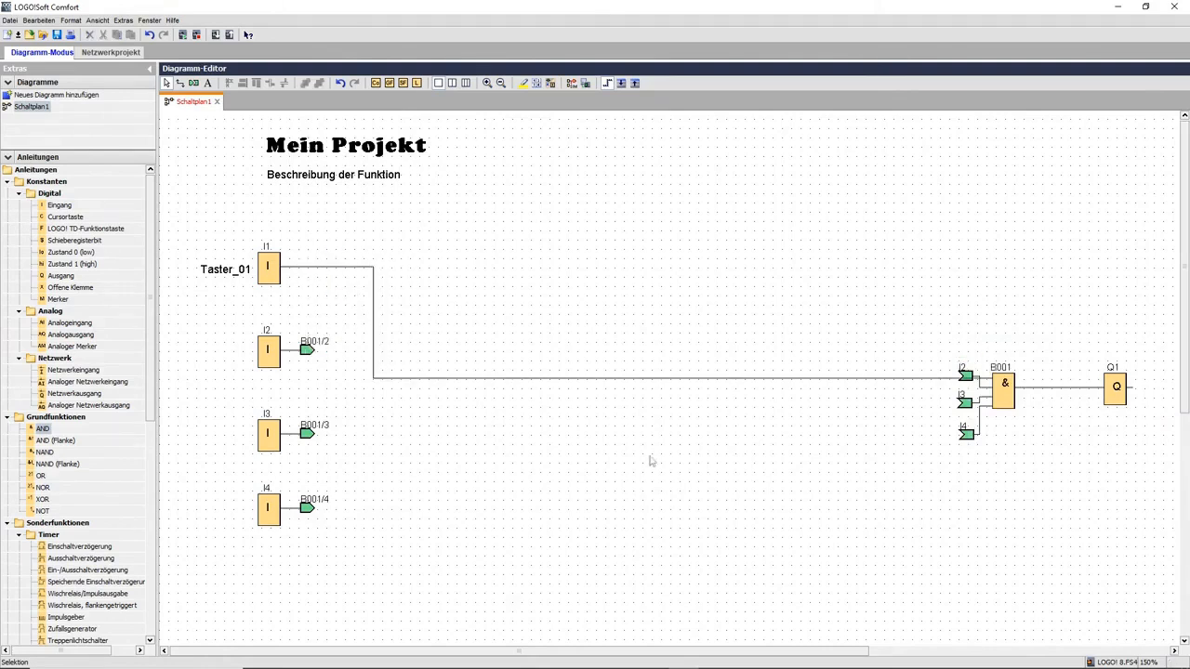
pyautogui.moveTo(472, 115)
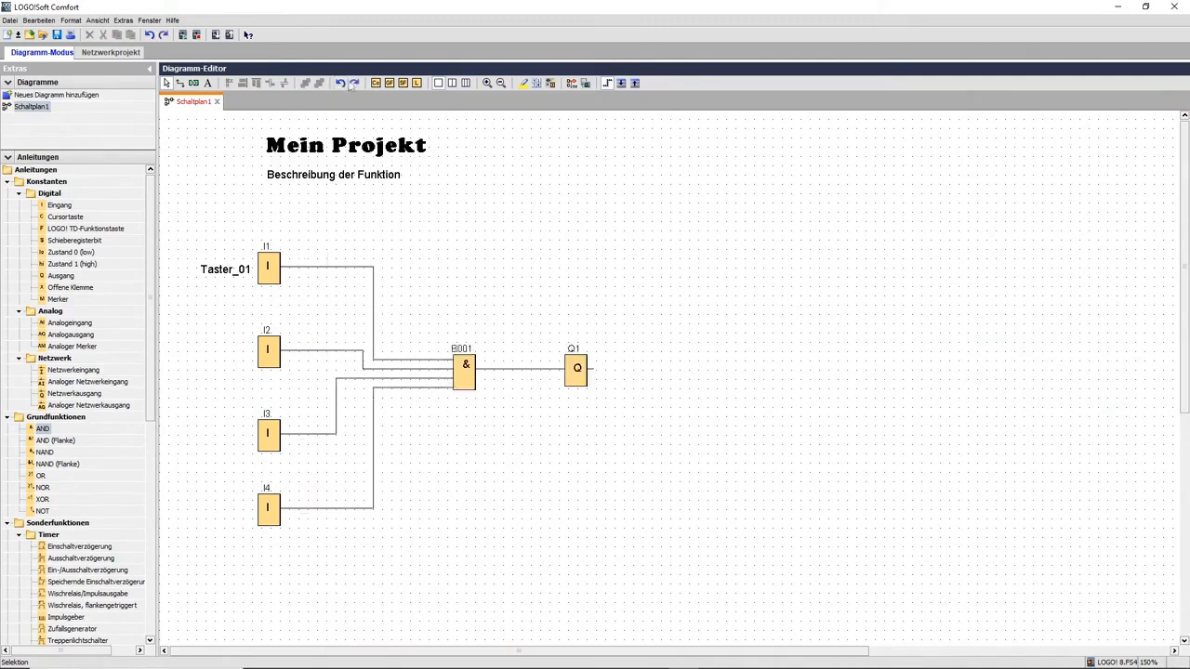
# Step: Move Q1 away from B001 and place a second AND block B002 below B001
pyautogui.scroll(-3)
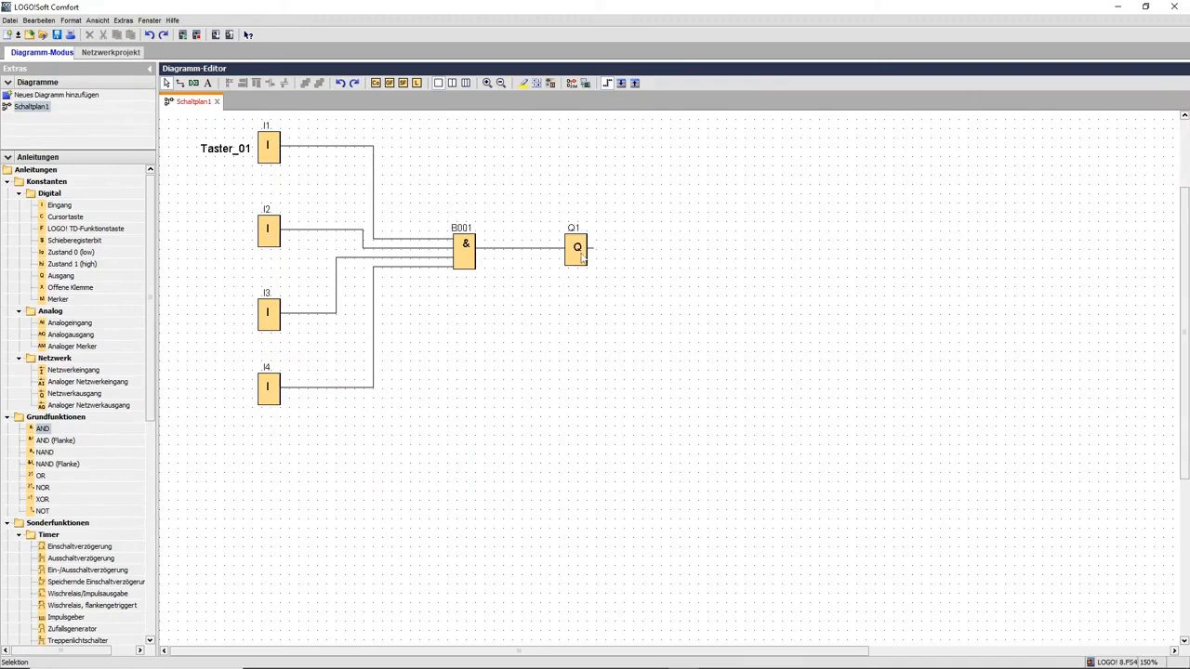
pyautogui.moveTo(577, 247); pyautogui.dragTo(697, 247)
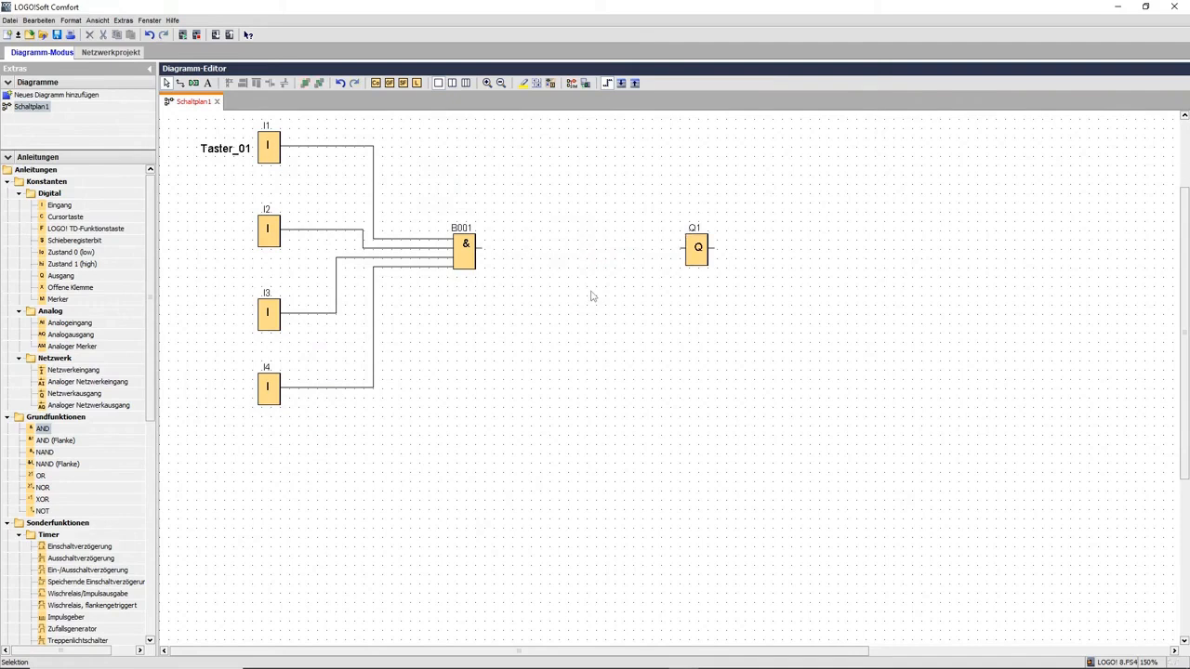
pyautogui.moveTo(518, 286)
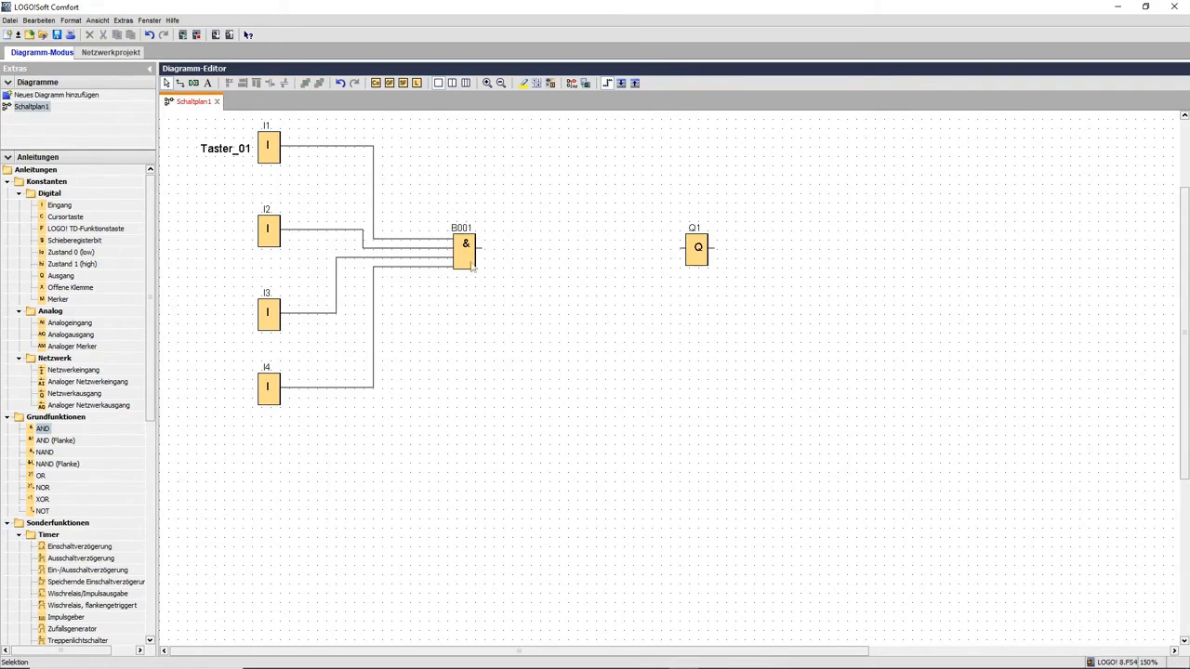
pyautogui.click(465, 245)
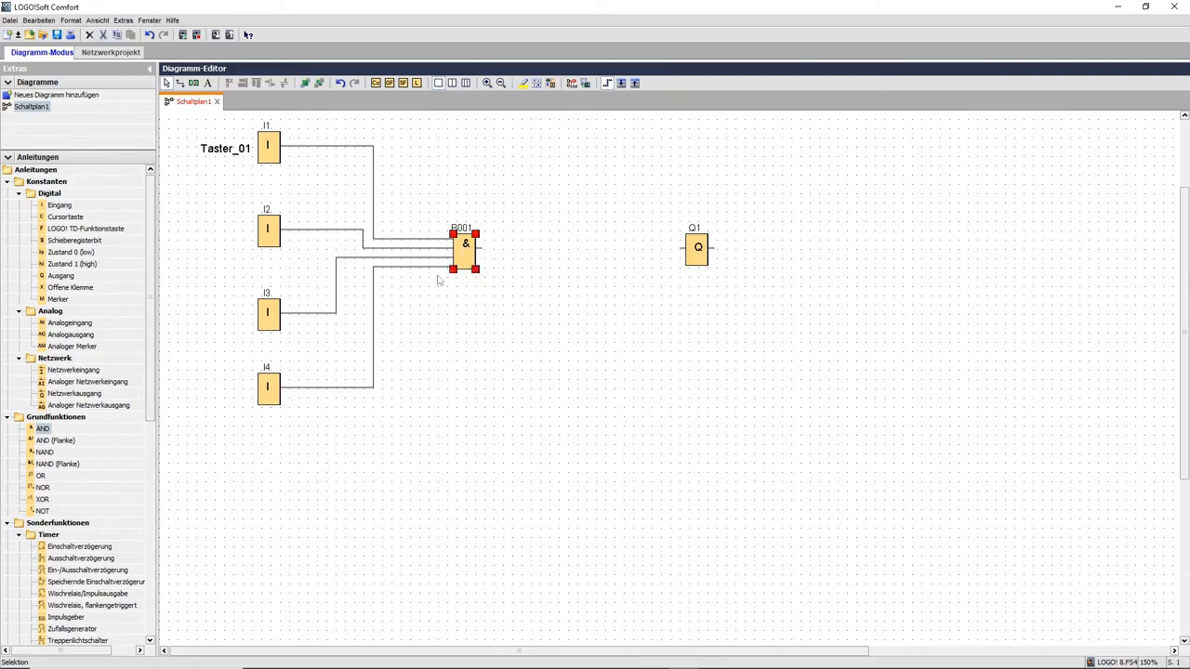
pyautogui.moveTo(445, 329)
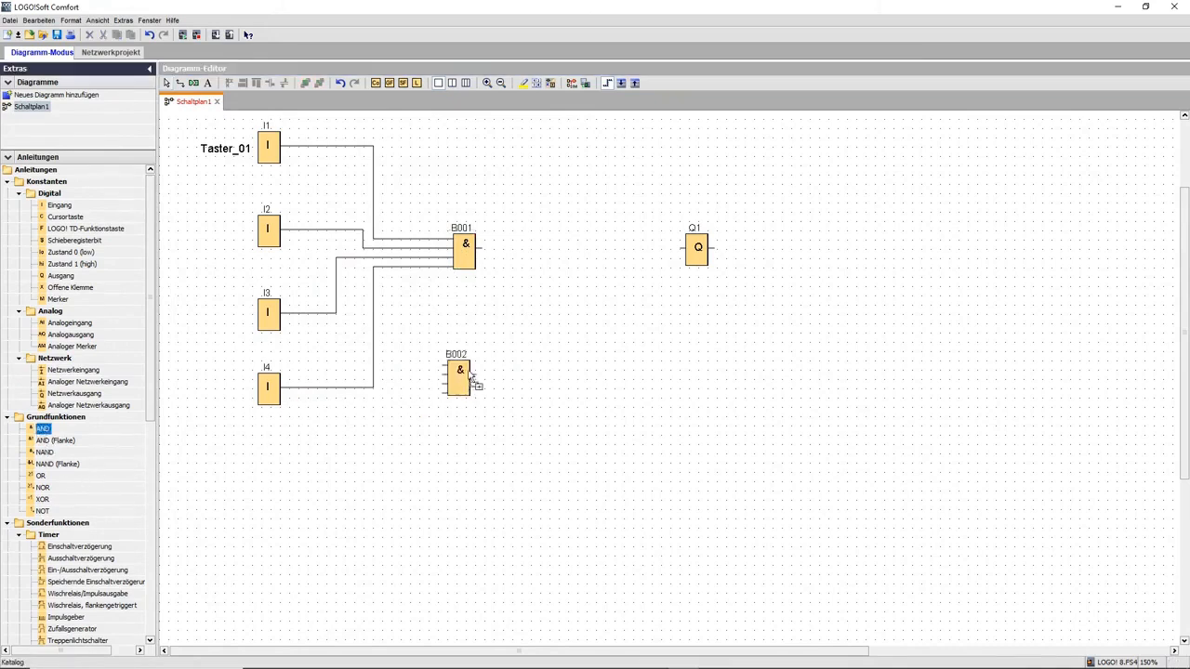
pyautogui.moveTo(460, 376); pyautogui.dragTo(465, 312)
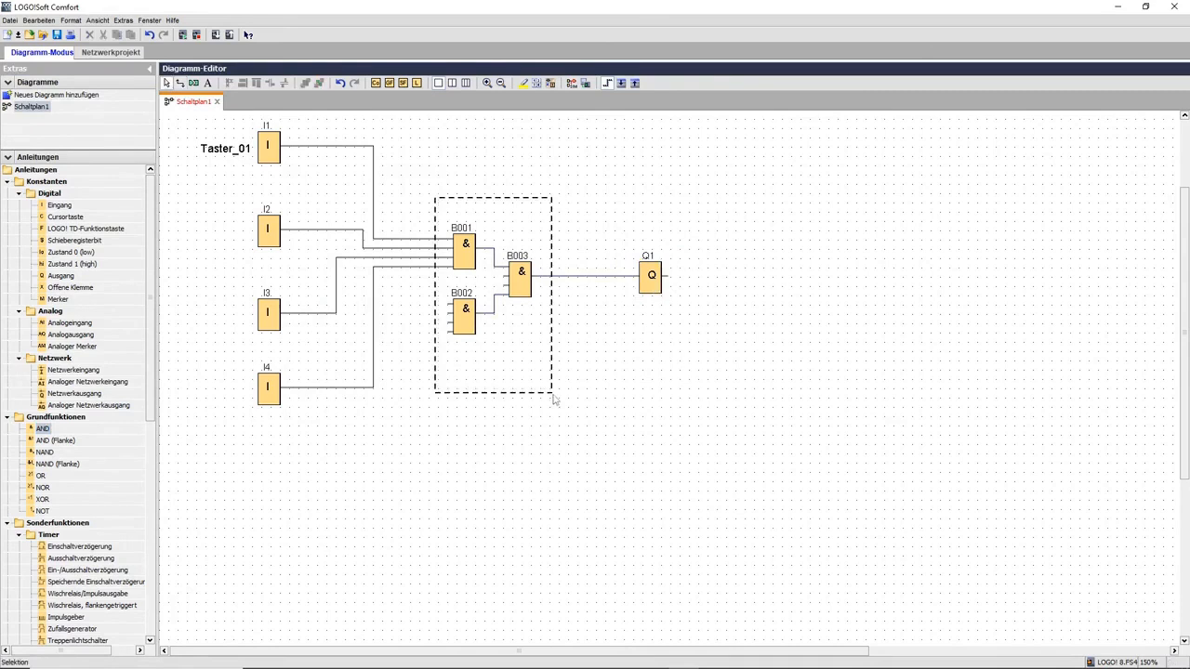
pyautogui.click(567, 391)
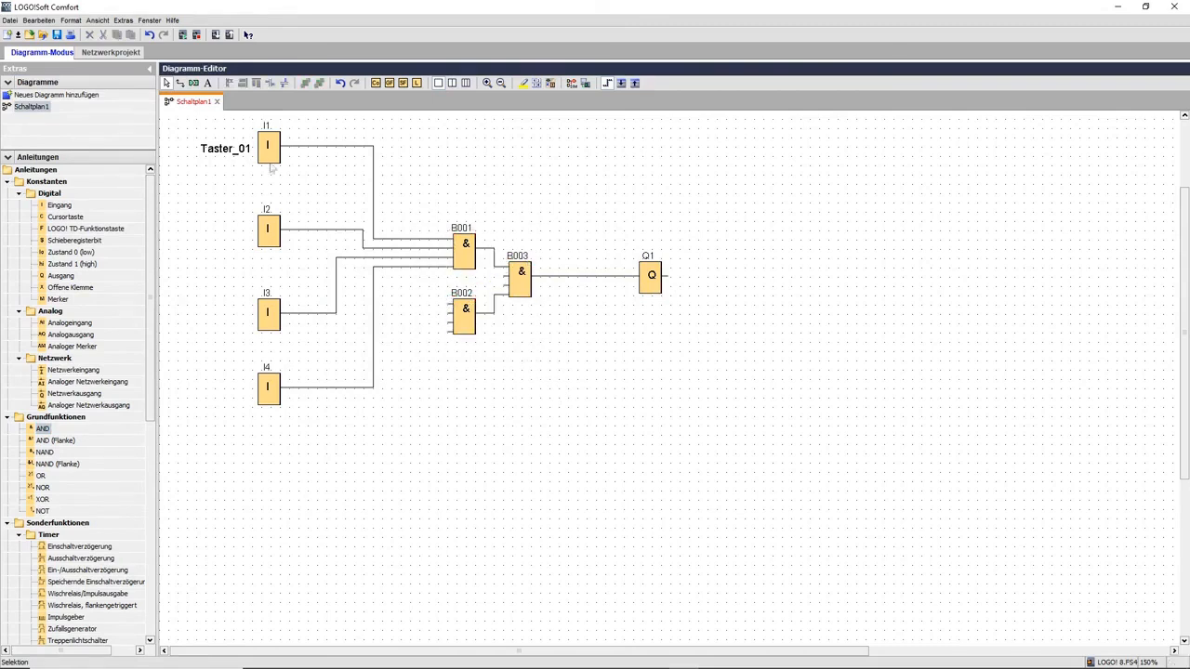
pyautogui.click(60, 204)
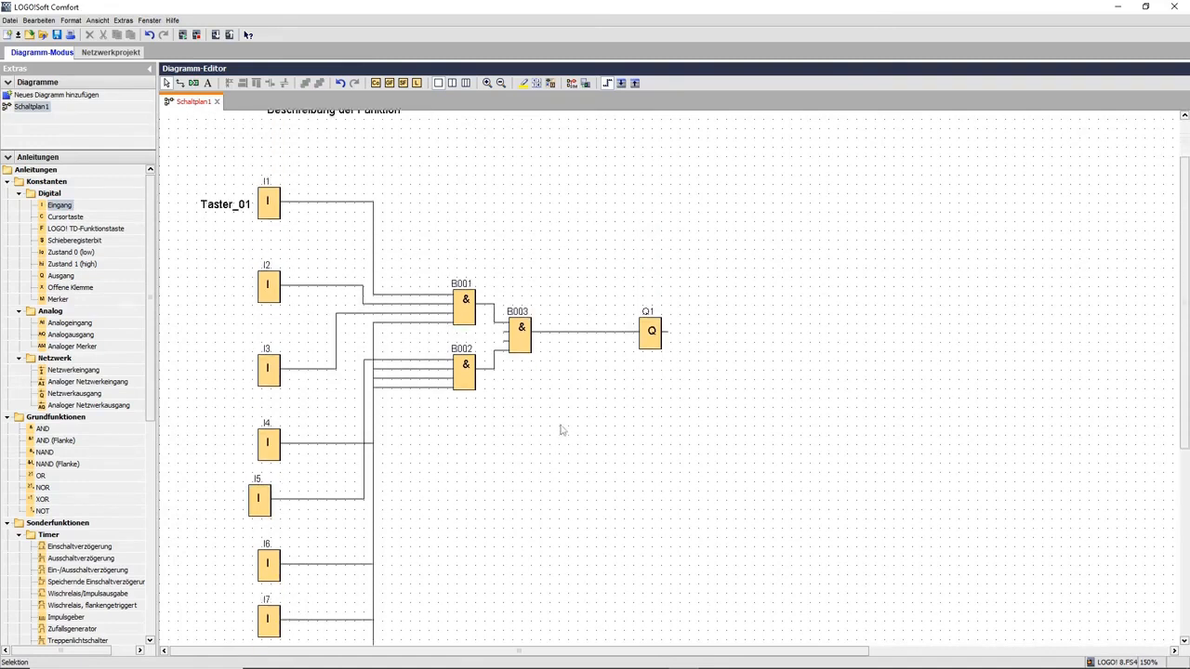
pyautogui.scroll(-3)
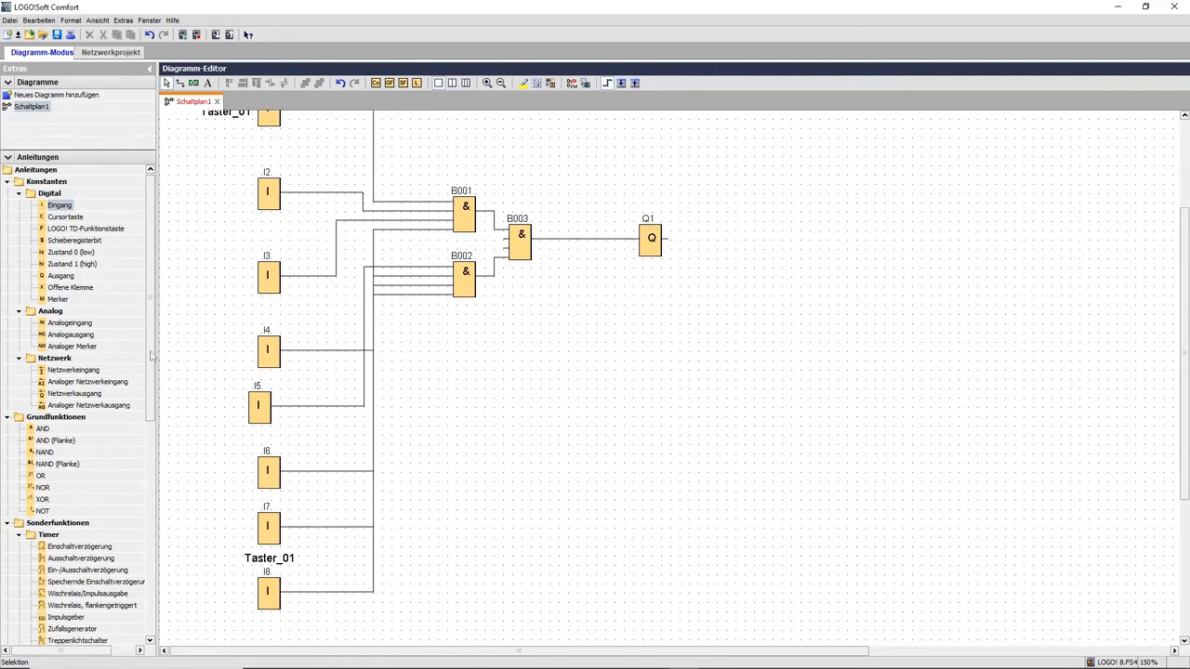
pyautogui.scroll(-3)
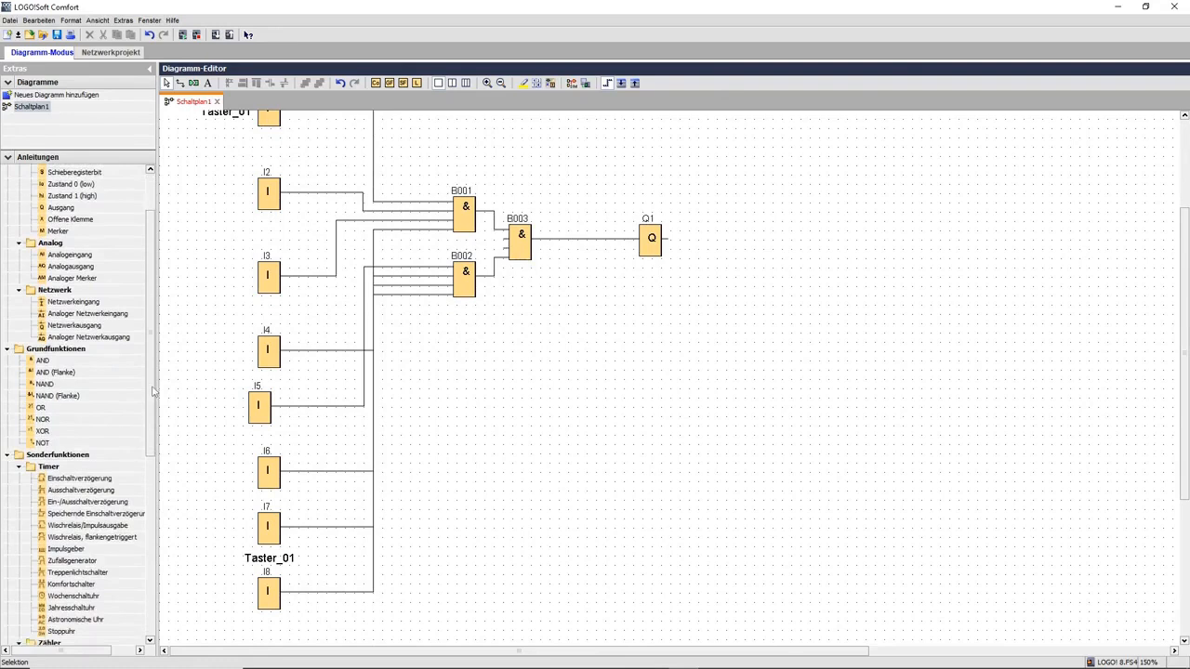
pyautogui.click(8, 167)
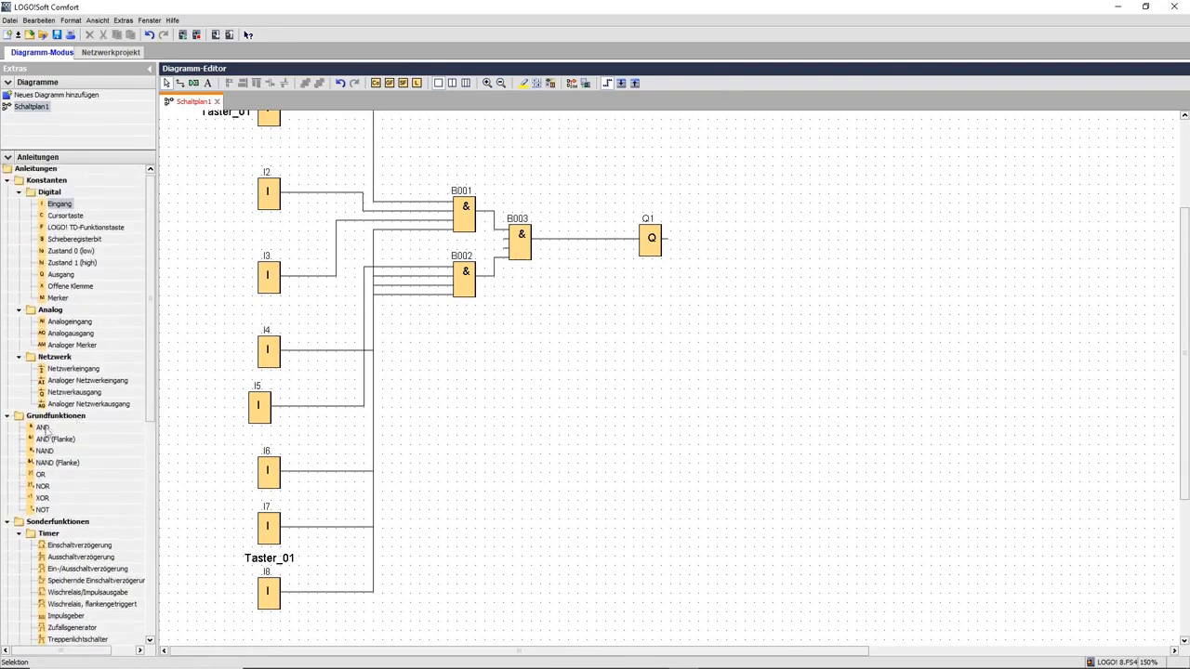
pyautogui.scroll(-3)
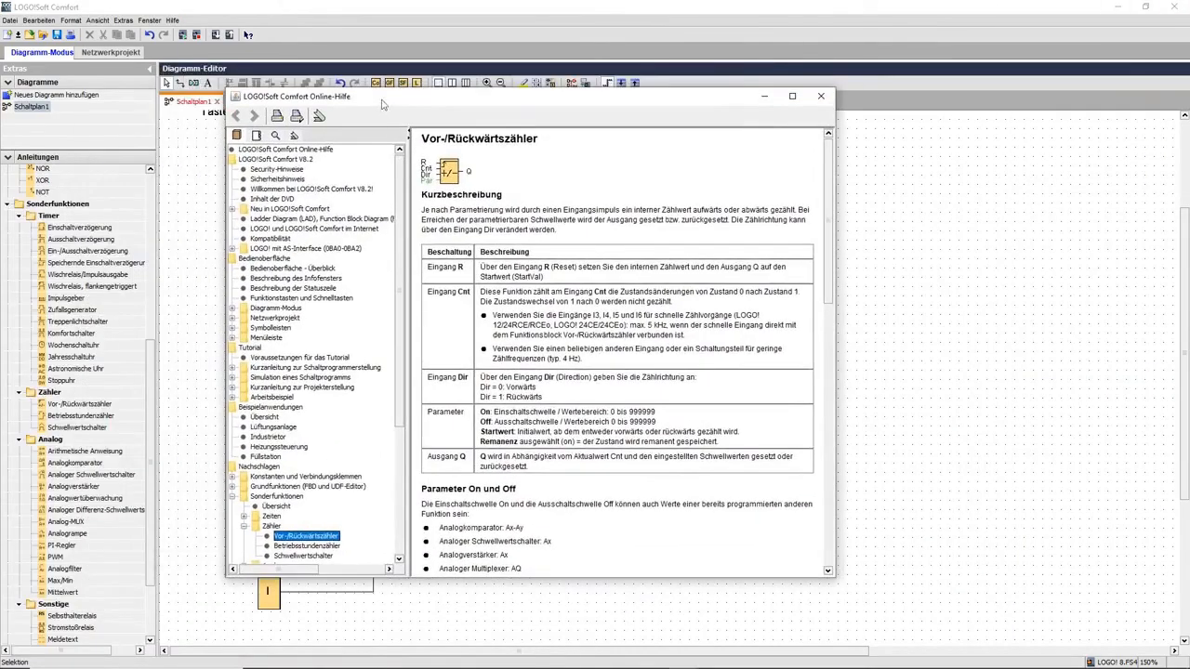
# Step: Scroll through the Vor-/Rückwärtszähler help page to its timing diagram and function description
pyautogui.scroll(-3)
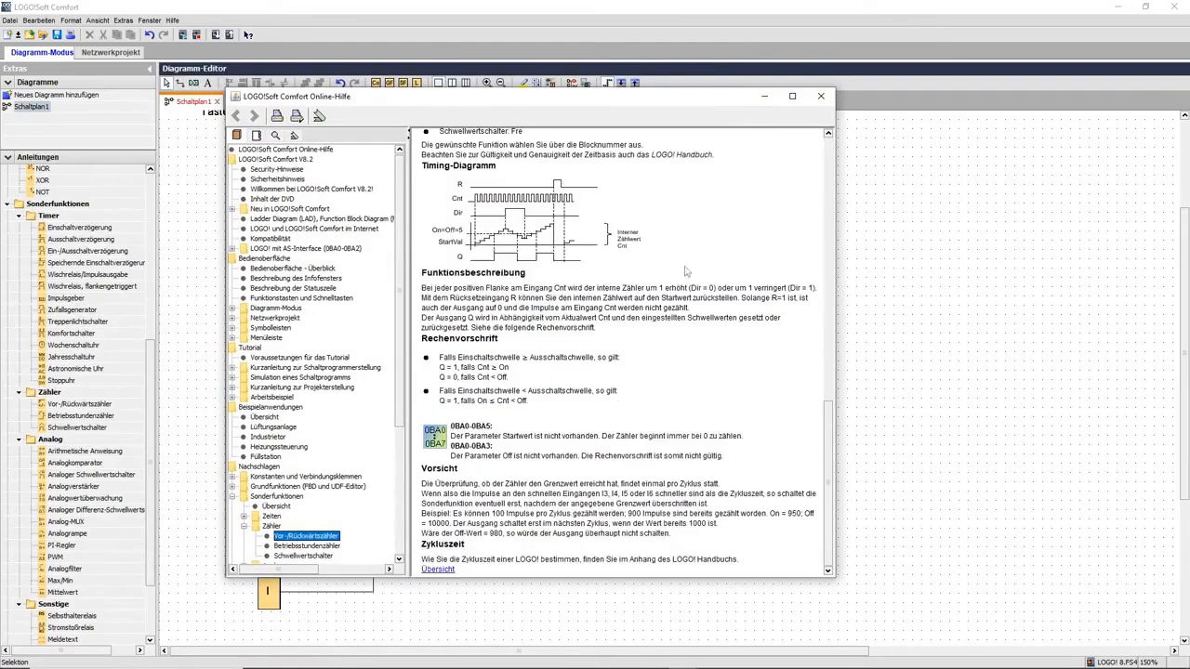
pyautogui.moveTo(710, 398)
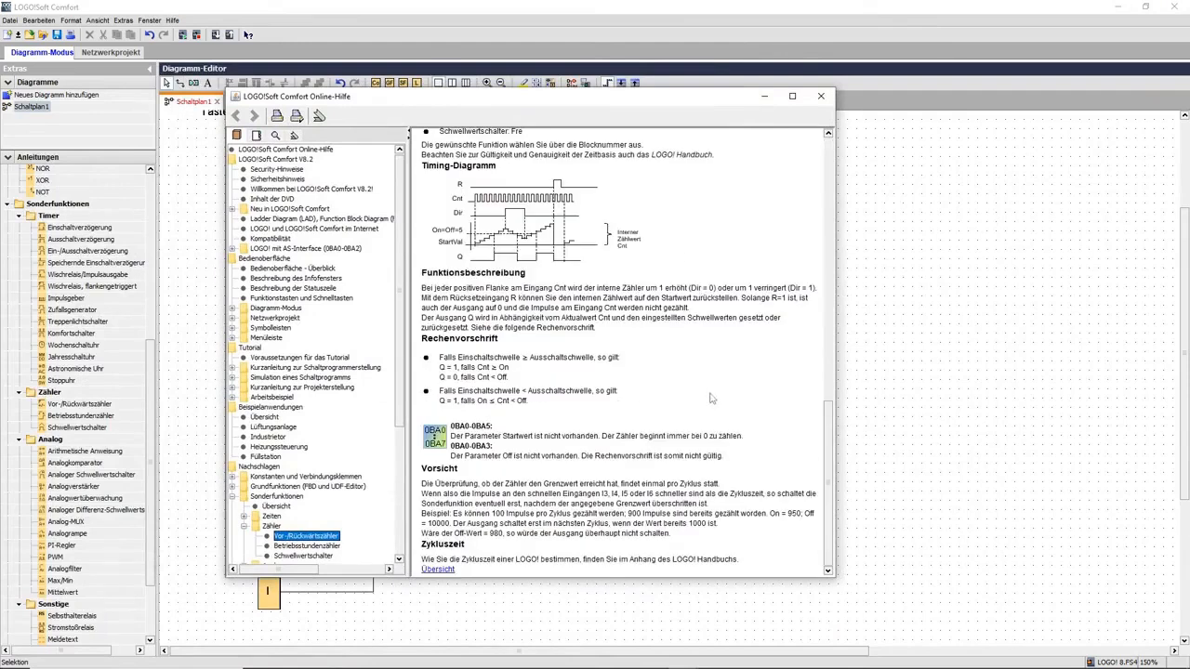
pyautogui.click(307, 535)
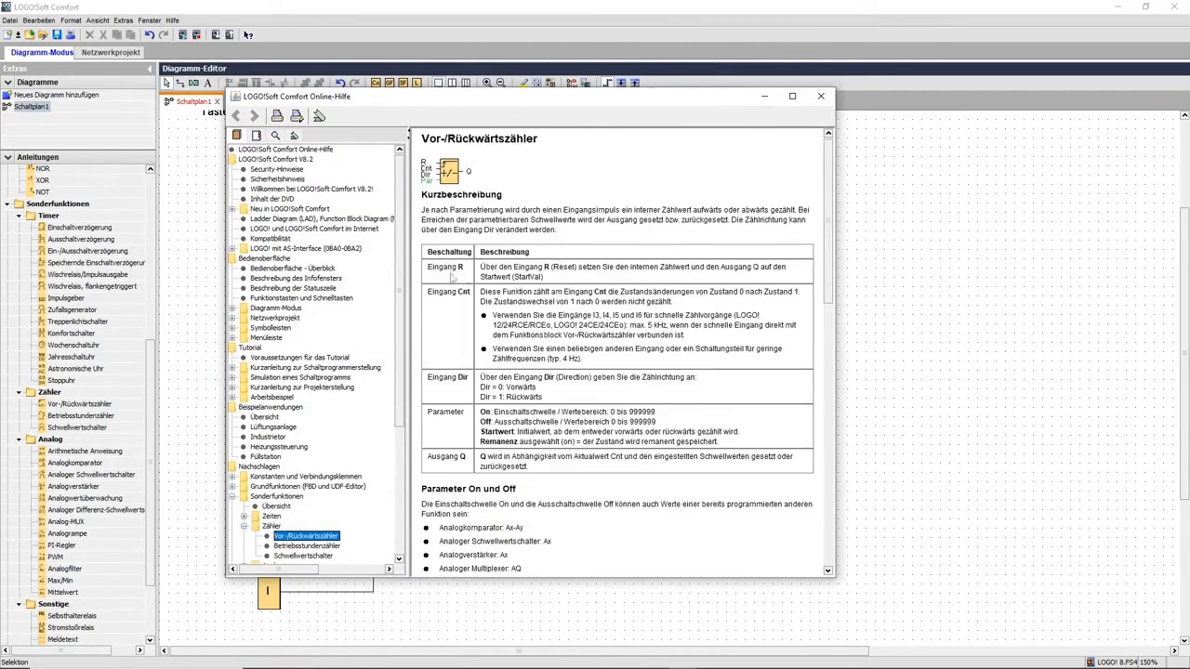
pyautogui.scroll(-3)
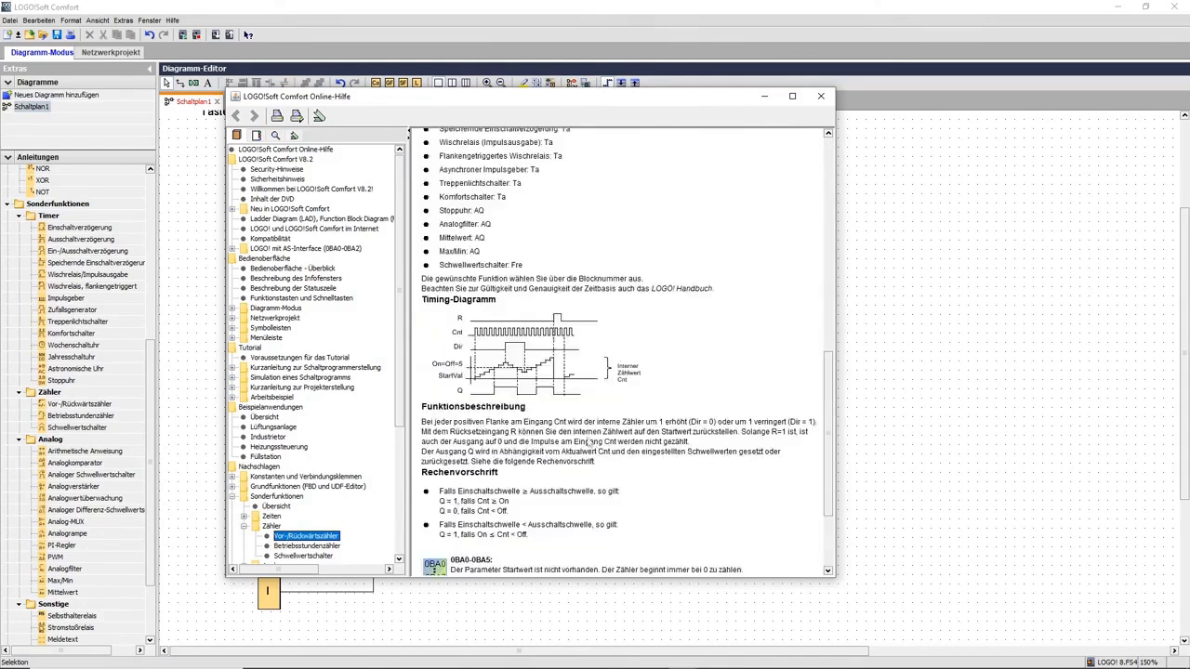
pyautogui.moveTo(778, 316)
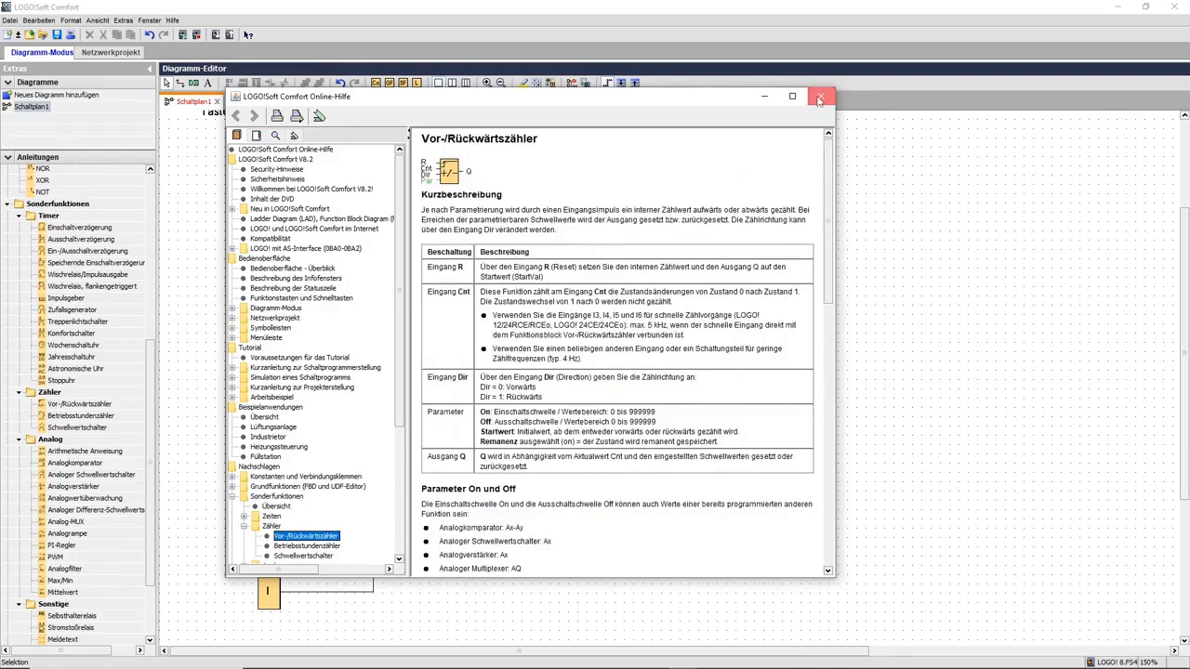
# Step: Close the counter help and place up/down counter block B004 beside the inputs
pyautogui.click(820, 97)
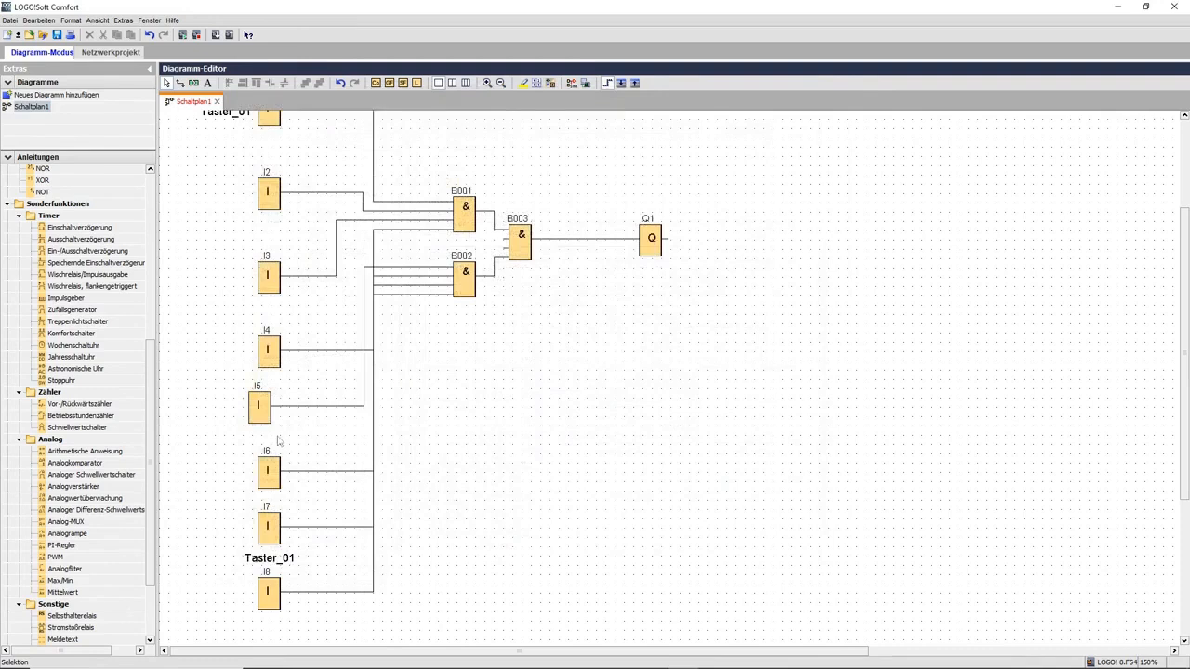
pyautogui.moveTo(279, 441)
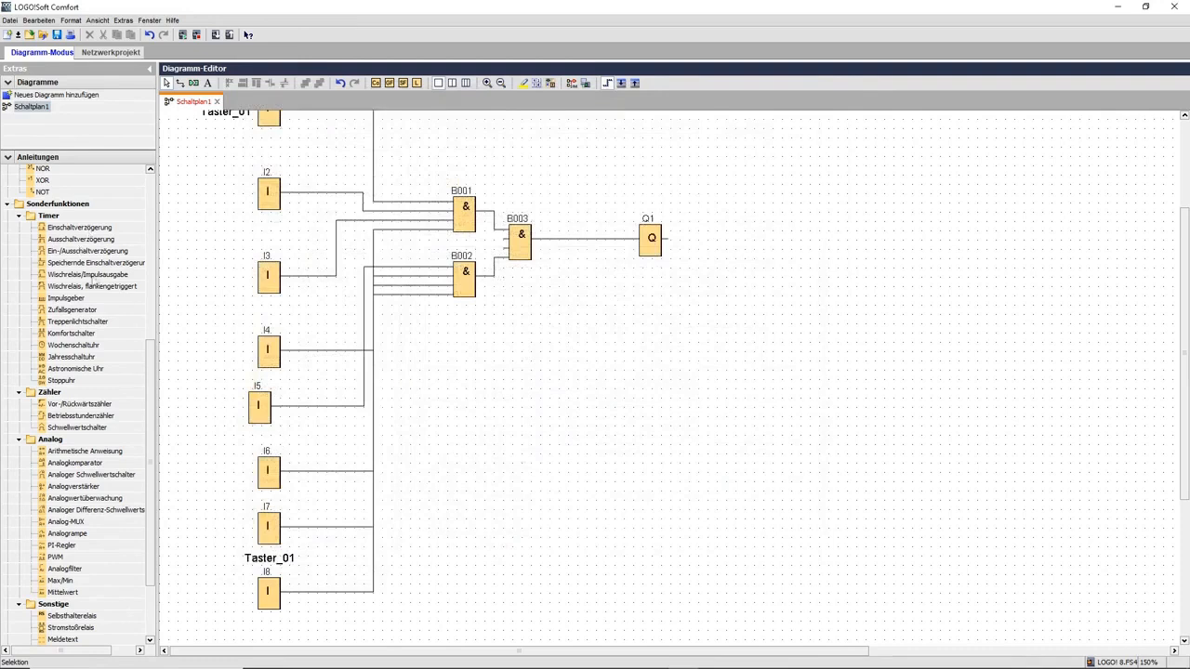
pyautogui.click(78, 404)
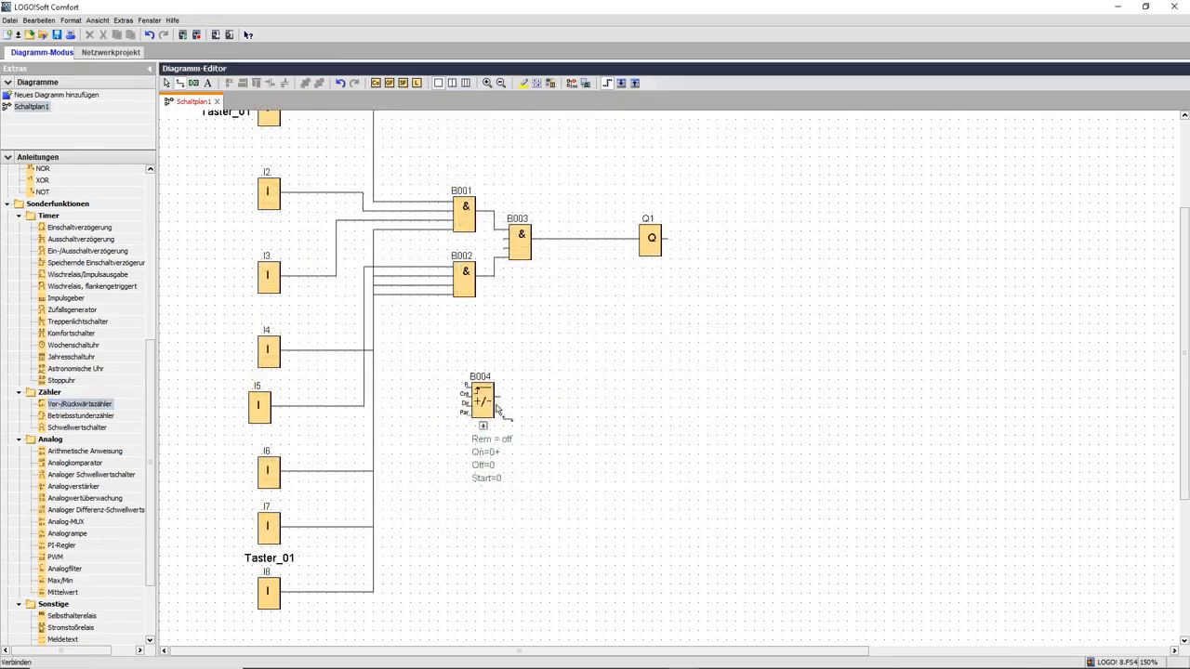
pyautogui.moveTo(485, 407)
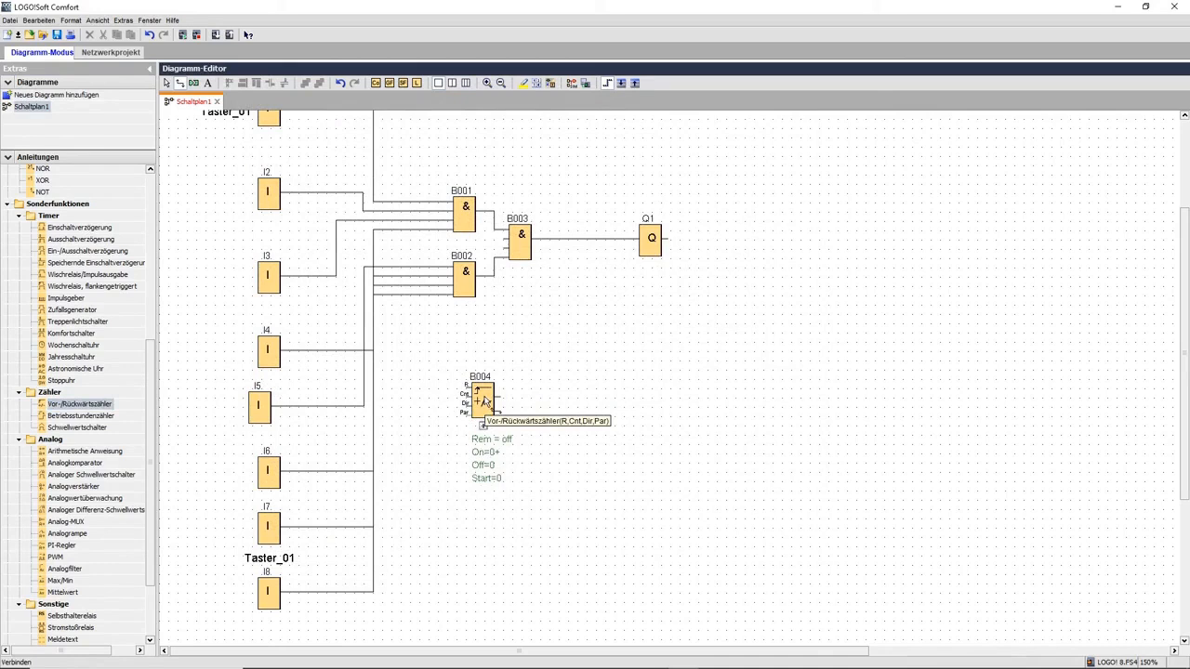
pyautogui.moveTo(566, 394)
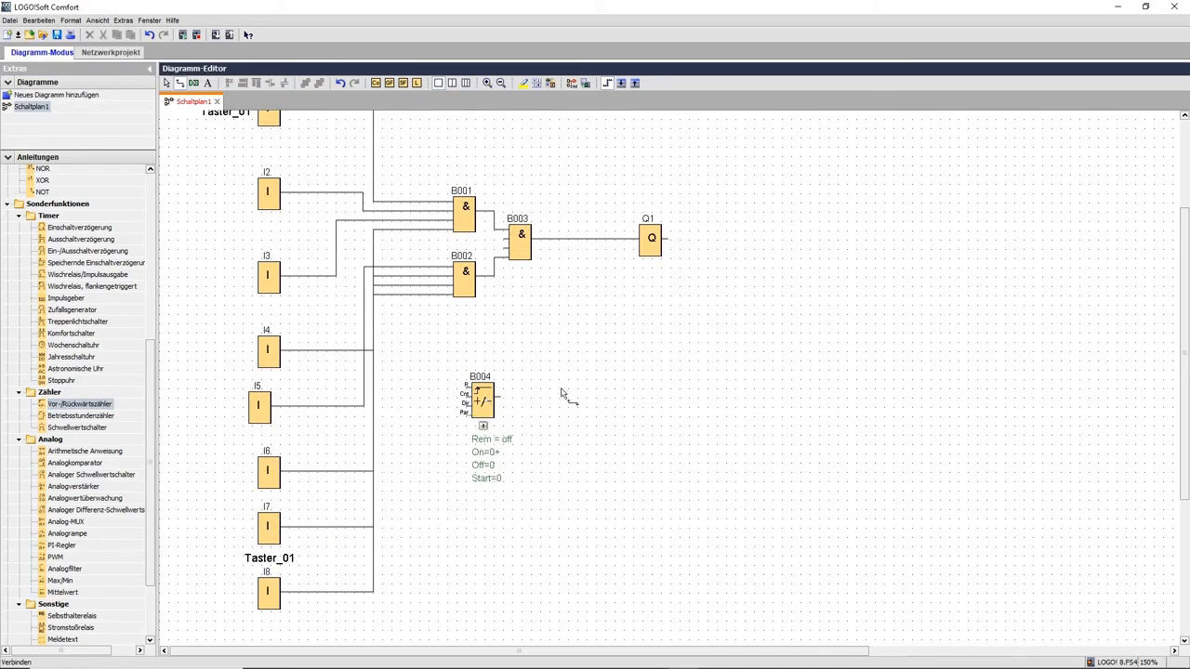